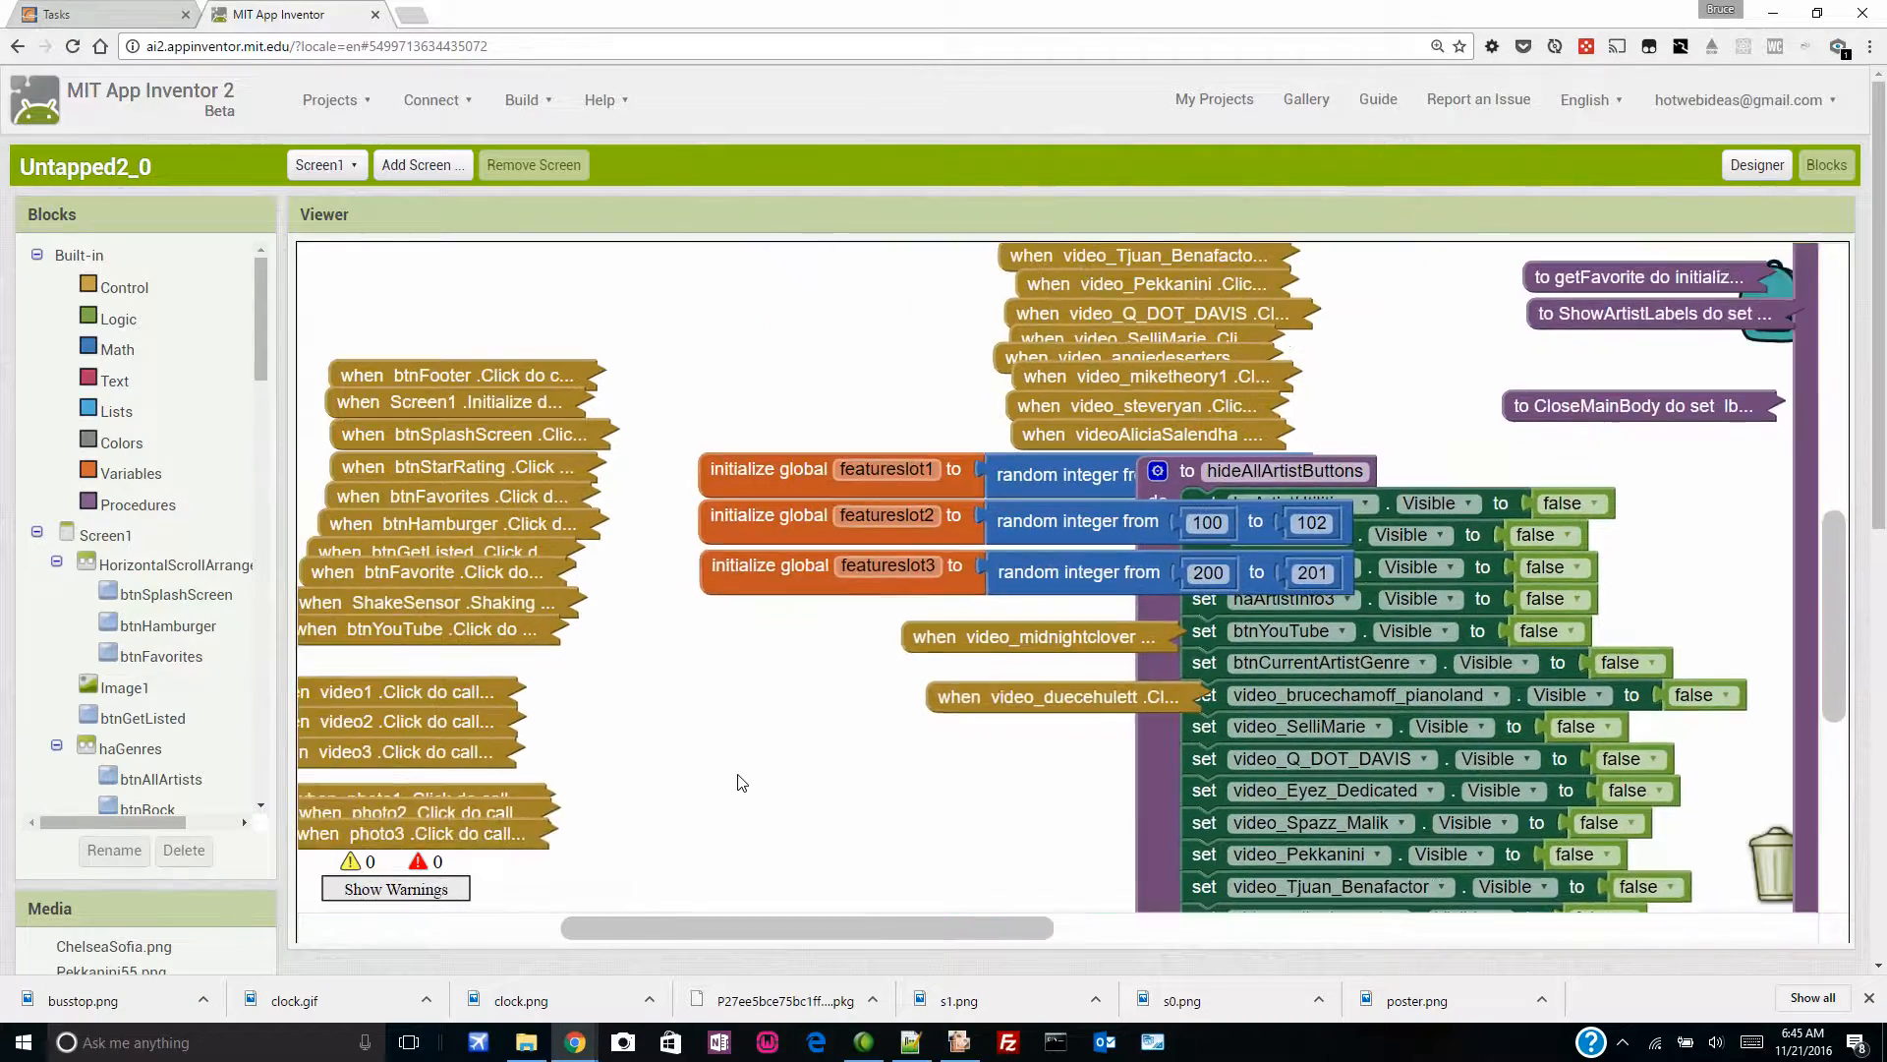
Step: Collapse and re-expand the hideAllArtistButtons procedure, then bring up the workspace arrangement menu
{"action": "scroll", "scroll_direction": "down", "scroll_amount": 3}
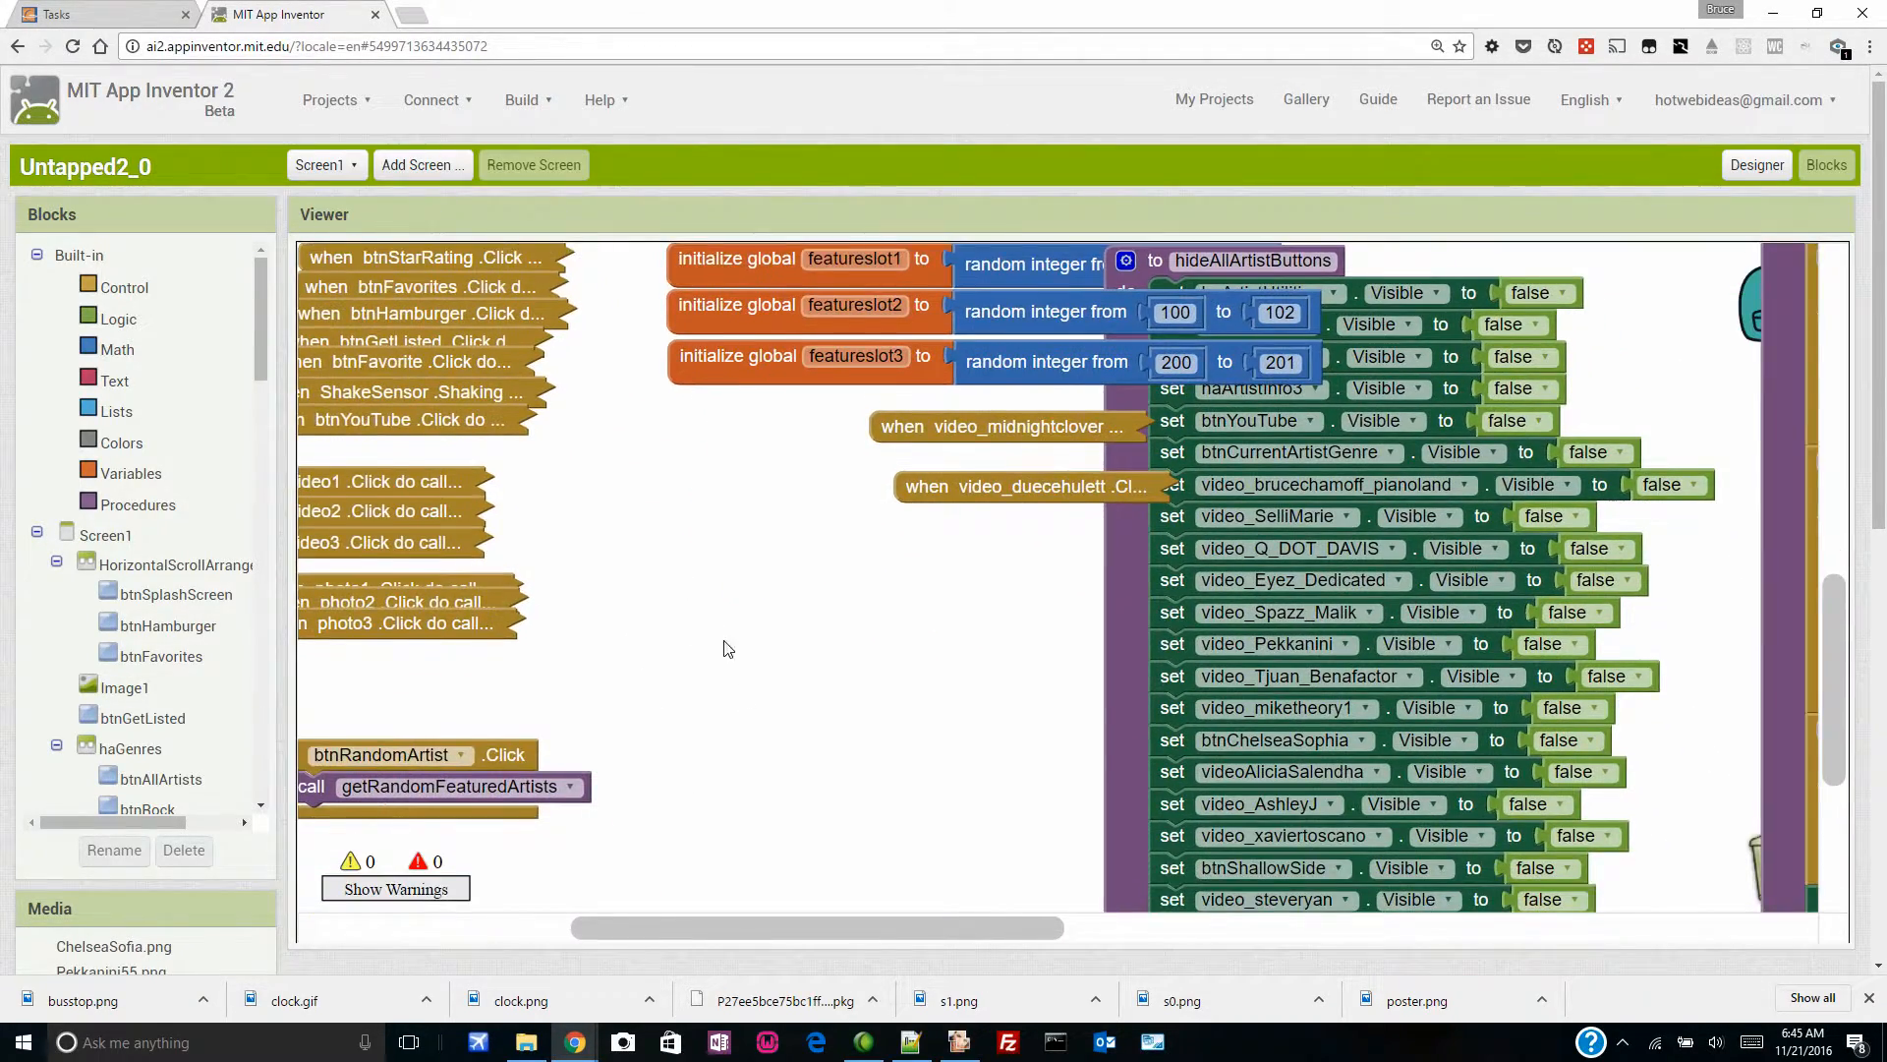
{"action": "scroll", "scroll_direction": "down", "scroll_amount": 3}
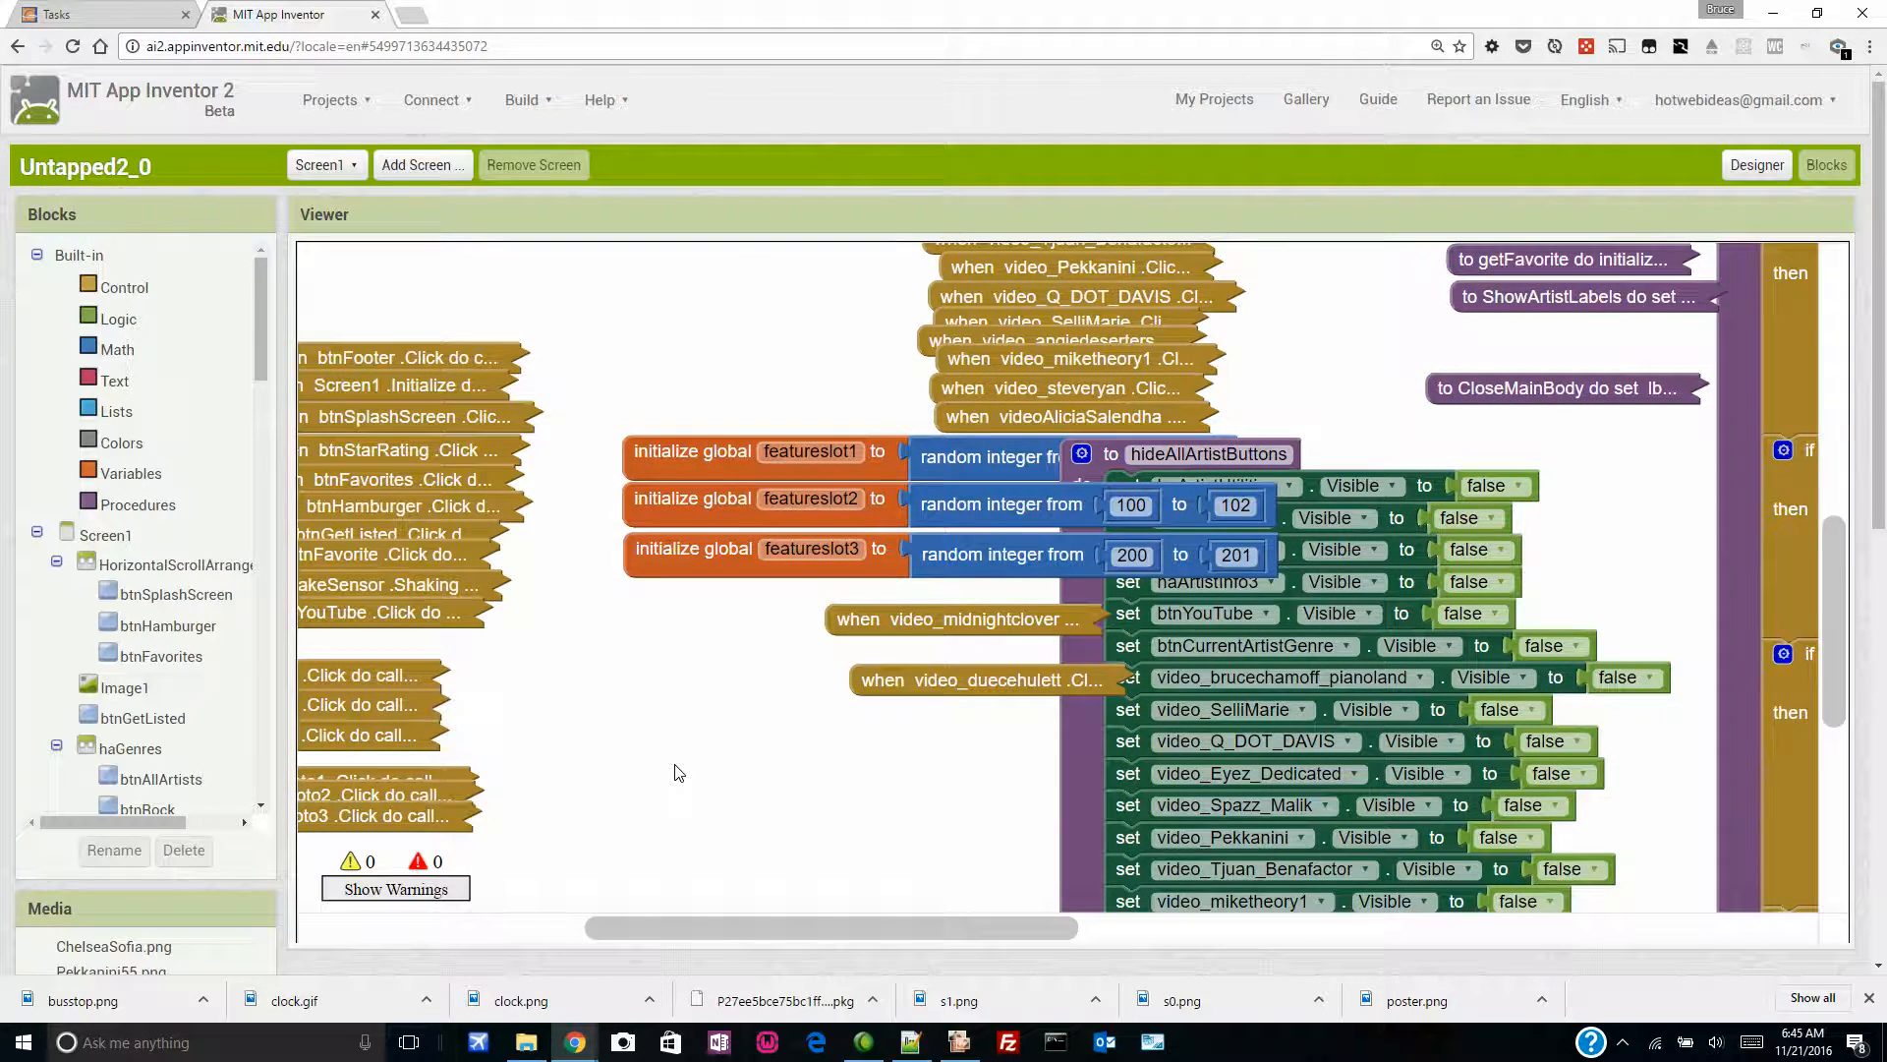
{"action": "scroll", "scroll_direction": "up", "scroll_amount": 3}
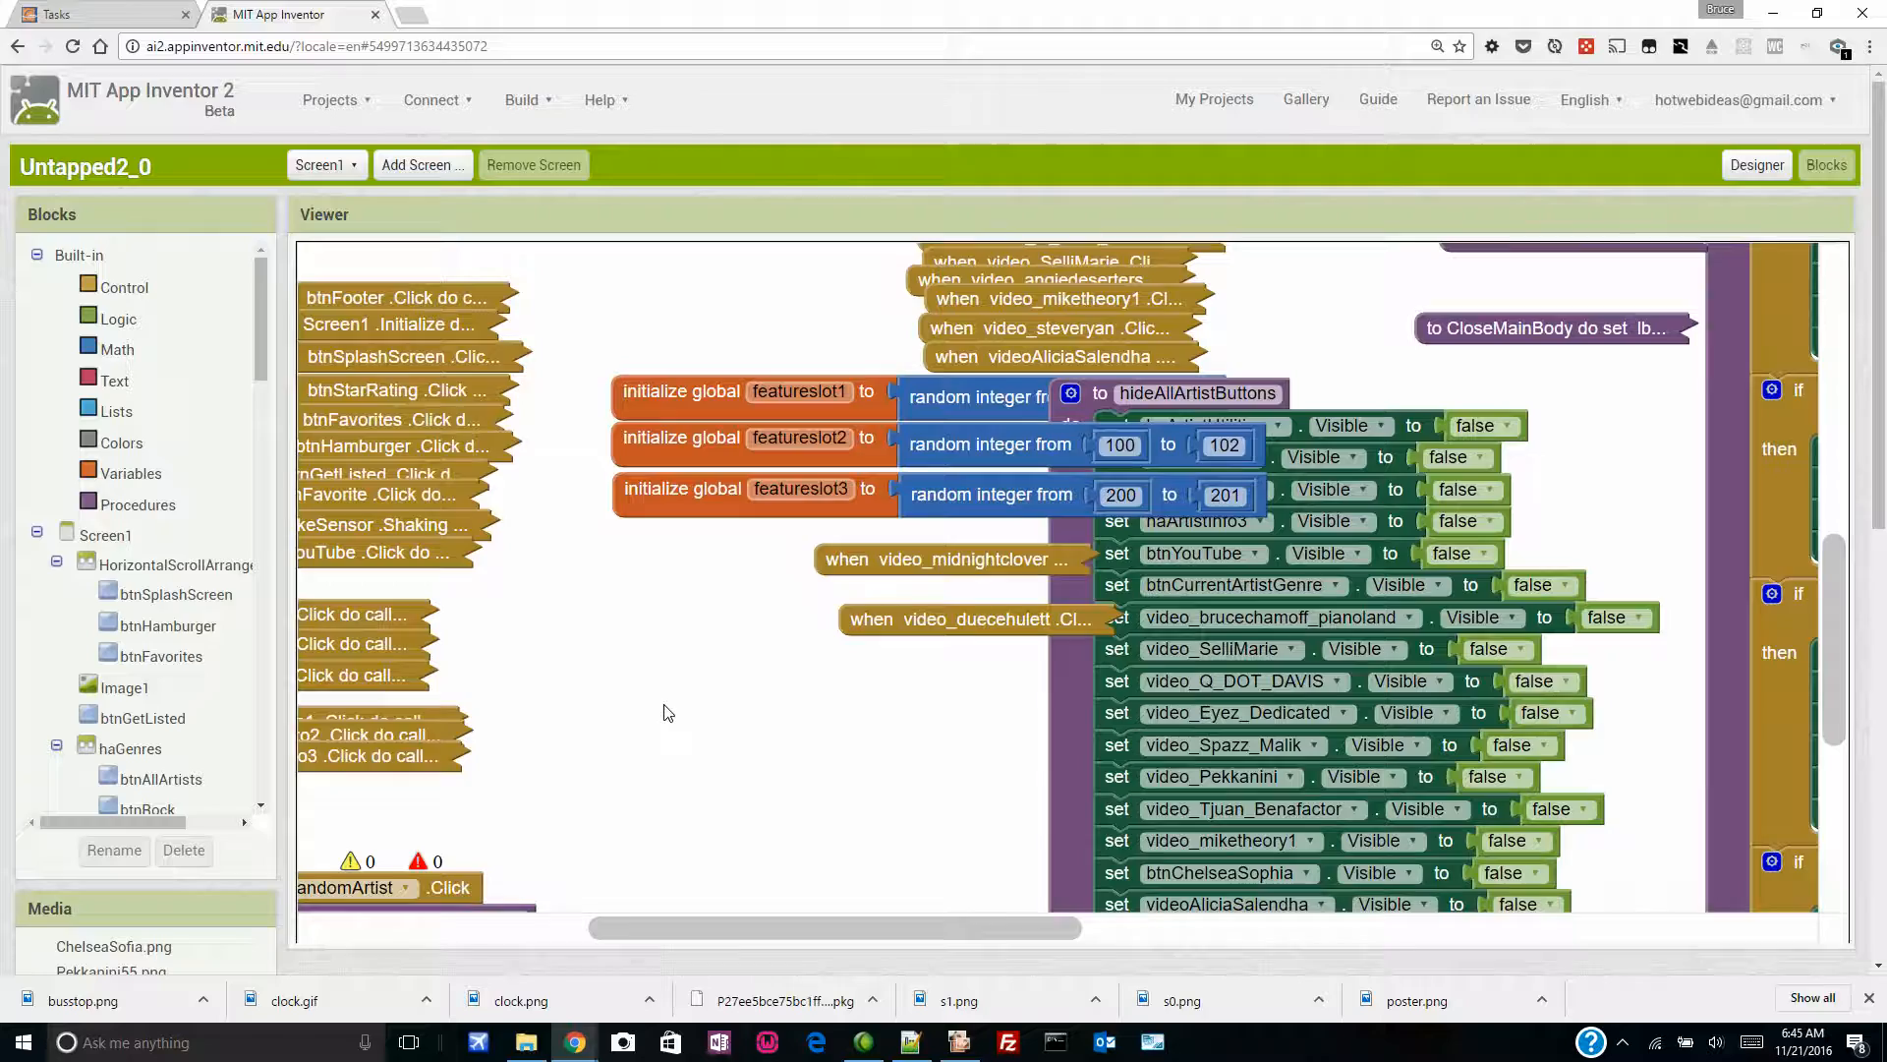
{"action": "scroll", "scroll_direction": "down", "scroll_amount": 3}
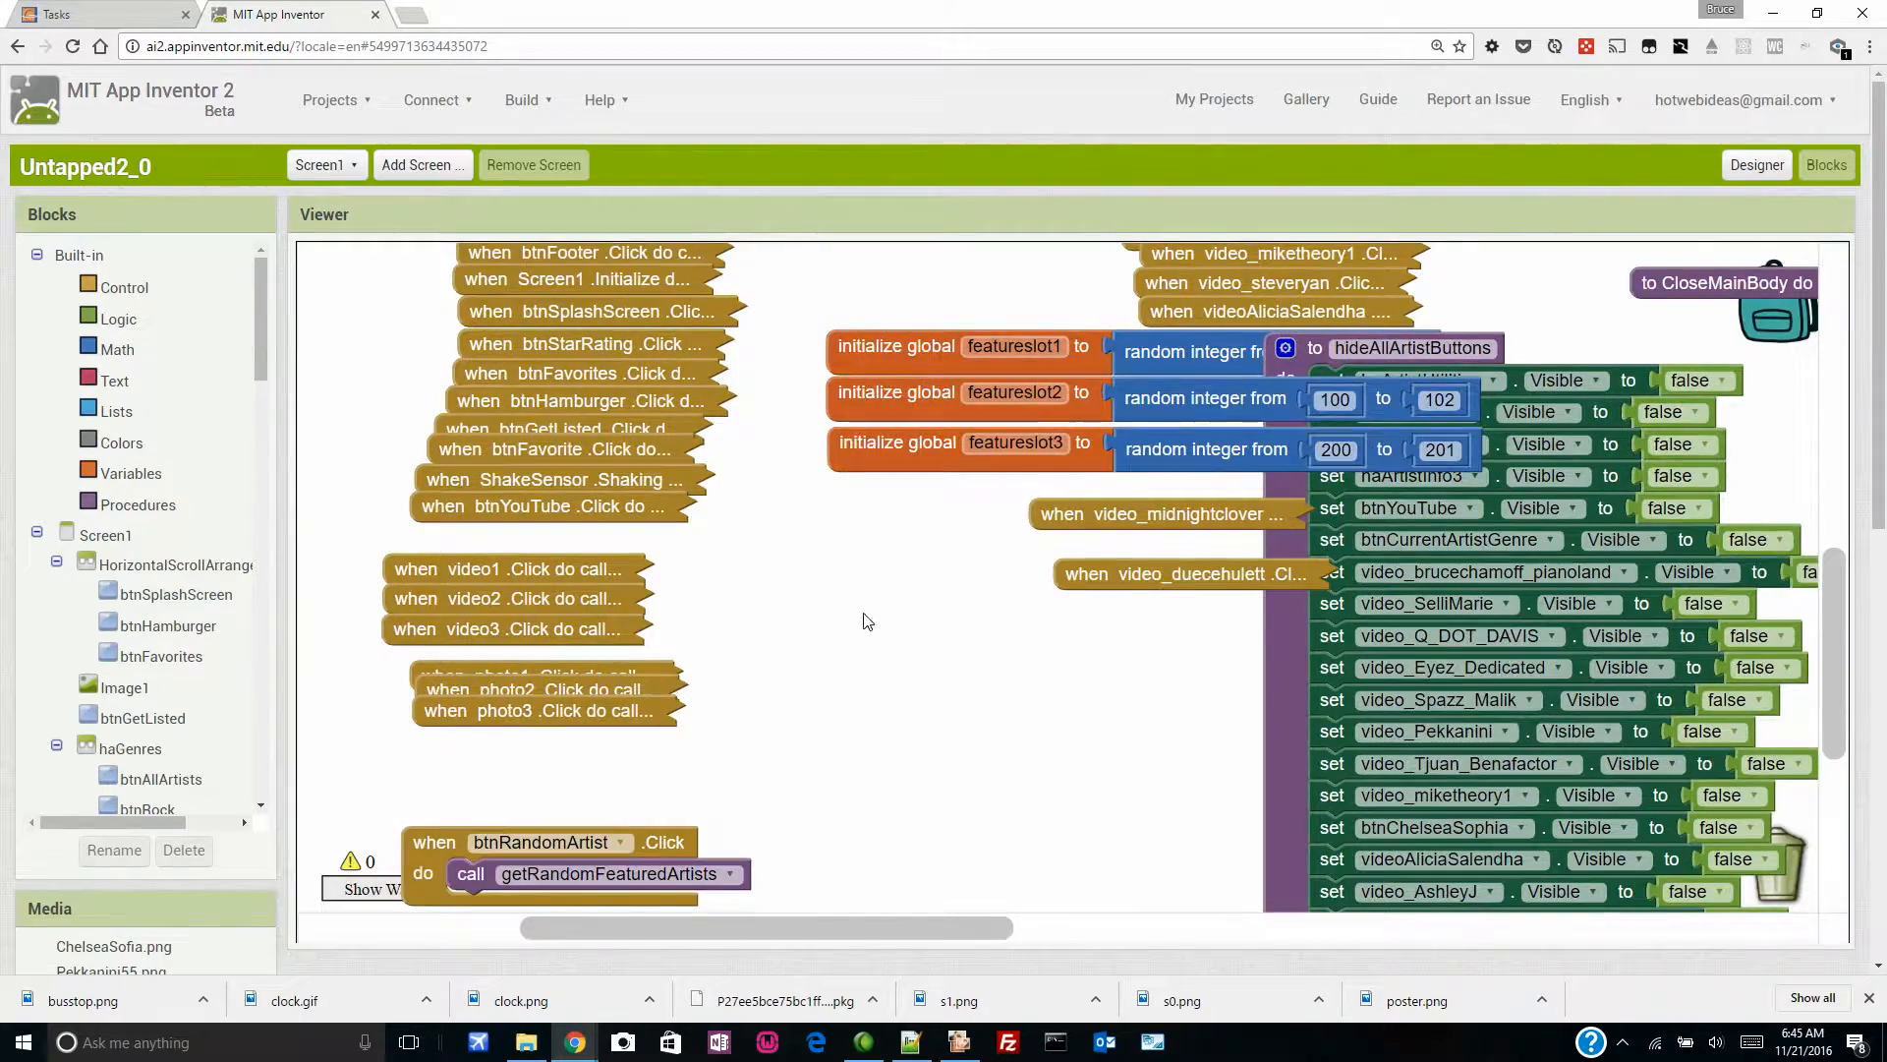
{"action": "scroll", "scroll_direction": "right", "scroll_amount": 3}
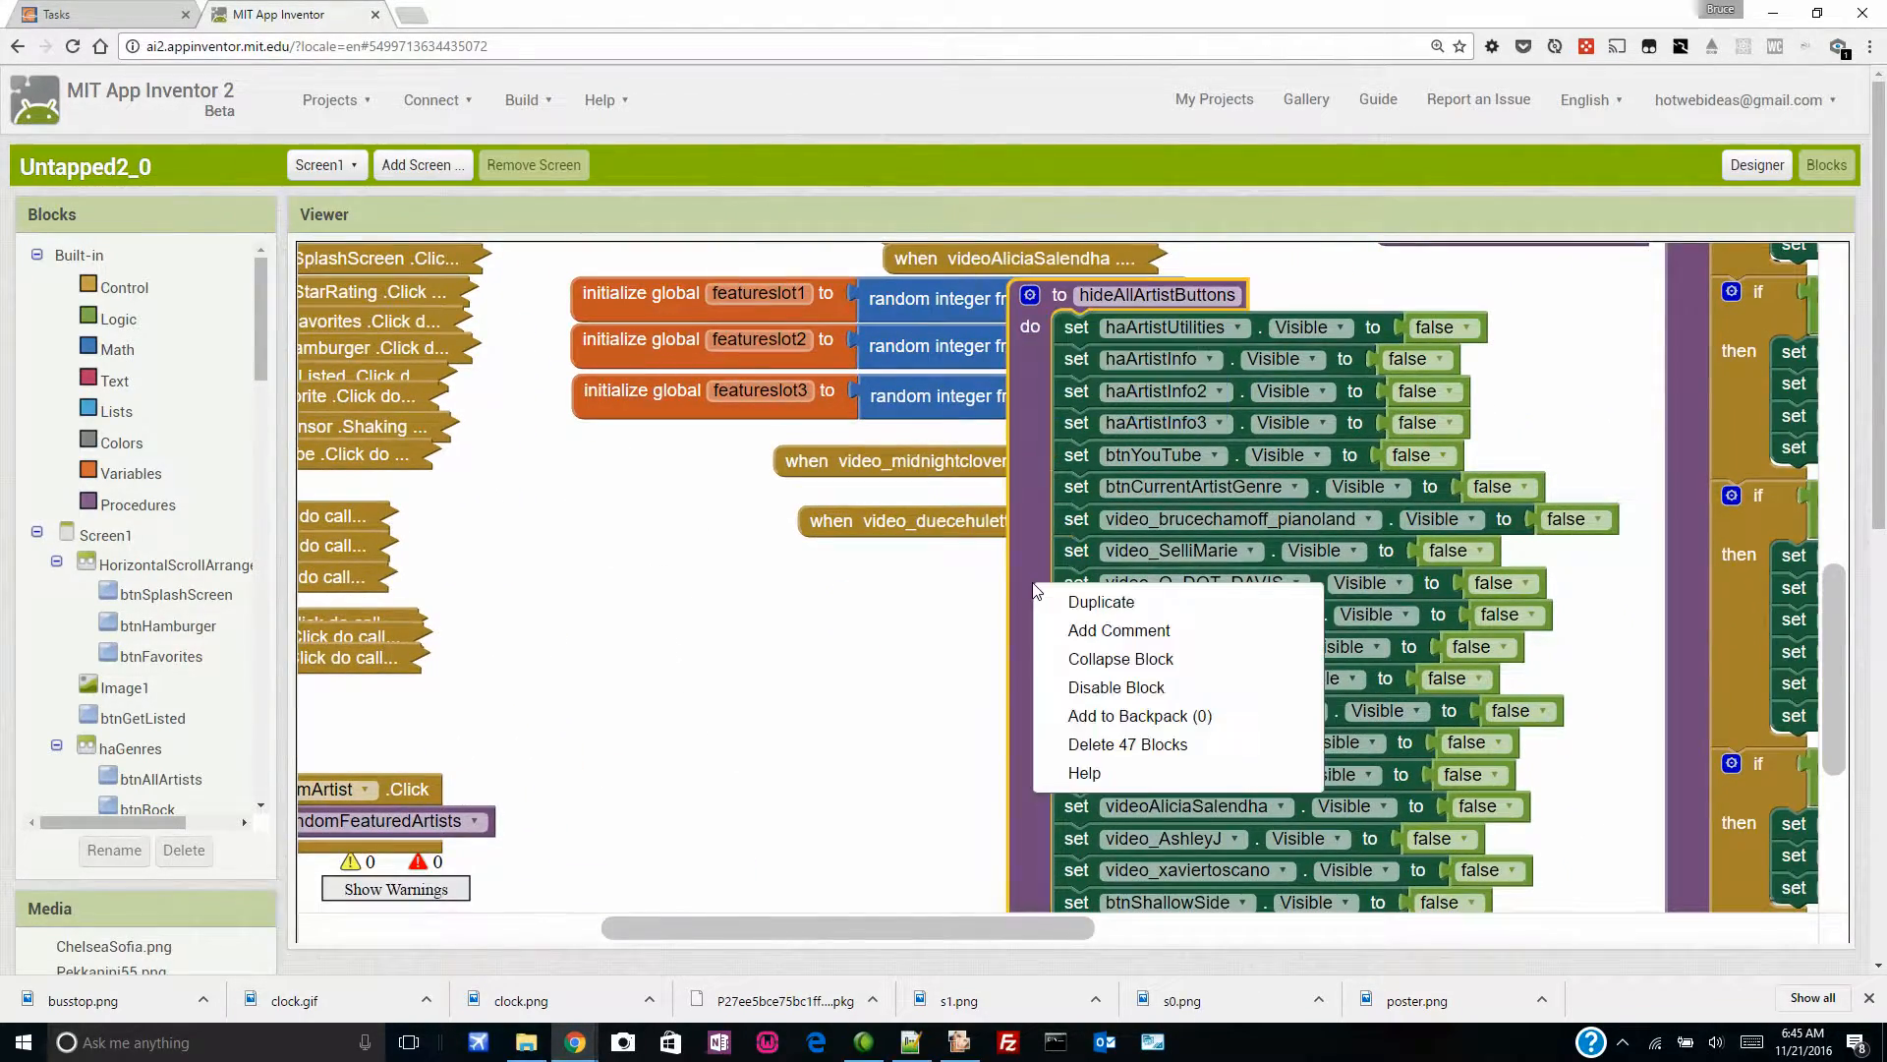
{"action": "left_click", "coordinate": [1118, 658]}
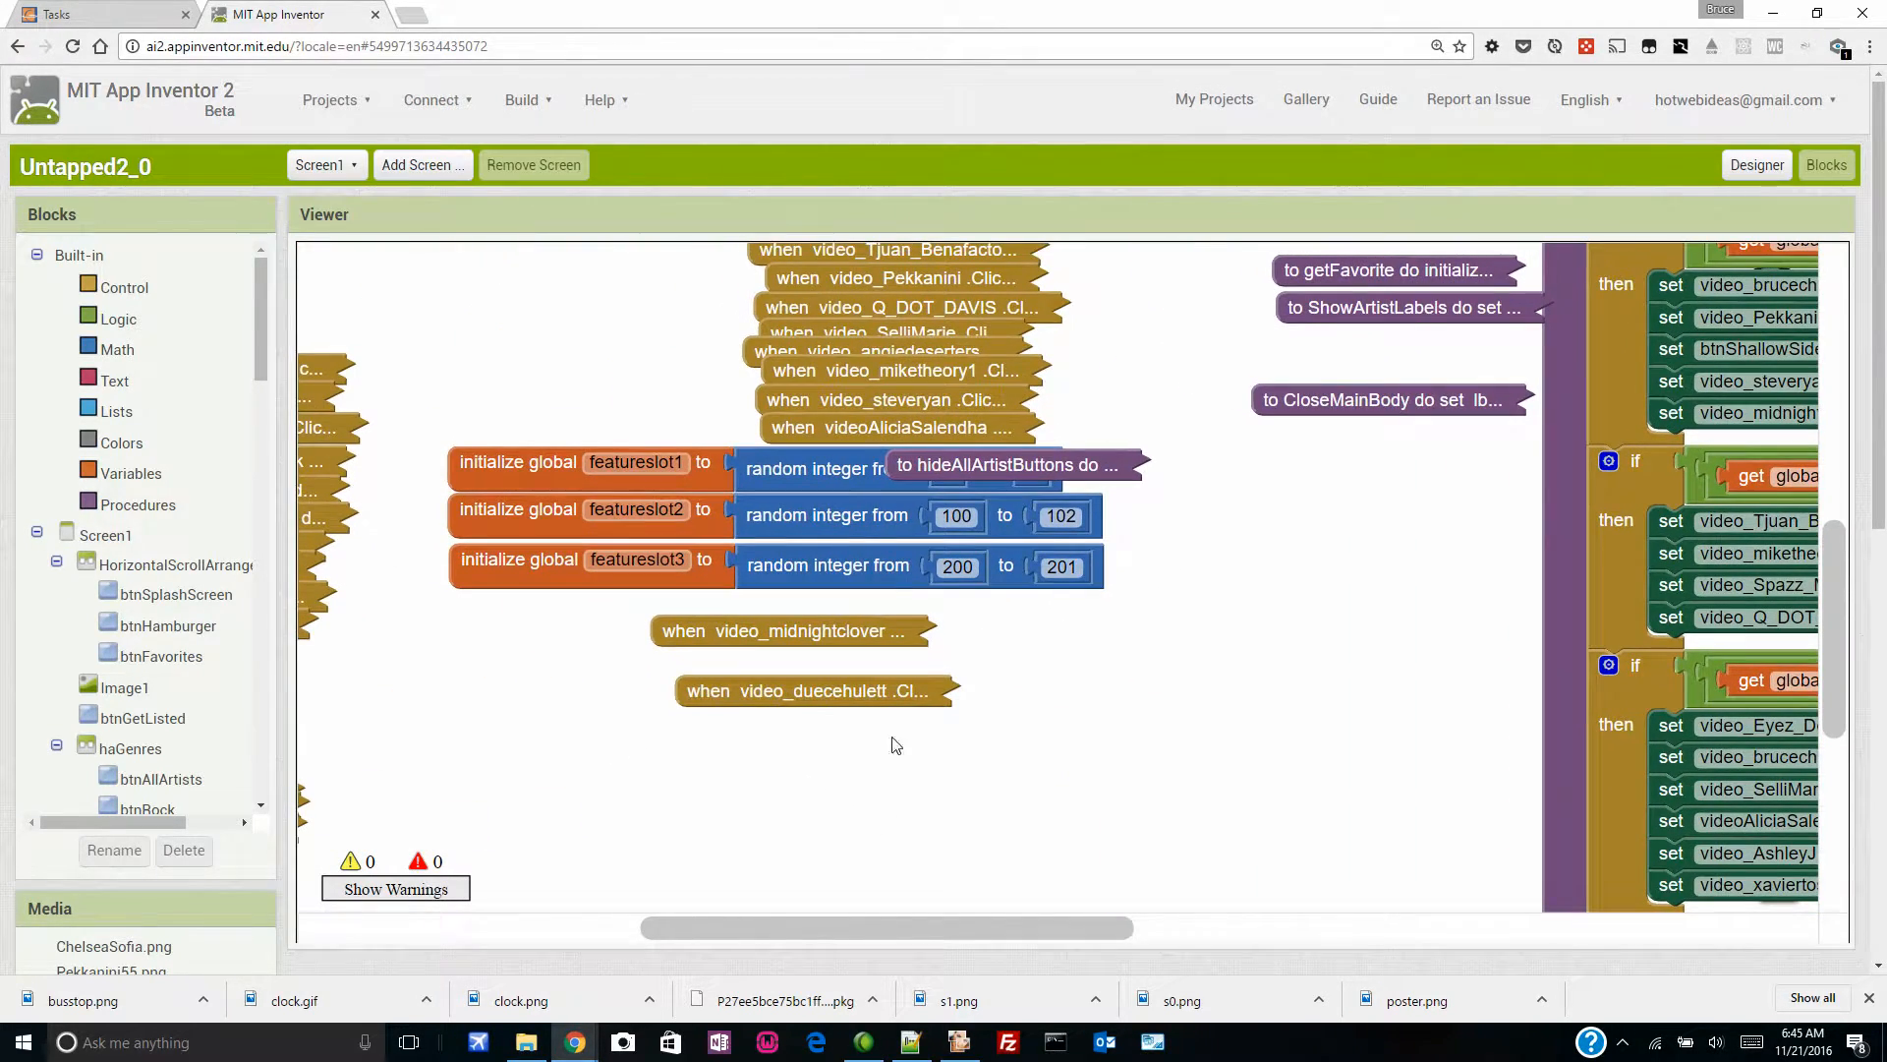
{"action": "left_click", "coordinate": [1014, 466]}
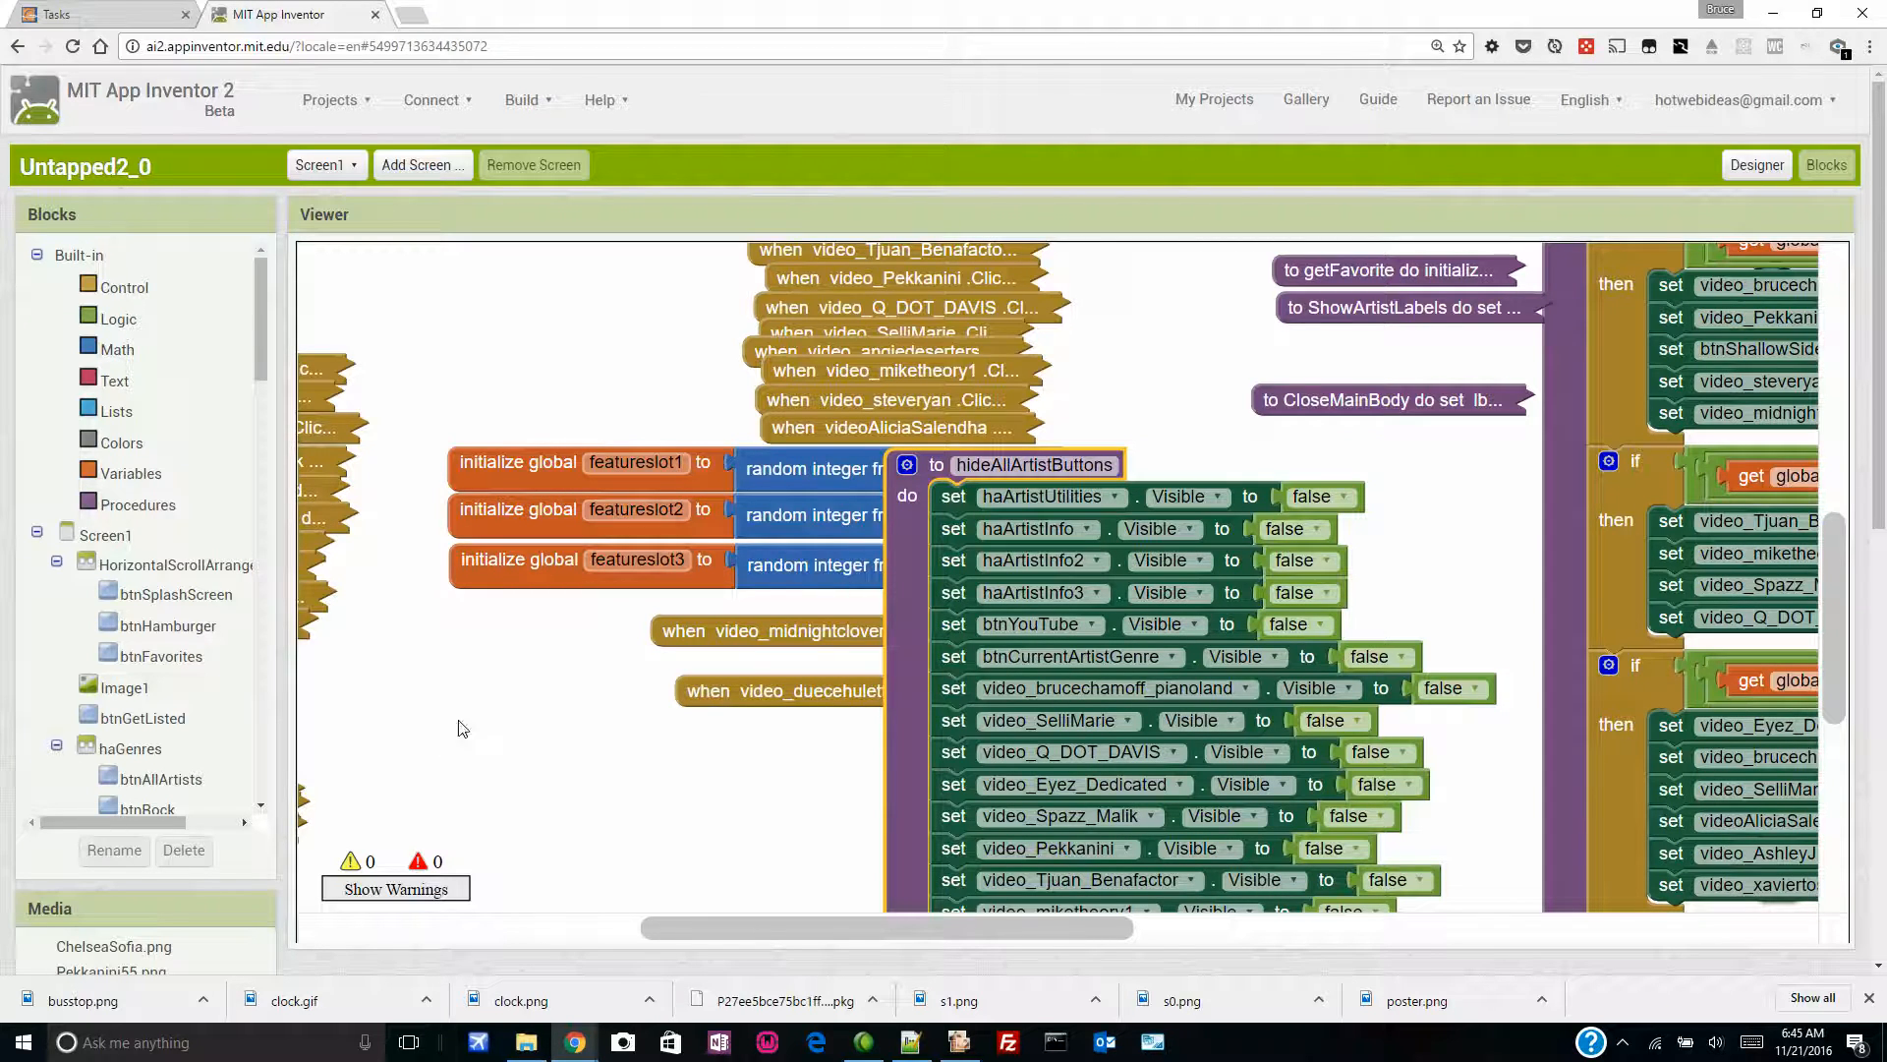
{"action": "mouse_move", "coordinate": [399, 661]}
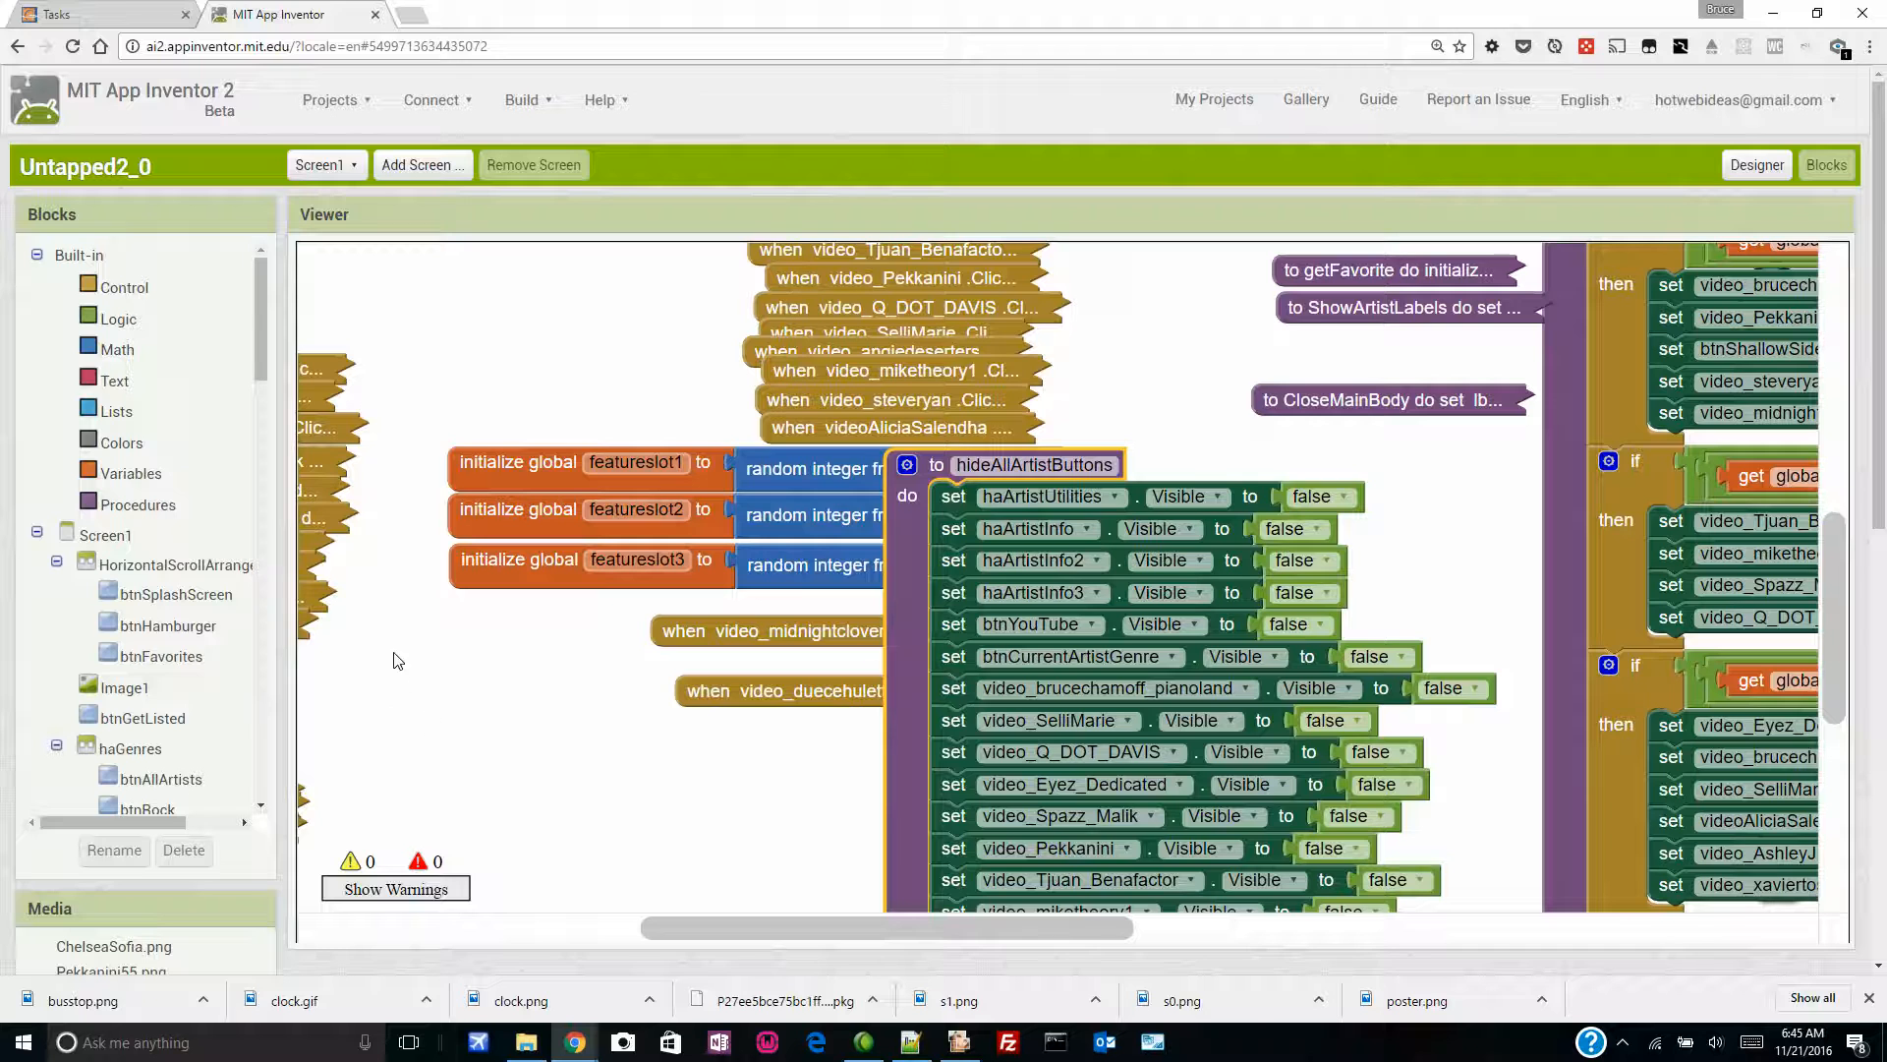
{"action": "mouse_move", "coordinate": [417, 662]}
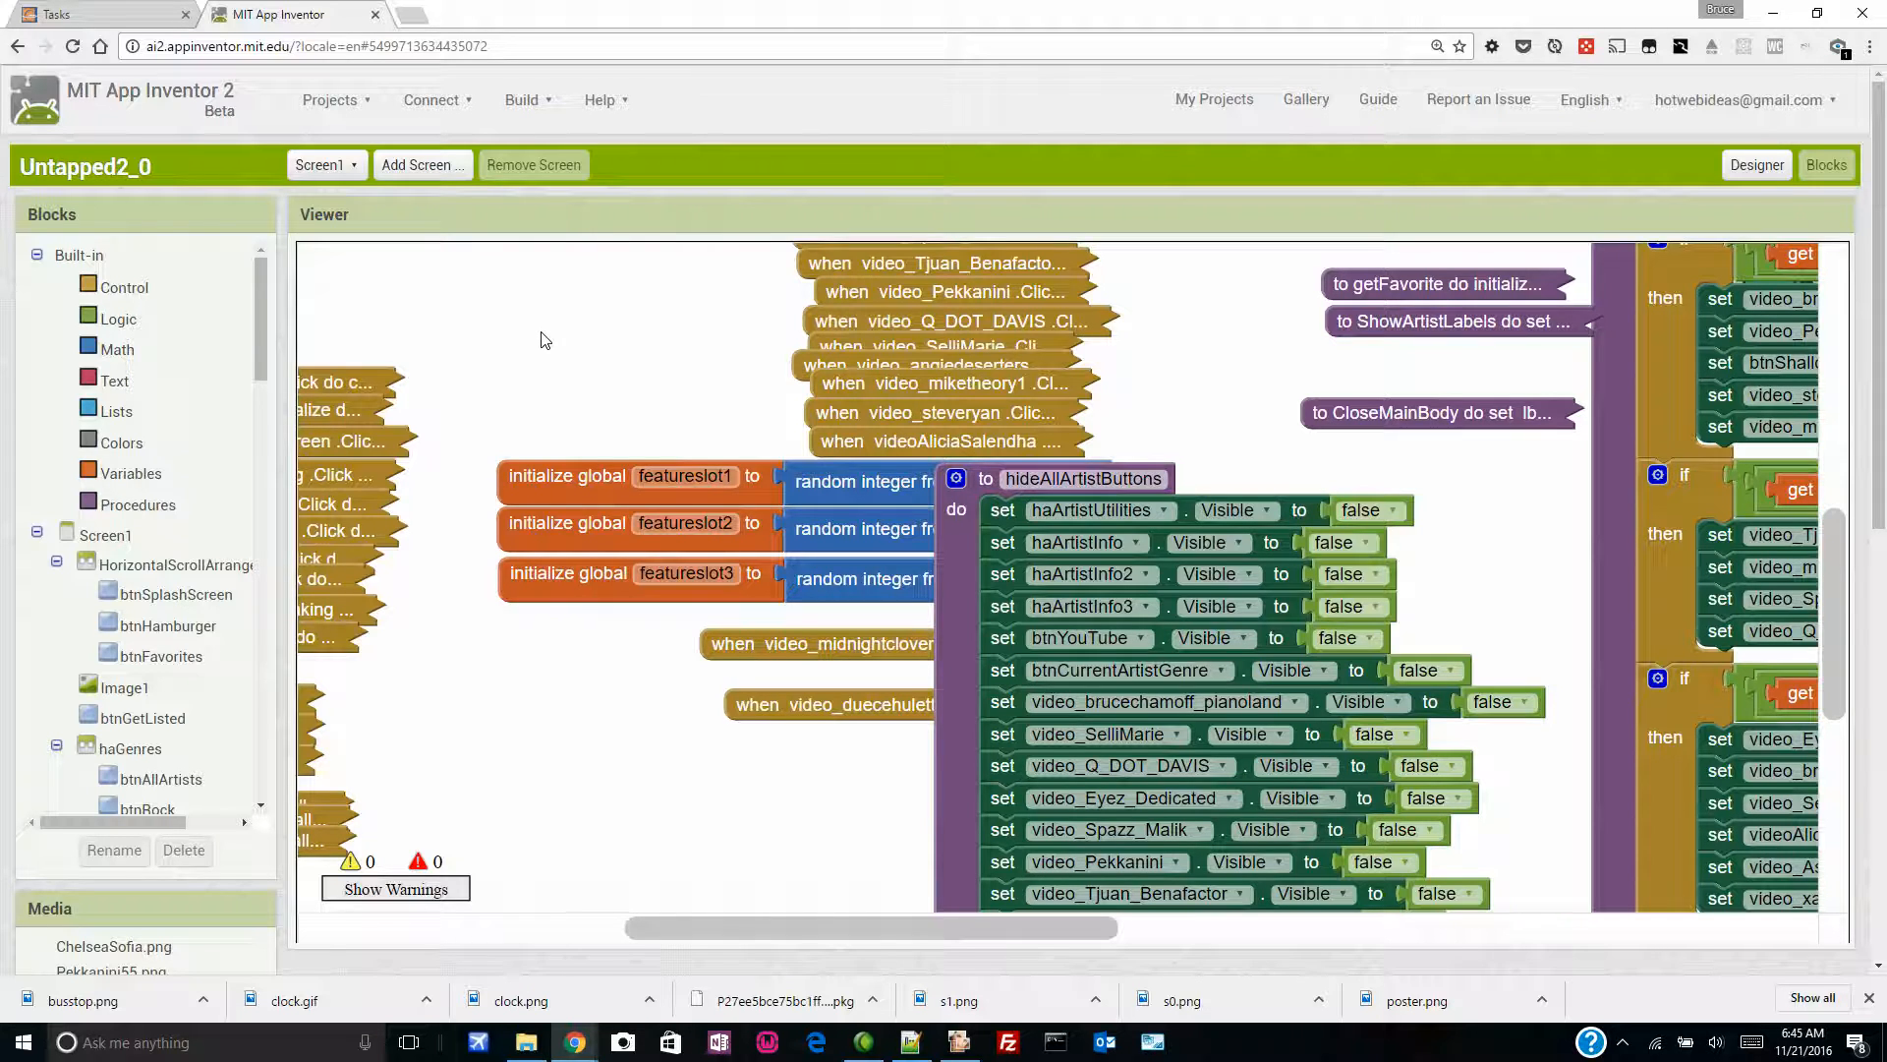
{"action": "right_click", "coordinate": [541, 340]}
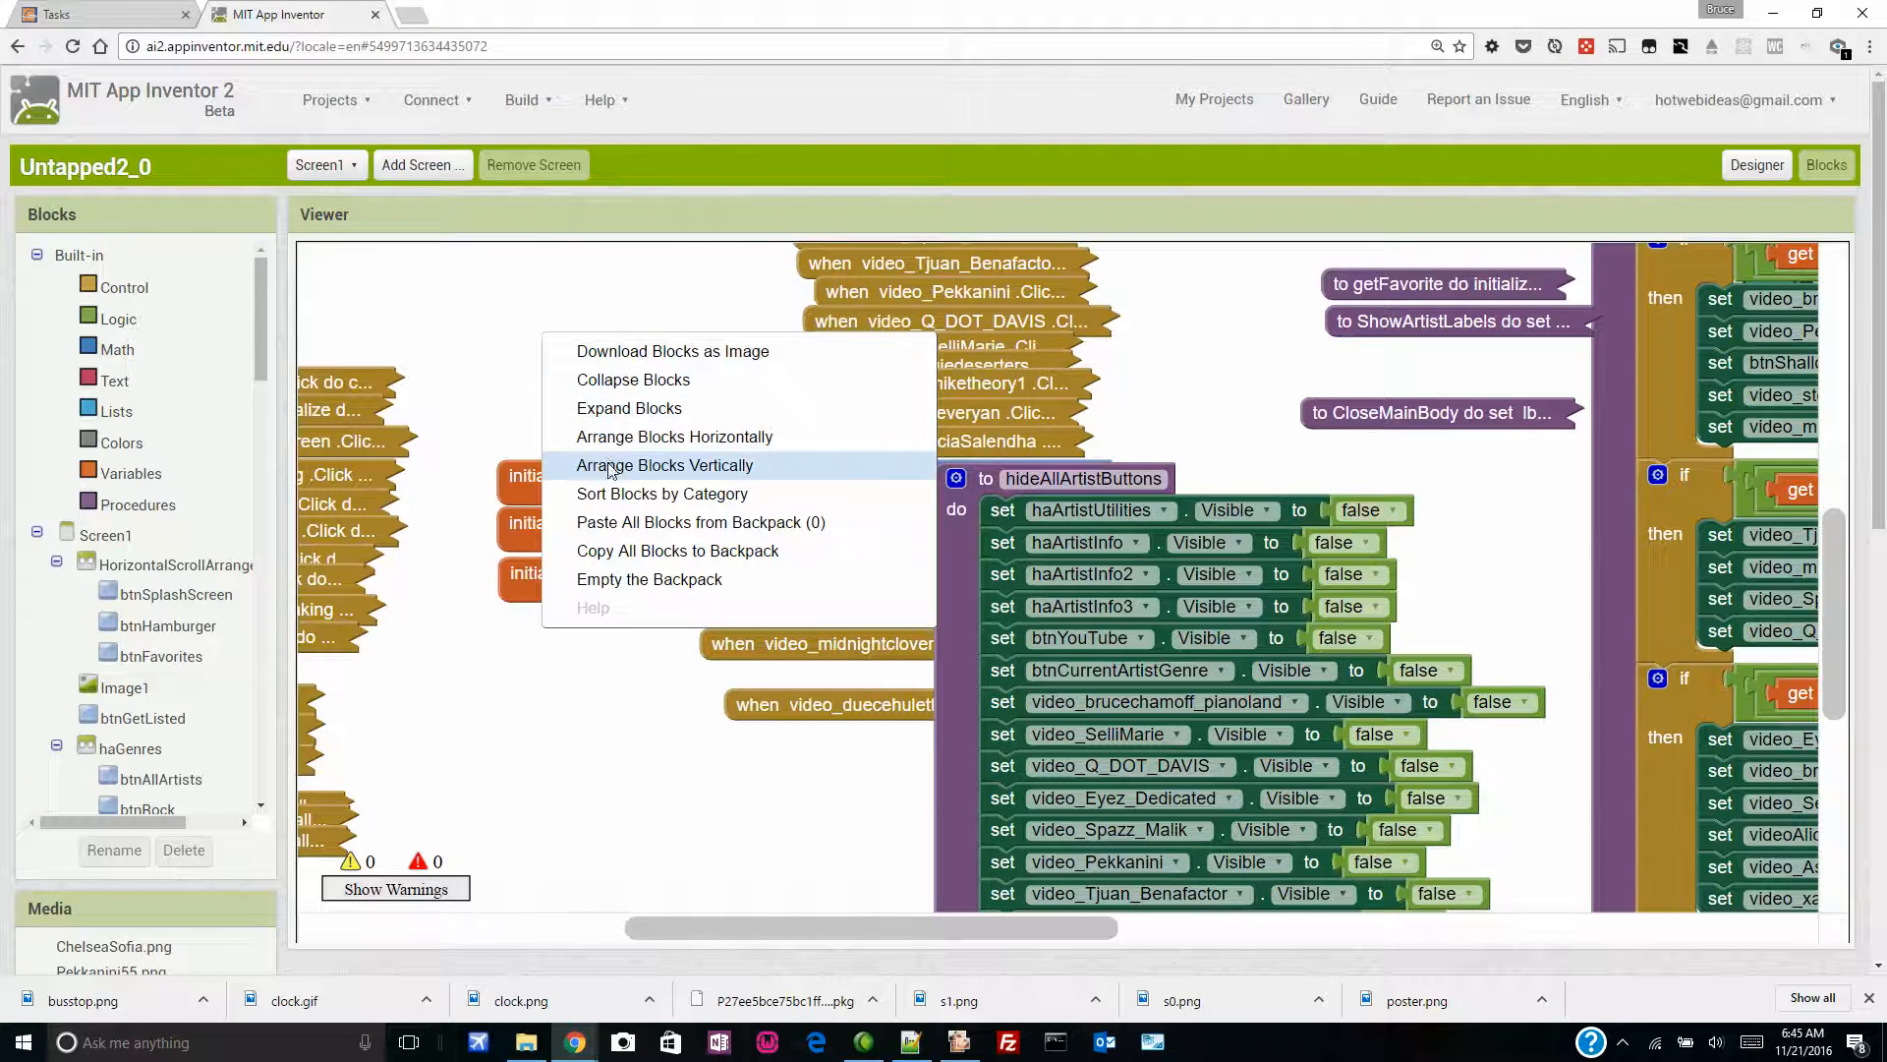
{"action": "mouse_move", "coordinate": [661, 493]}
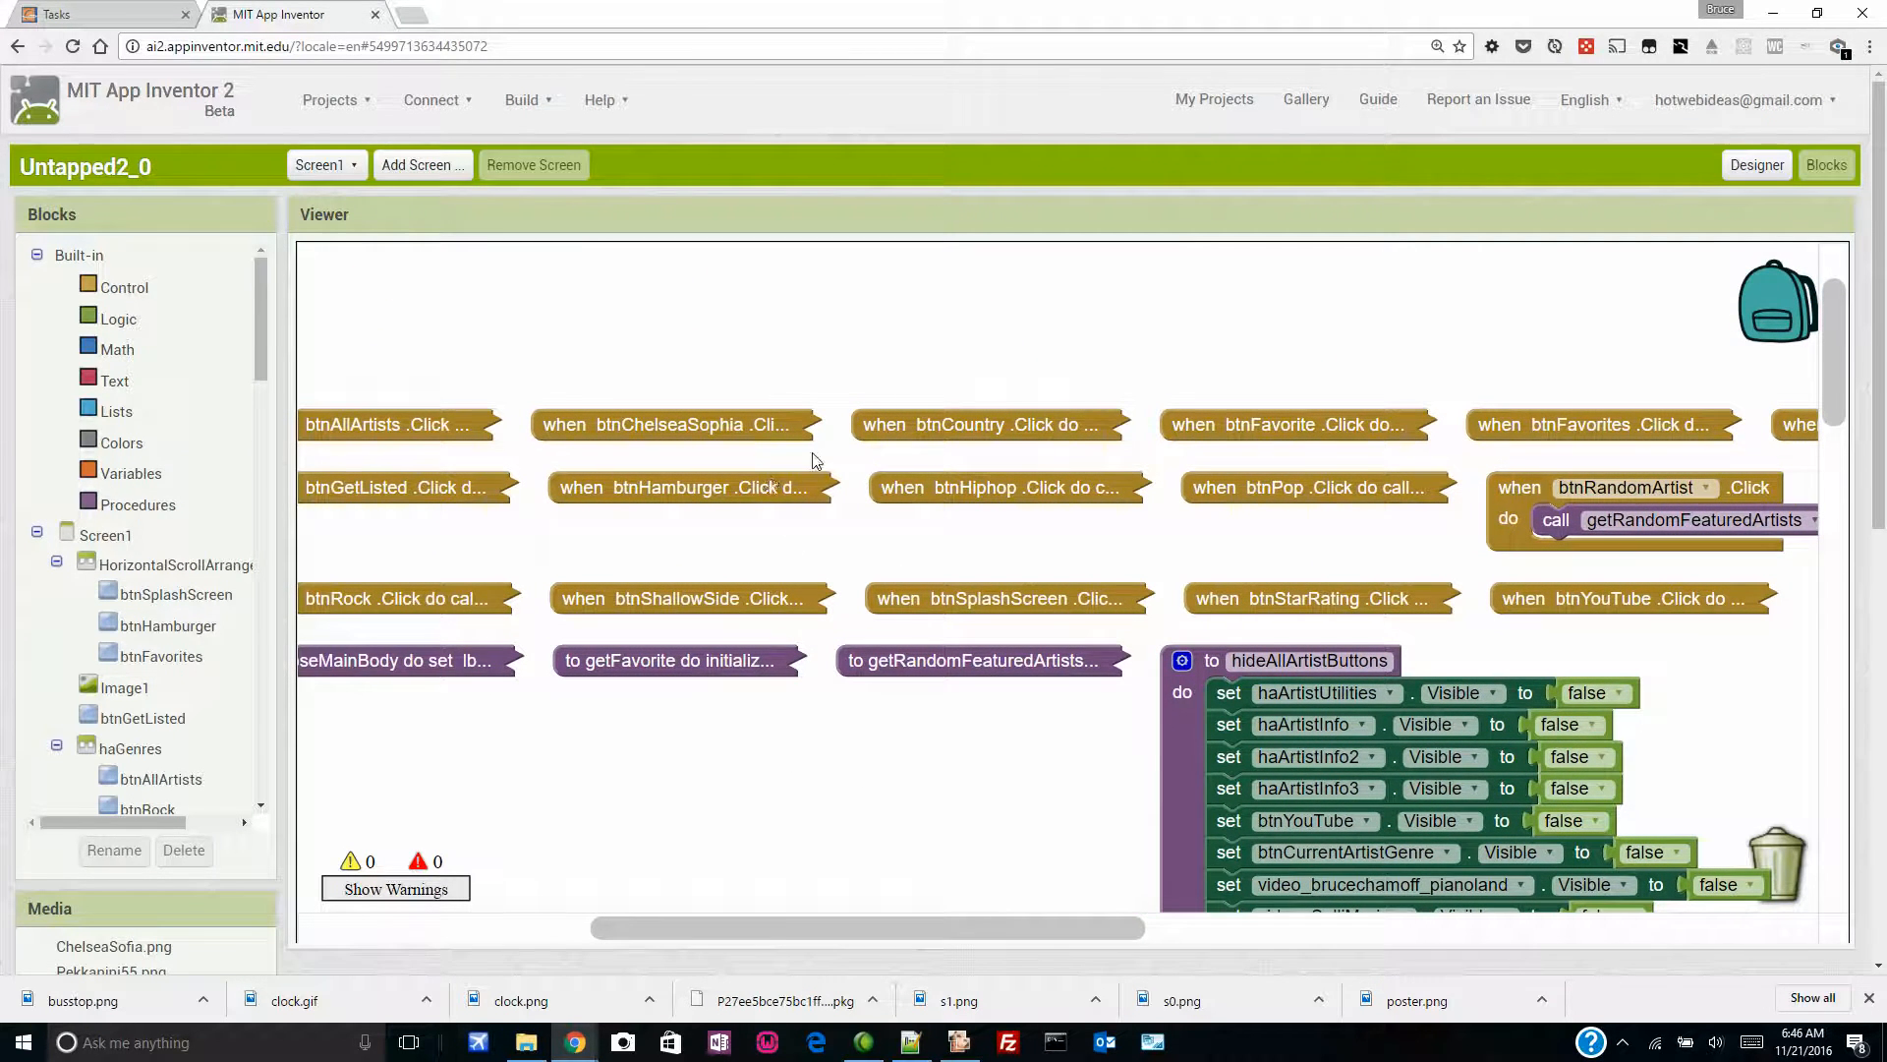
{"action": "mouse_move", "coordinate": [625, 435]}
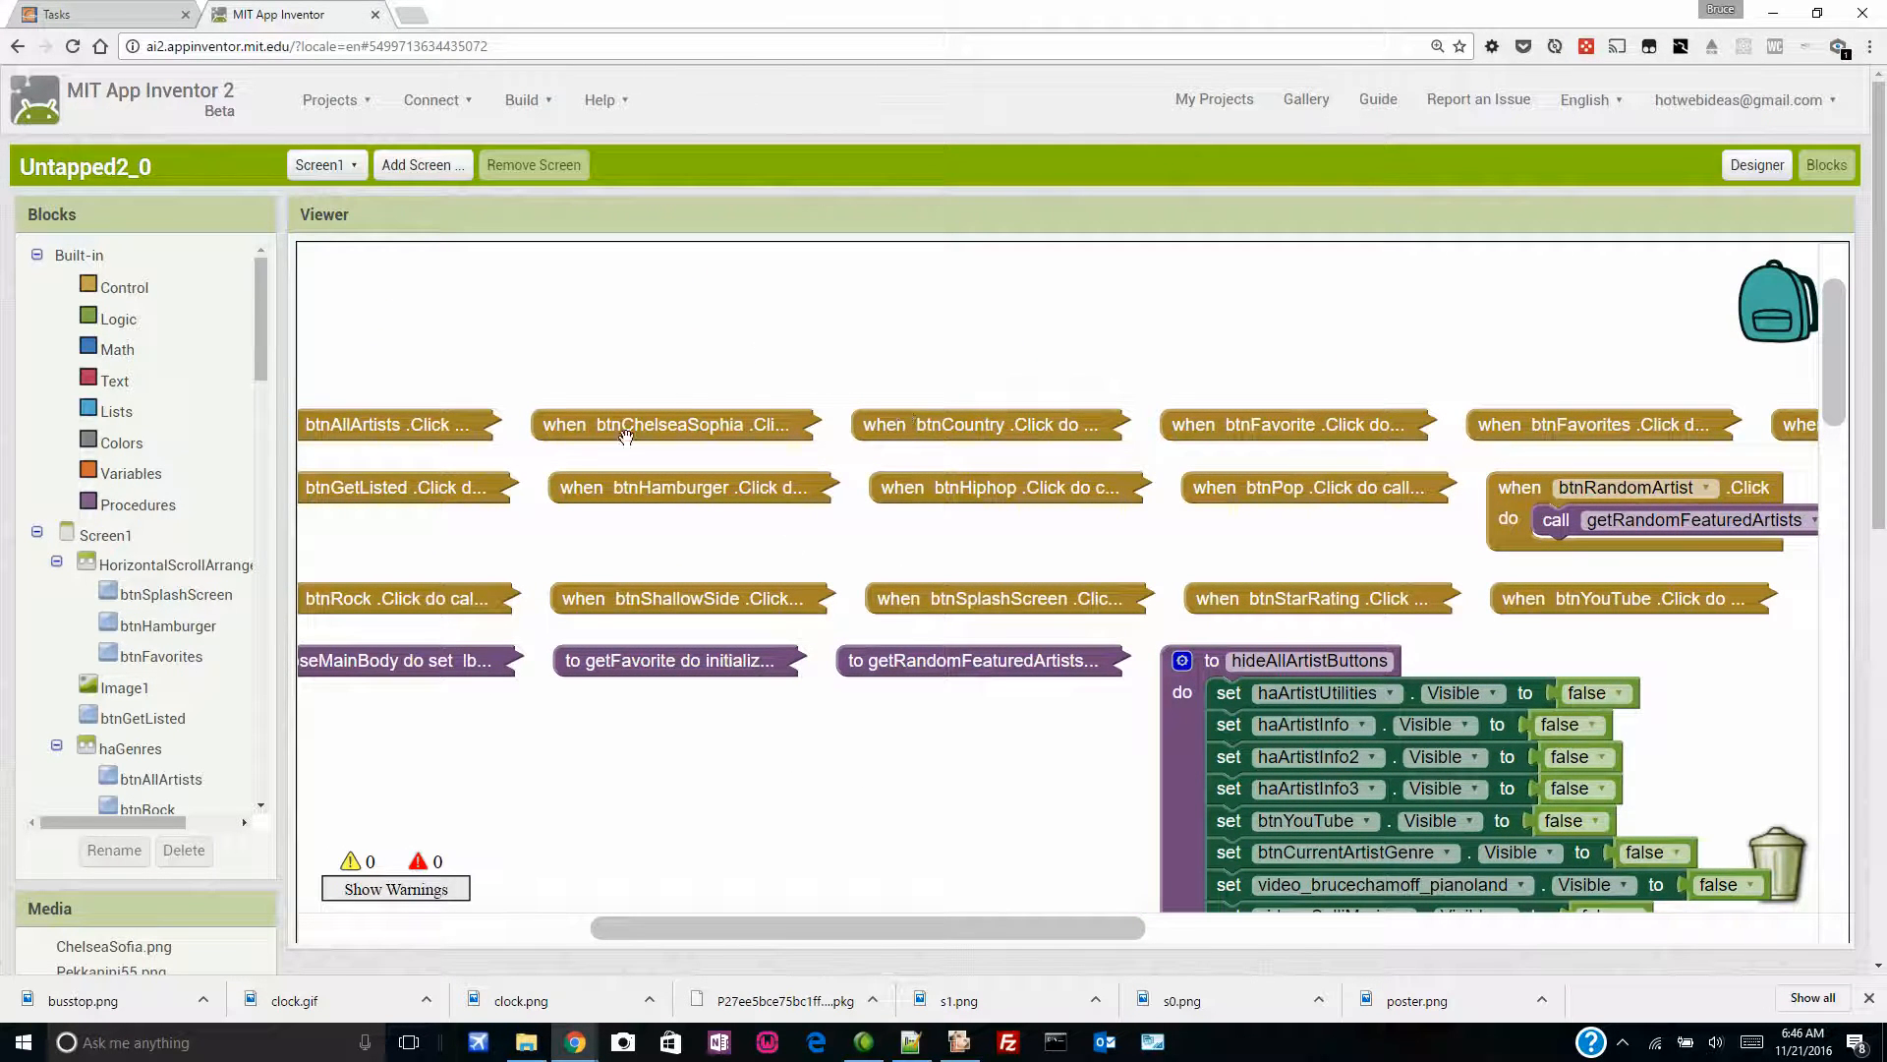
Step: Collapse every block in the Untapped2_0 workspace into one-line summaries via Collapse Blocks
{"action": "right_click", "coordinate": [625, 433]}
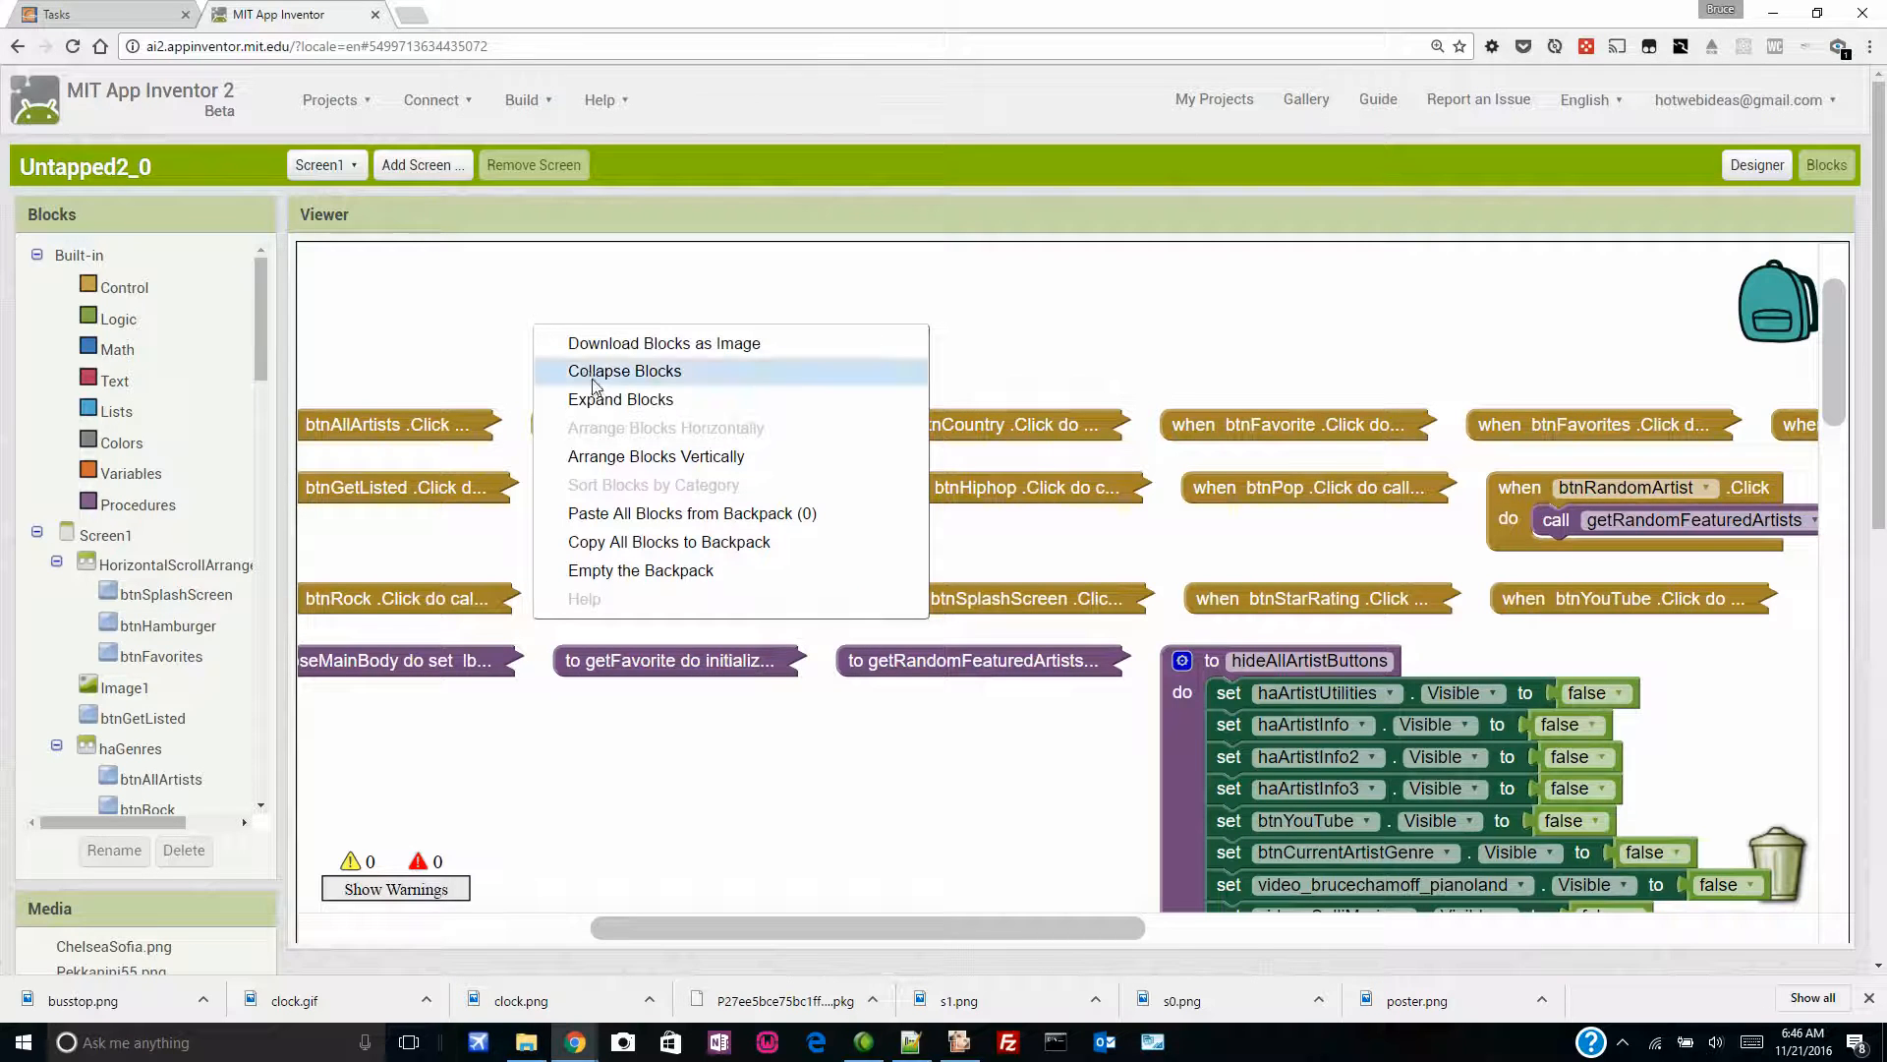
{"action": "mouse_move", "coordinate": [458, 434]}
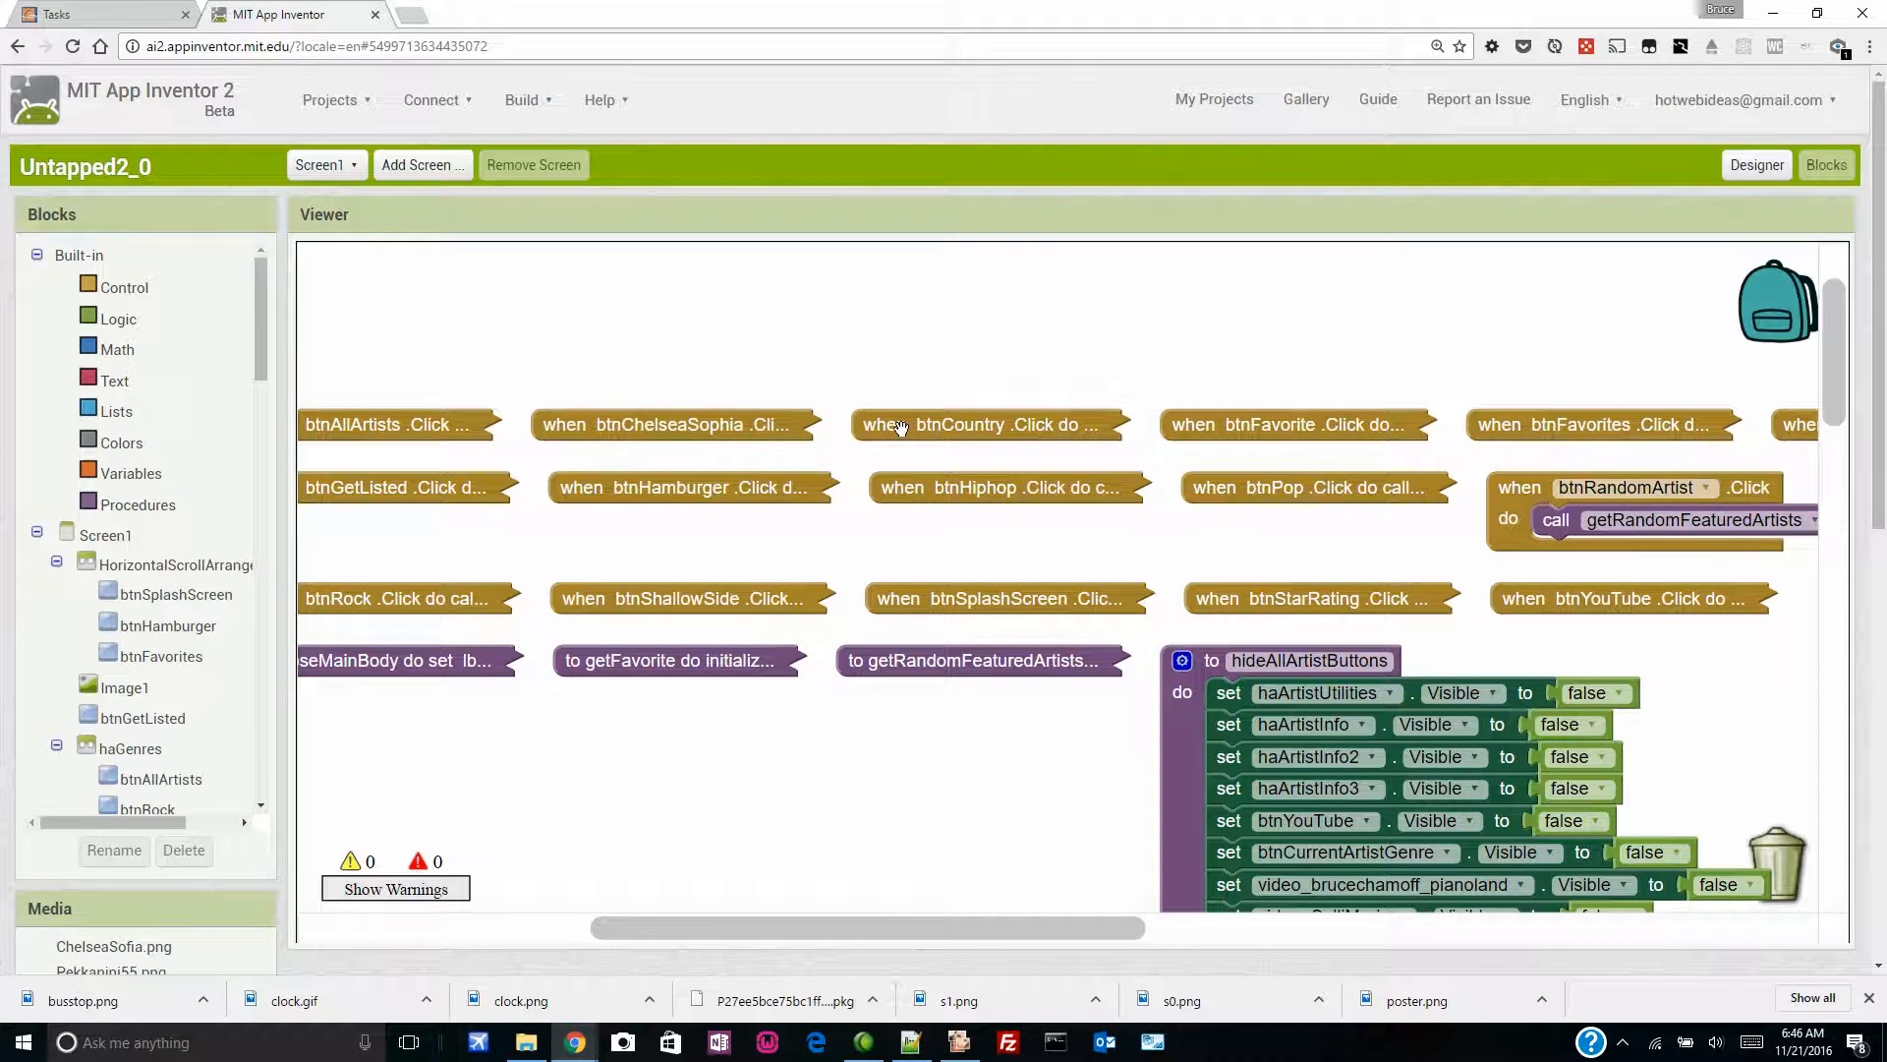
{"action": "mouse_move", "coordinate": [1321, 458]}
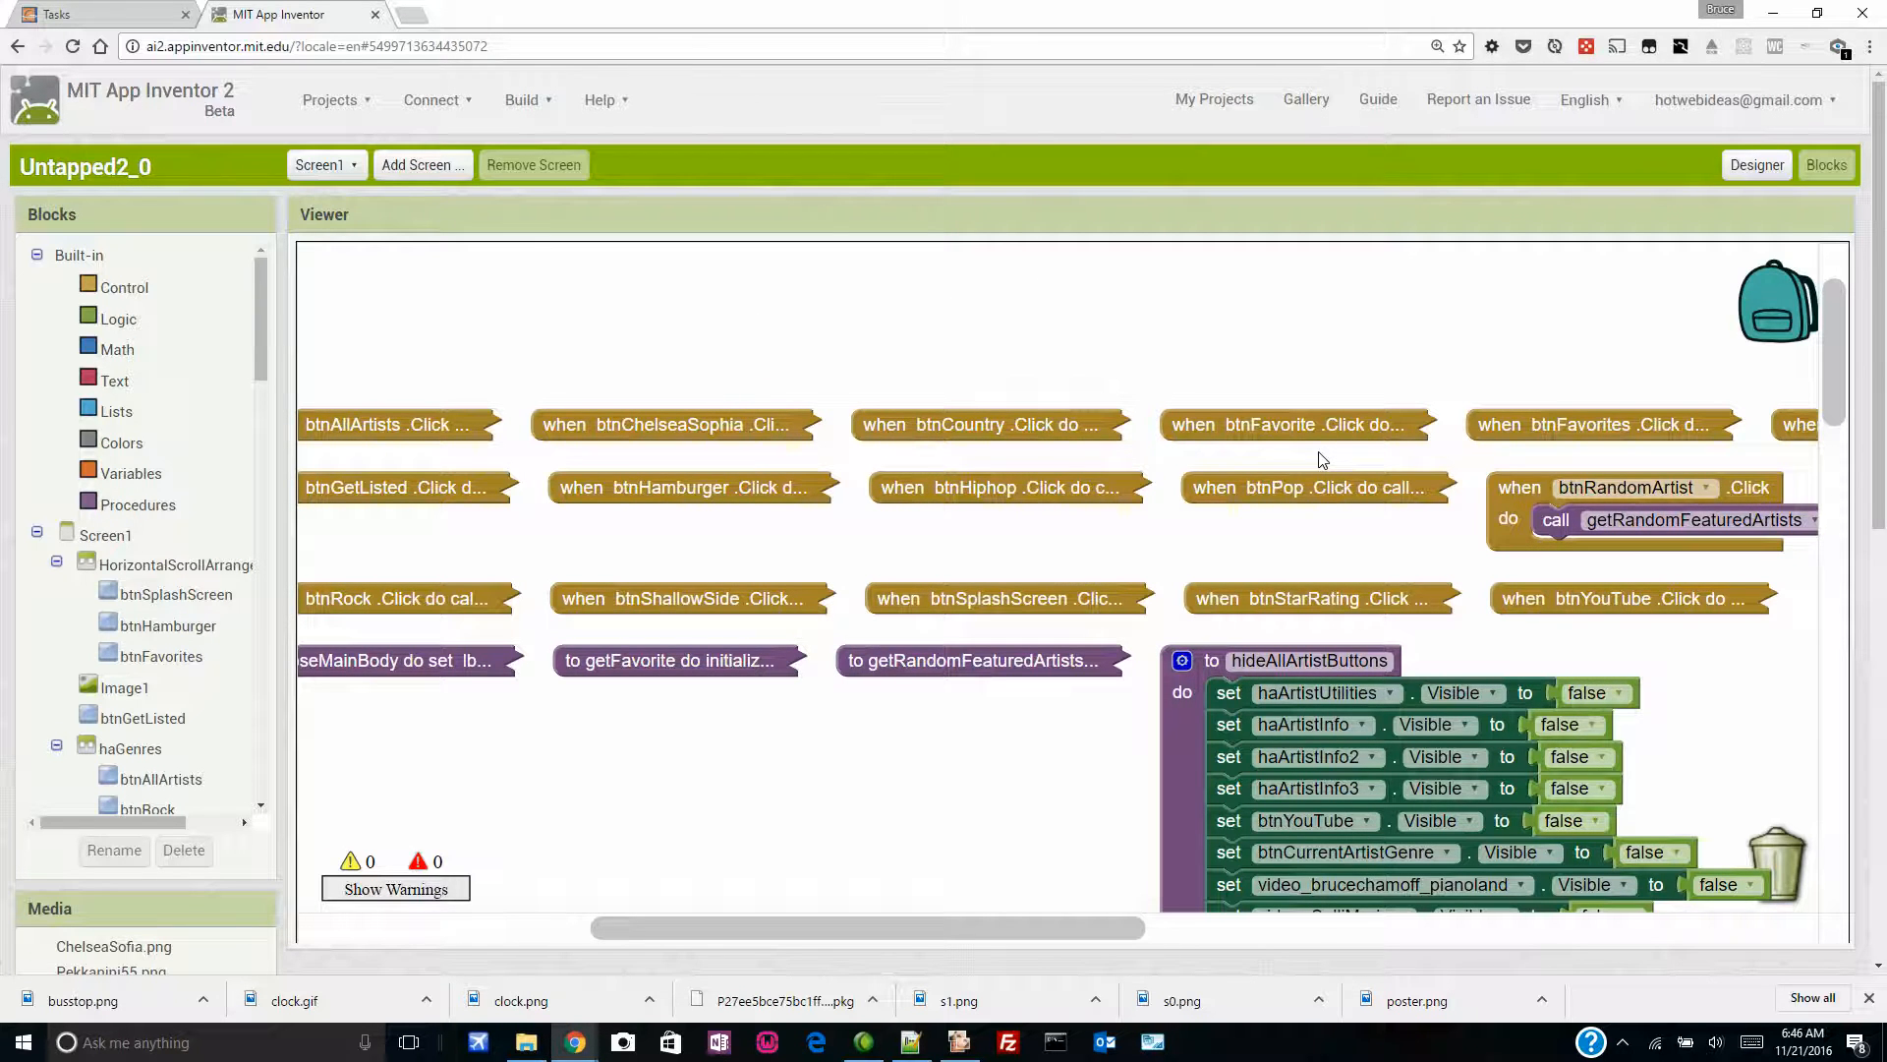
{"action": "mouse_move", "coordinate": [713, 425]}
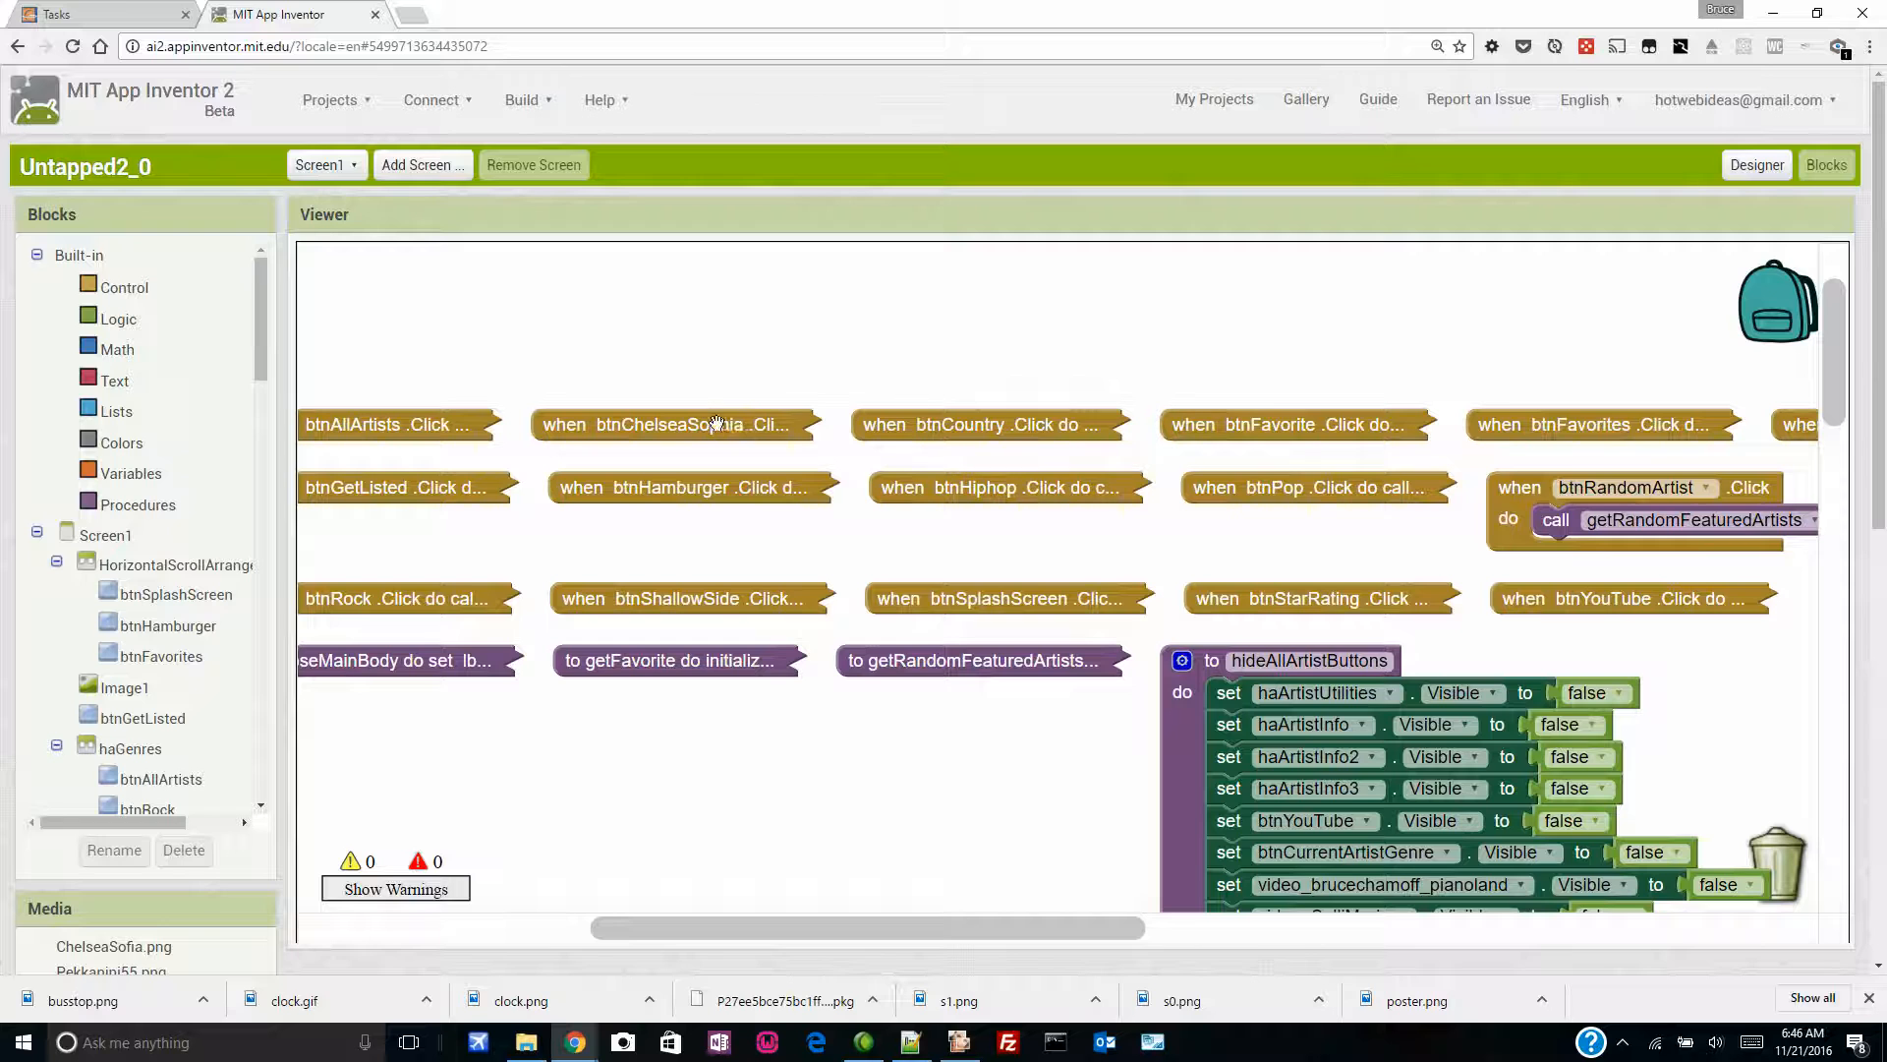
{"action": "scroll", "scroll_direction": "up", "scroll_amount": 3}
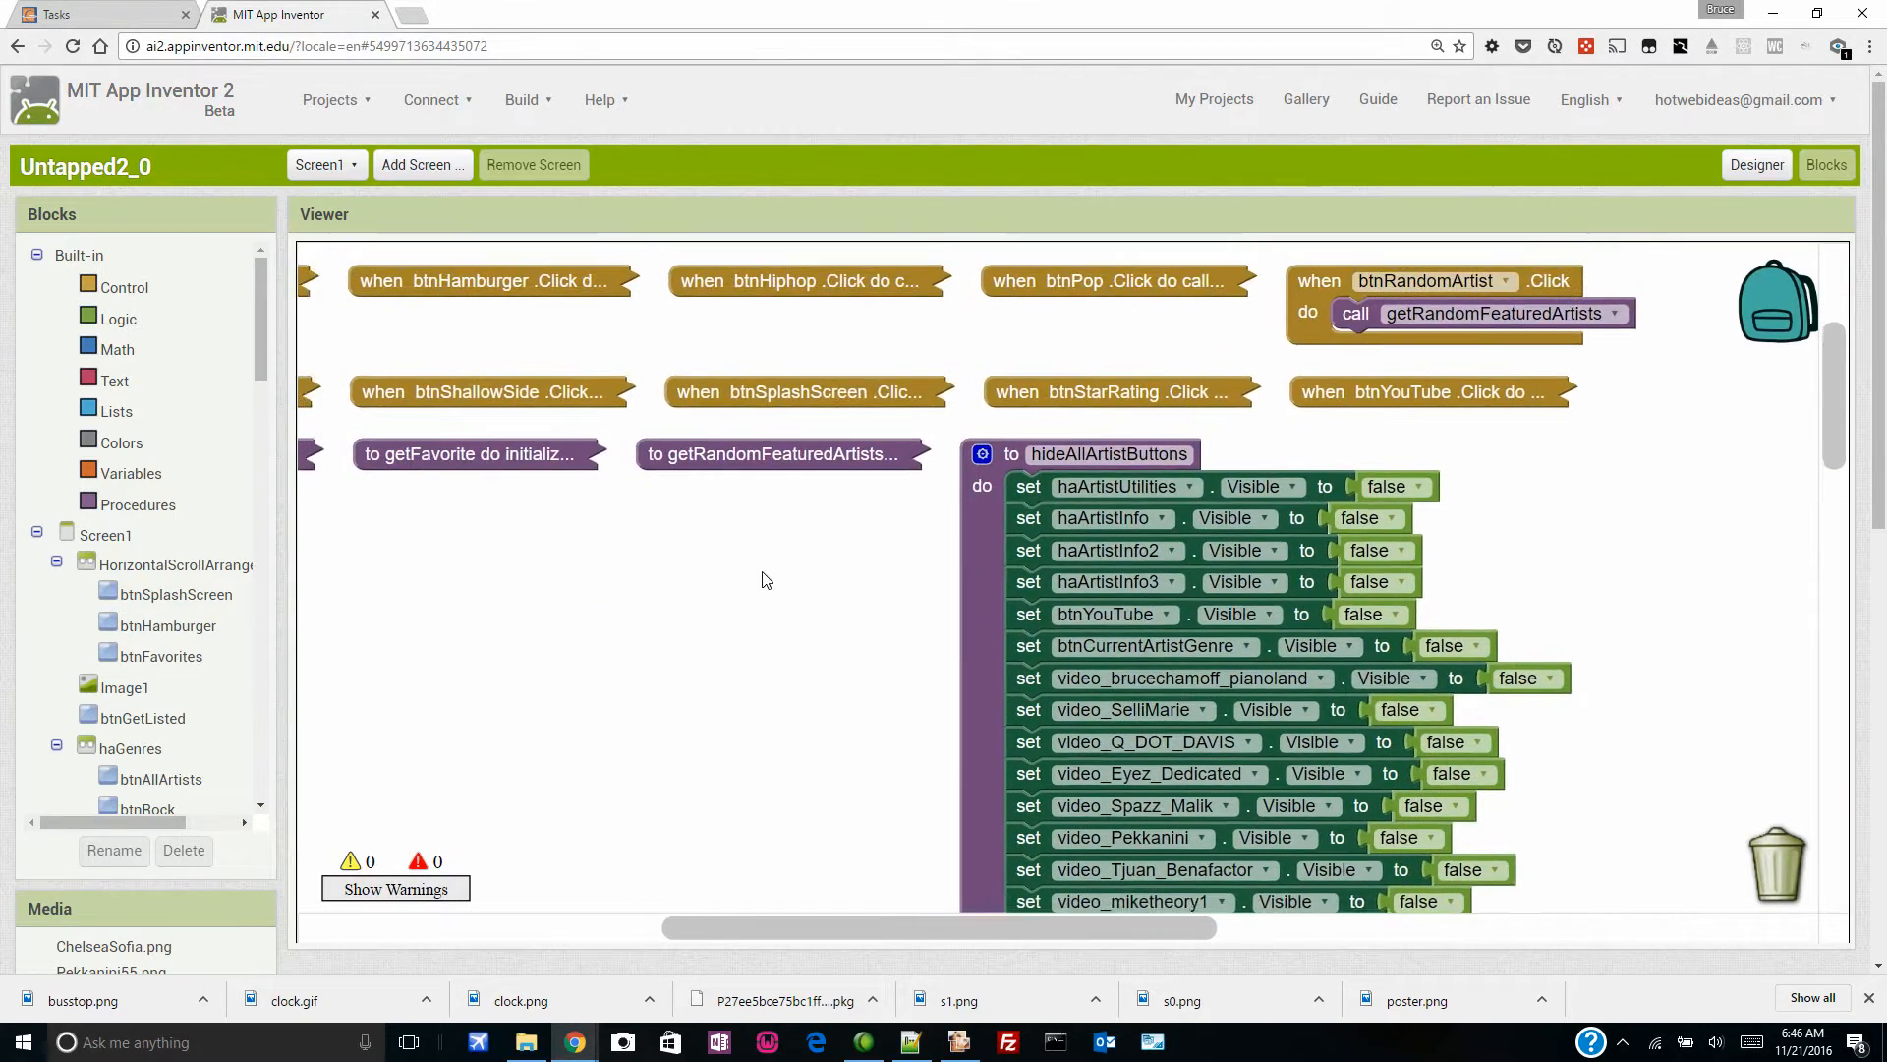
{"action": "right_click", "coordinate": [724, 581]}
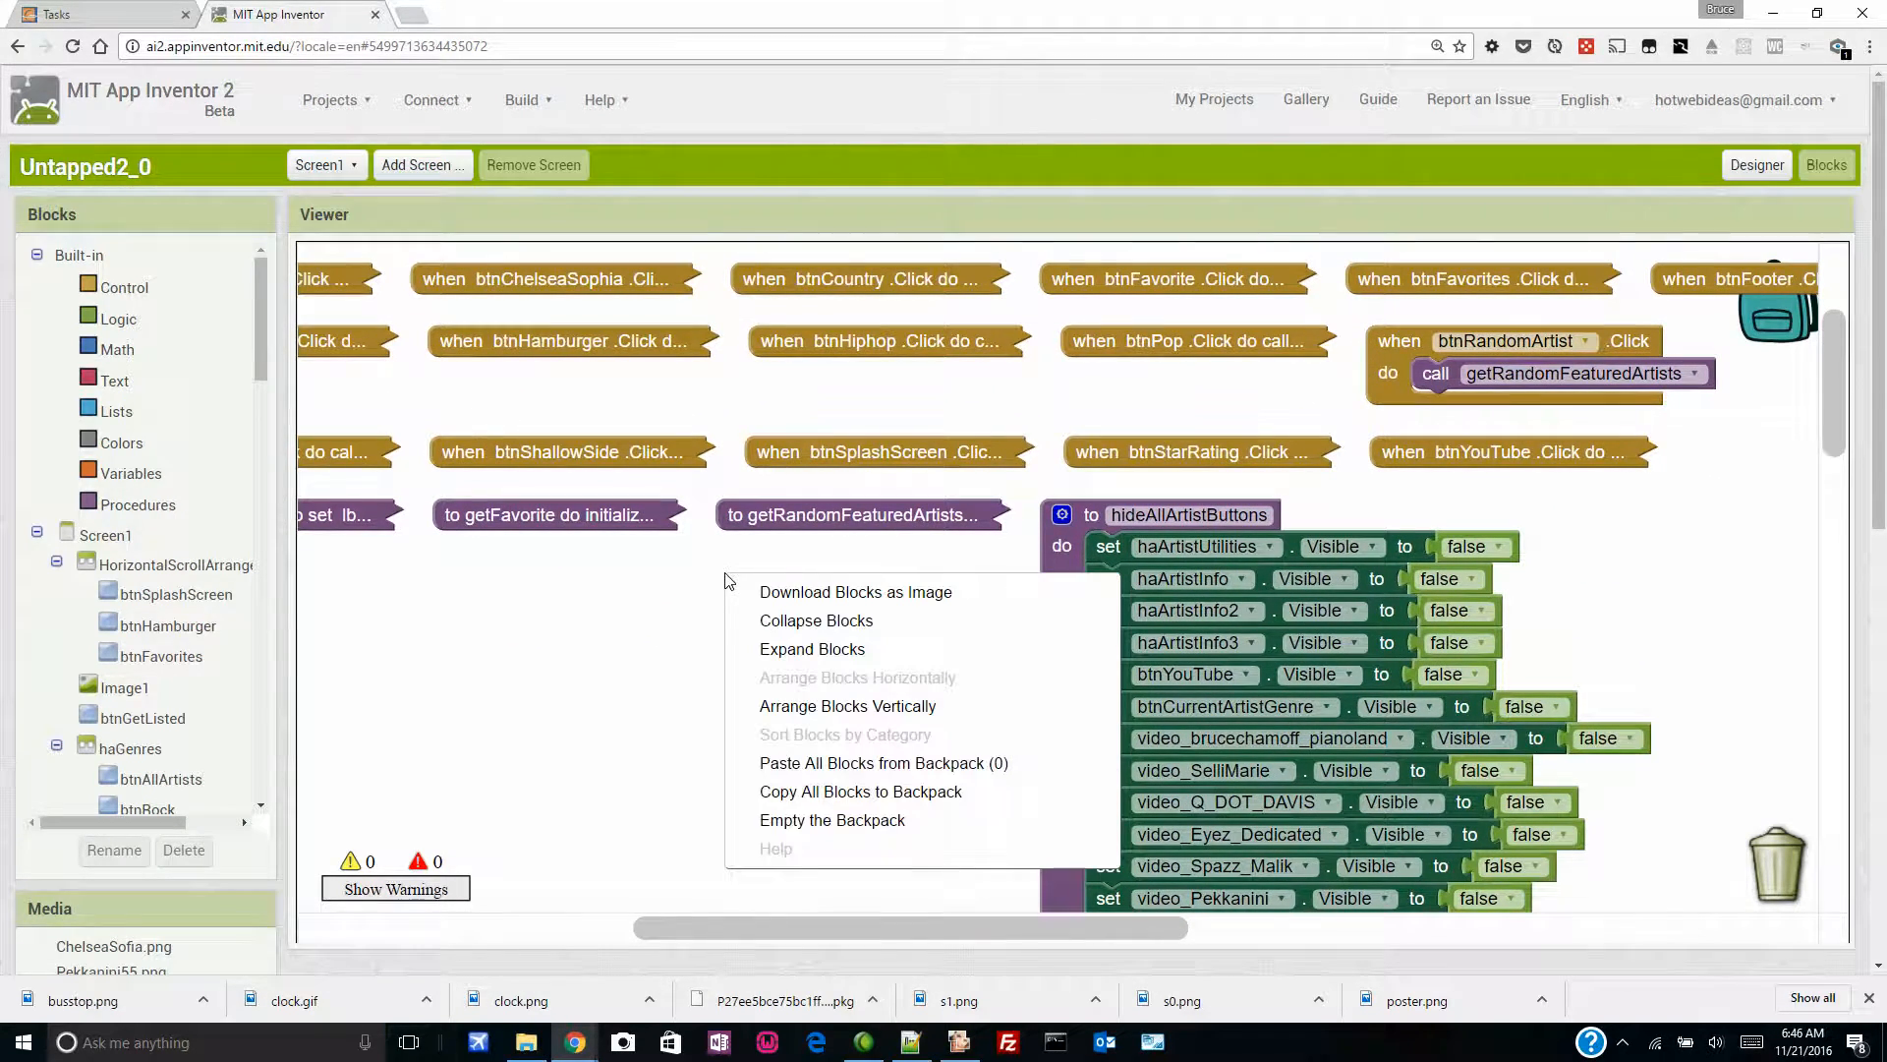
{"action": "left_click", "coordinate": [663, 594]}
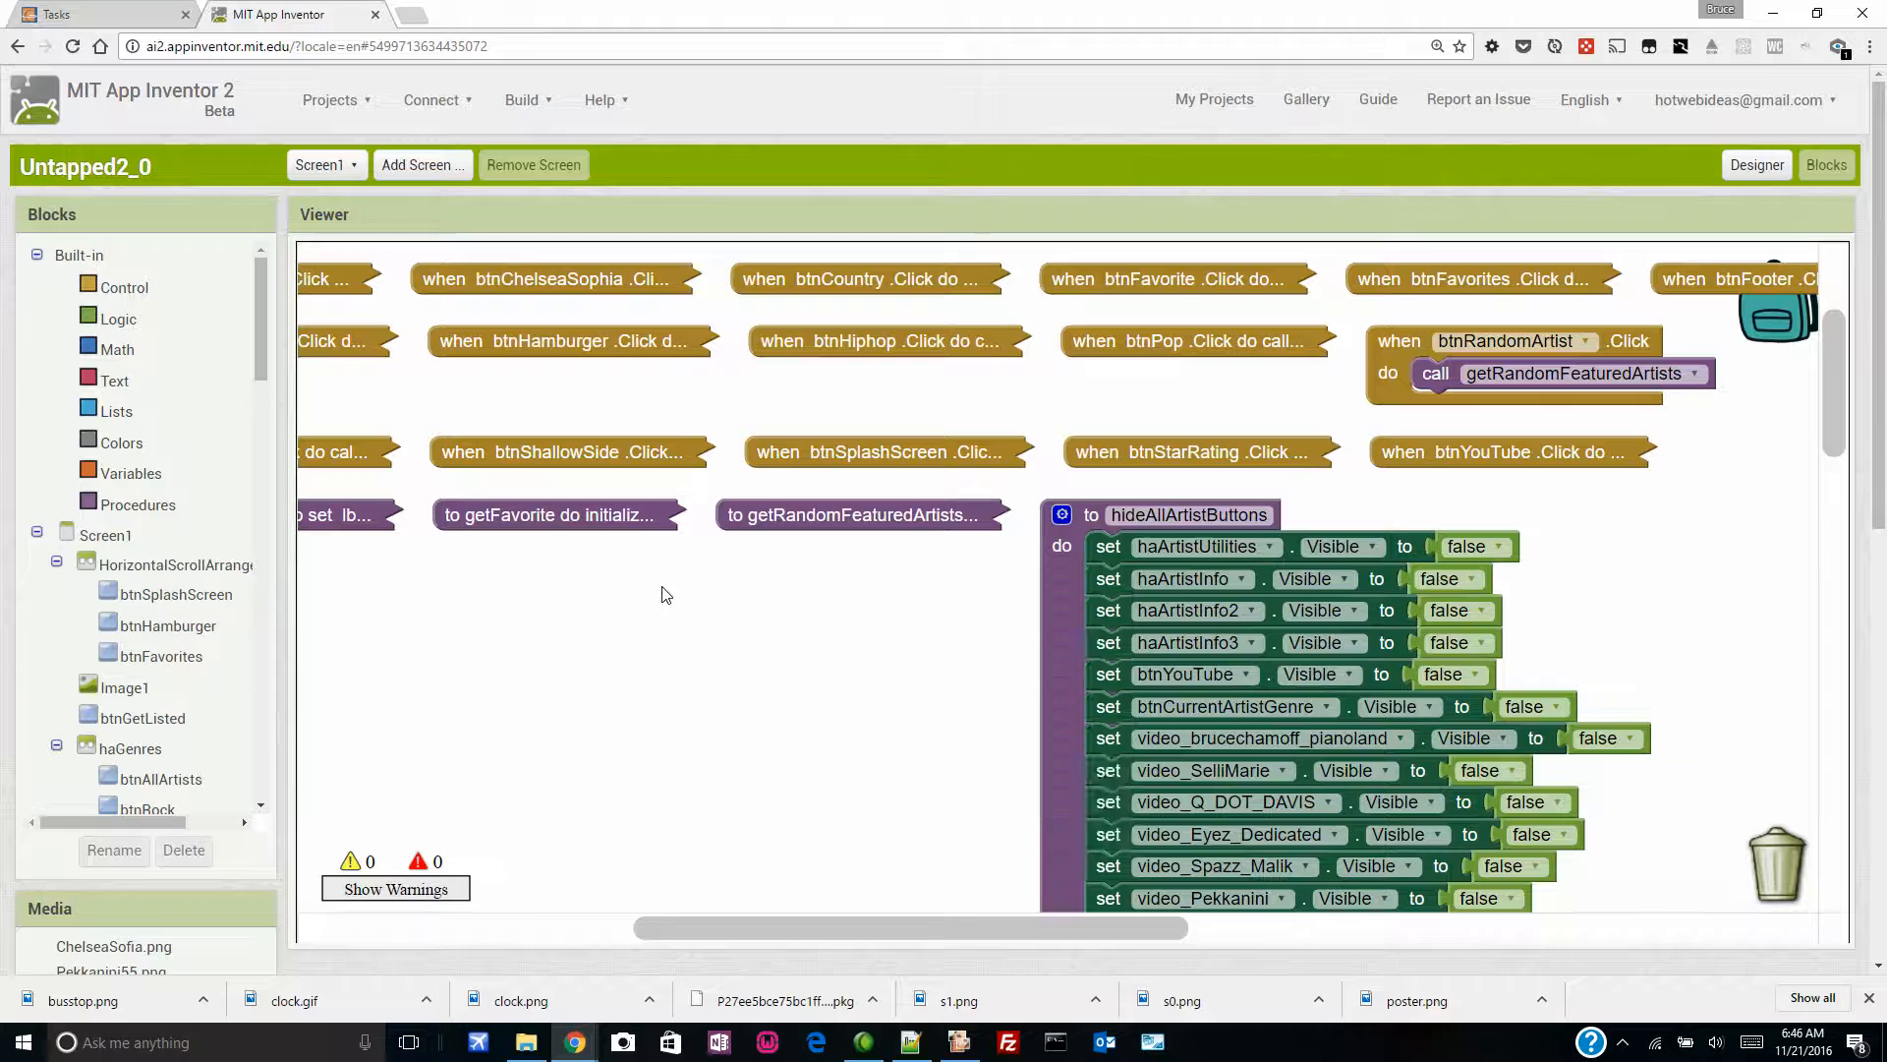
{"action": "right_click", "coordinate": [663, 594]}
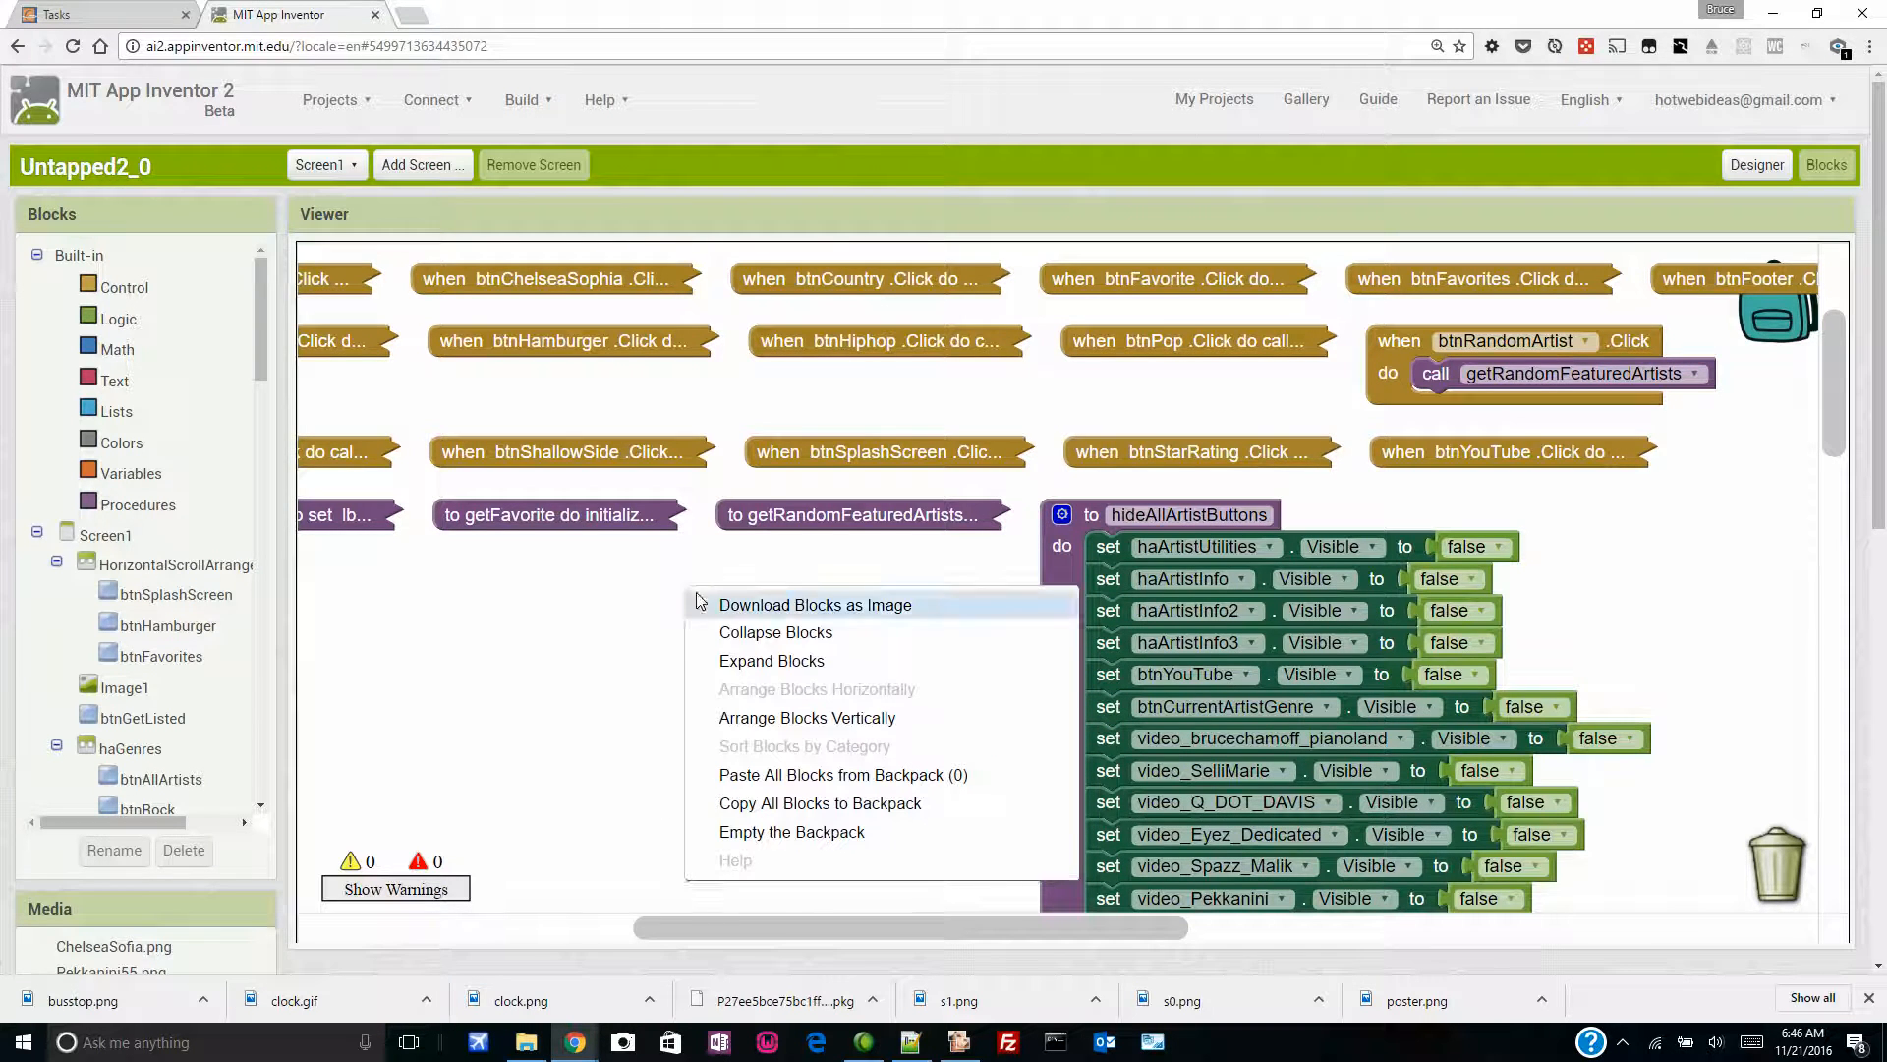
{"action": "left_click", "coordinate": [775, 631]}
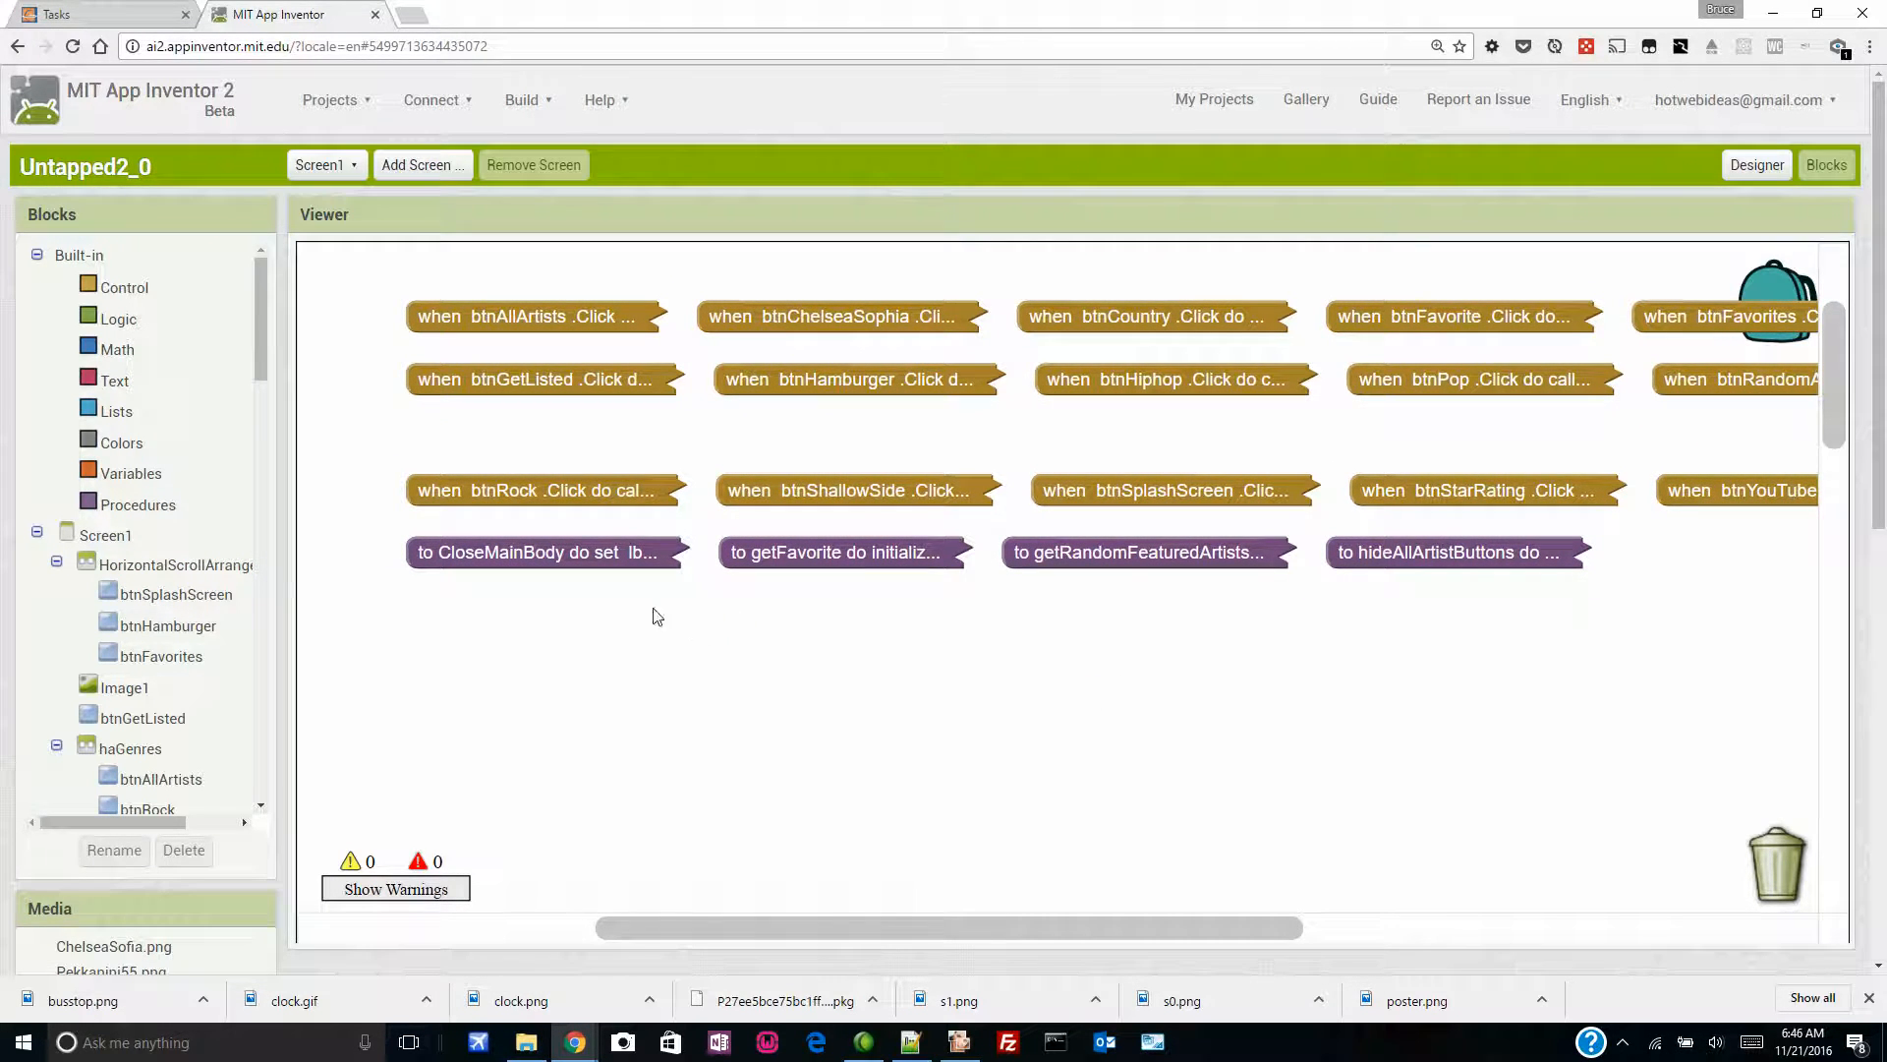
{"action": "mouse_move", "coordinate": [572, 437]}
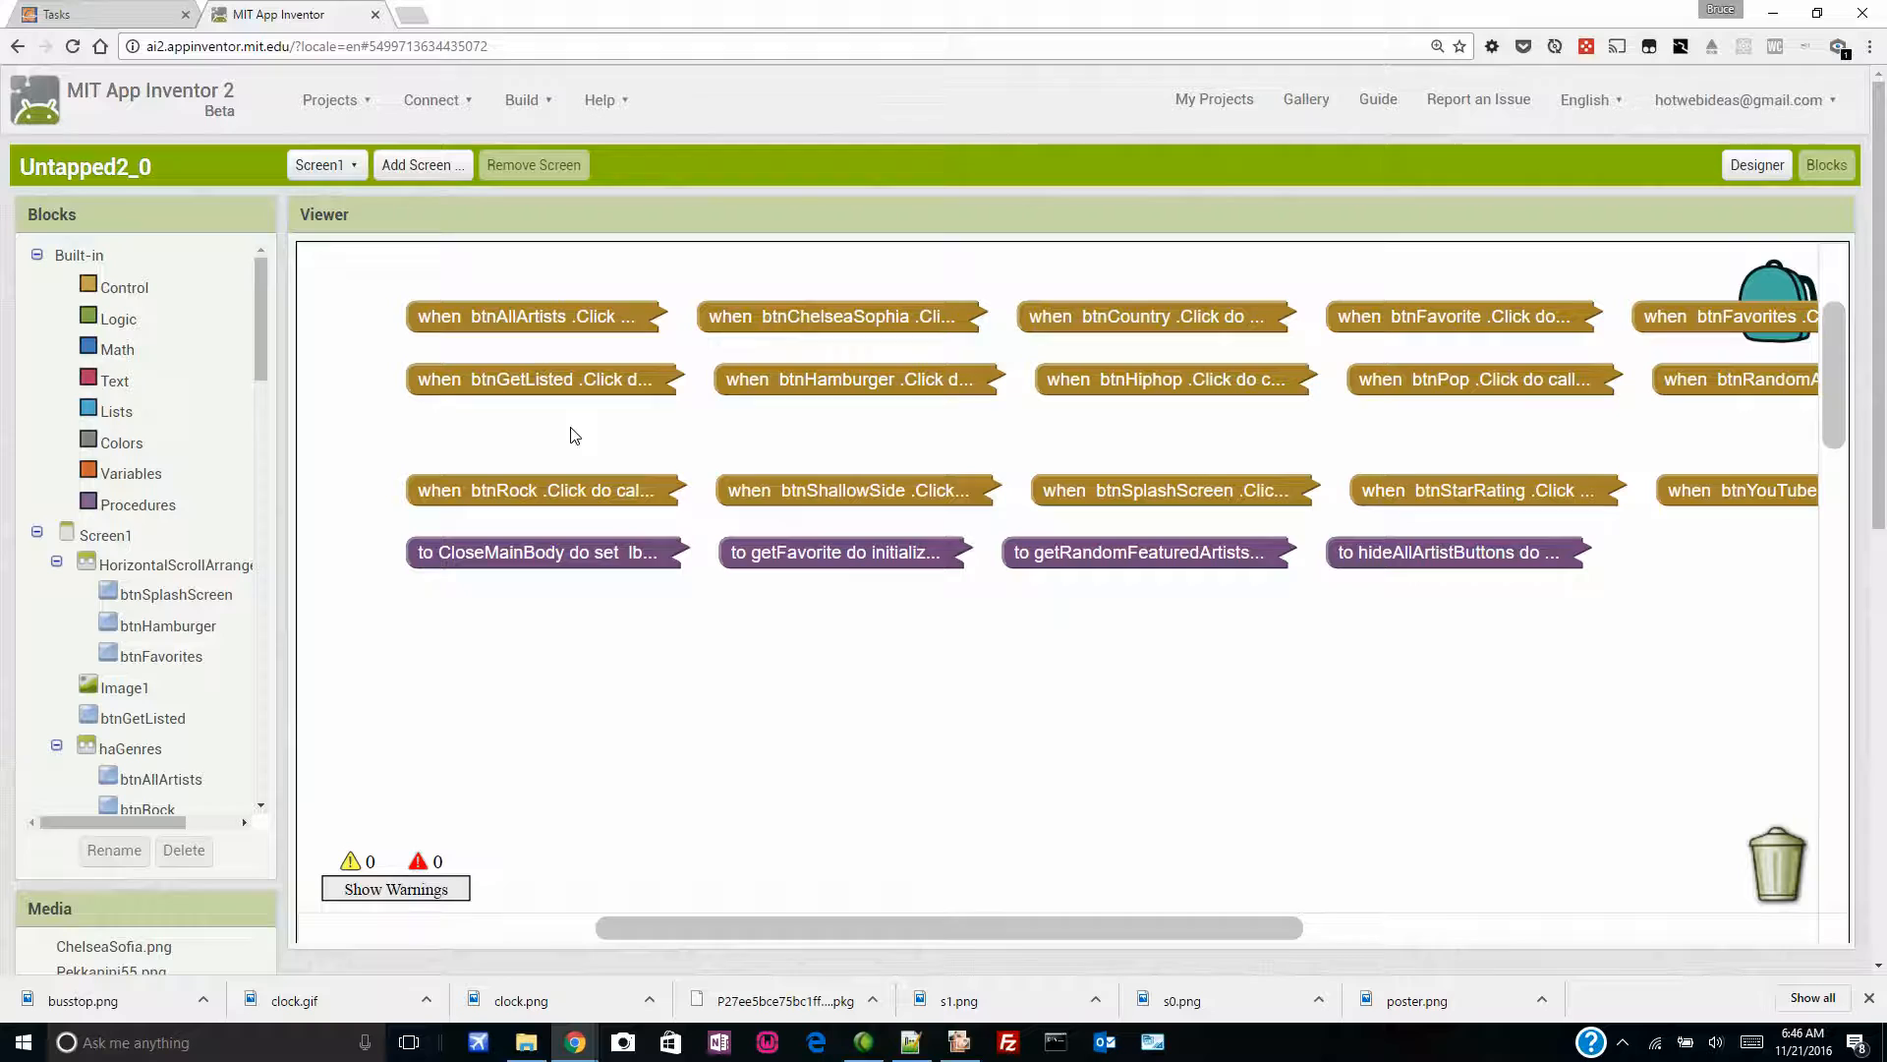
Step: Lay out the collapsed blocks in vertical columns with Arrange Blocks Vertically
{"action": "right_click", "coordinate": [574, 435]}
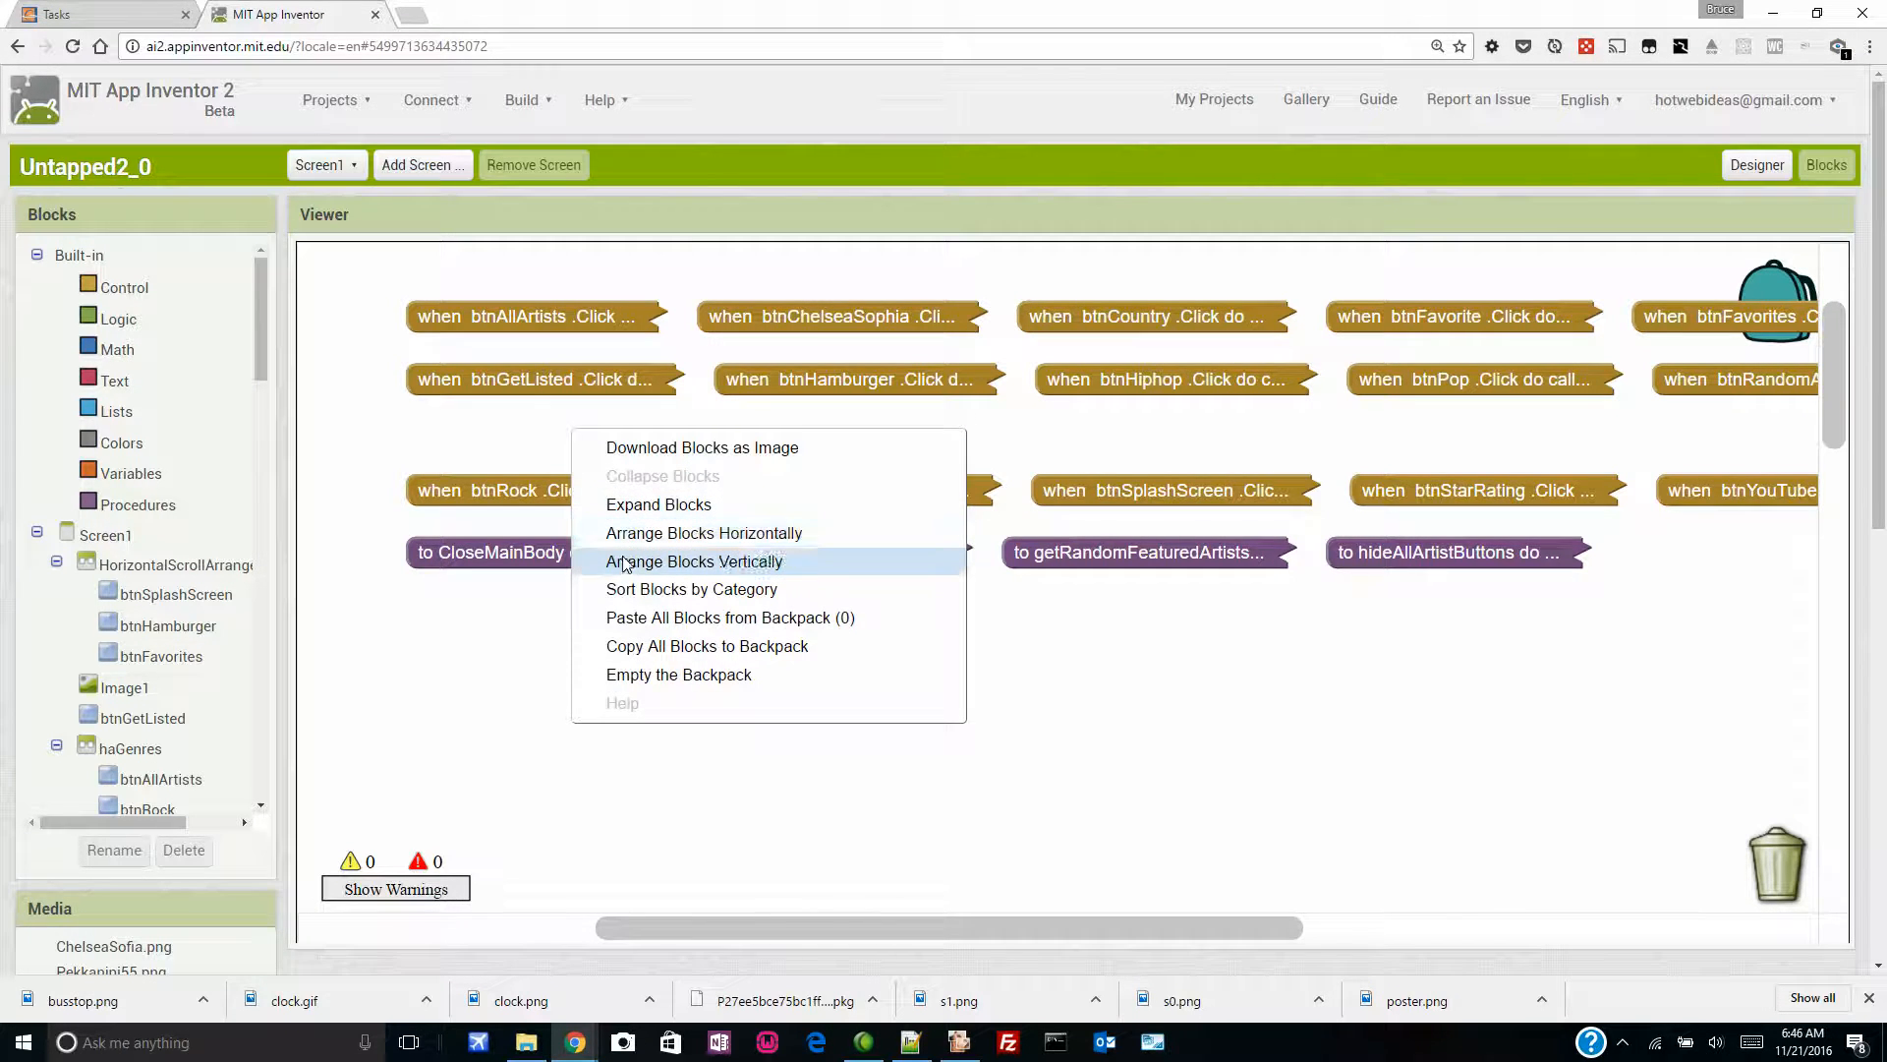
{"action": "left_click", "coordinate": [694, 560]}
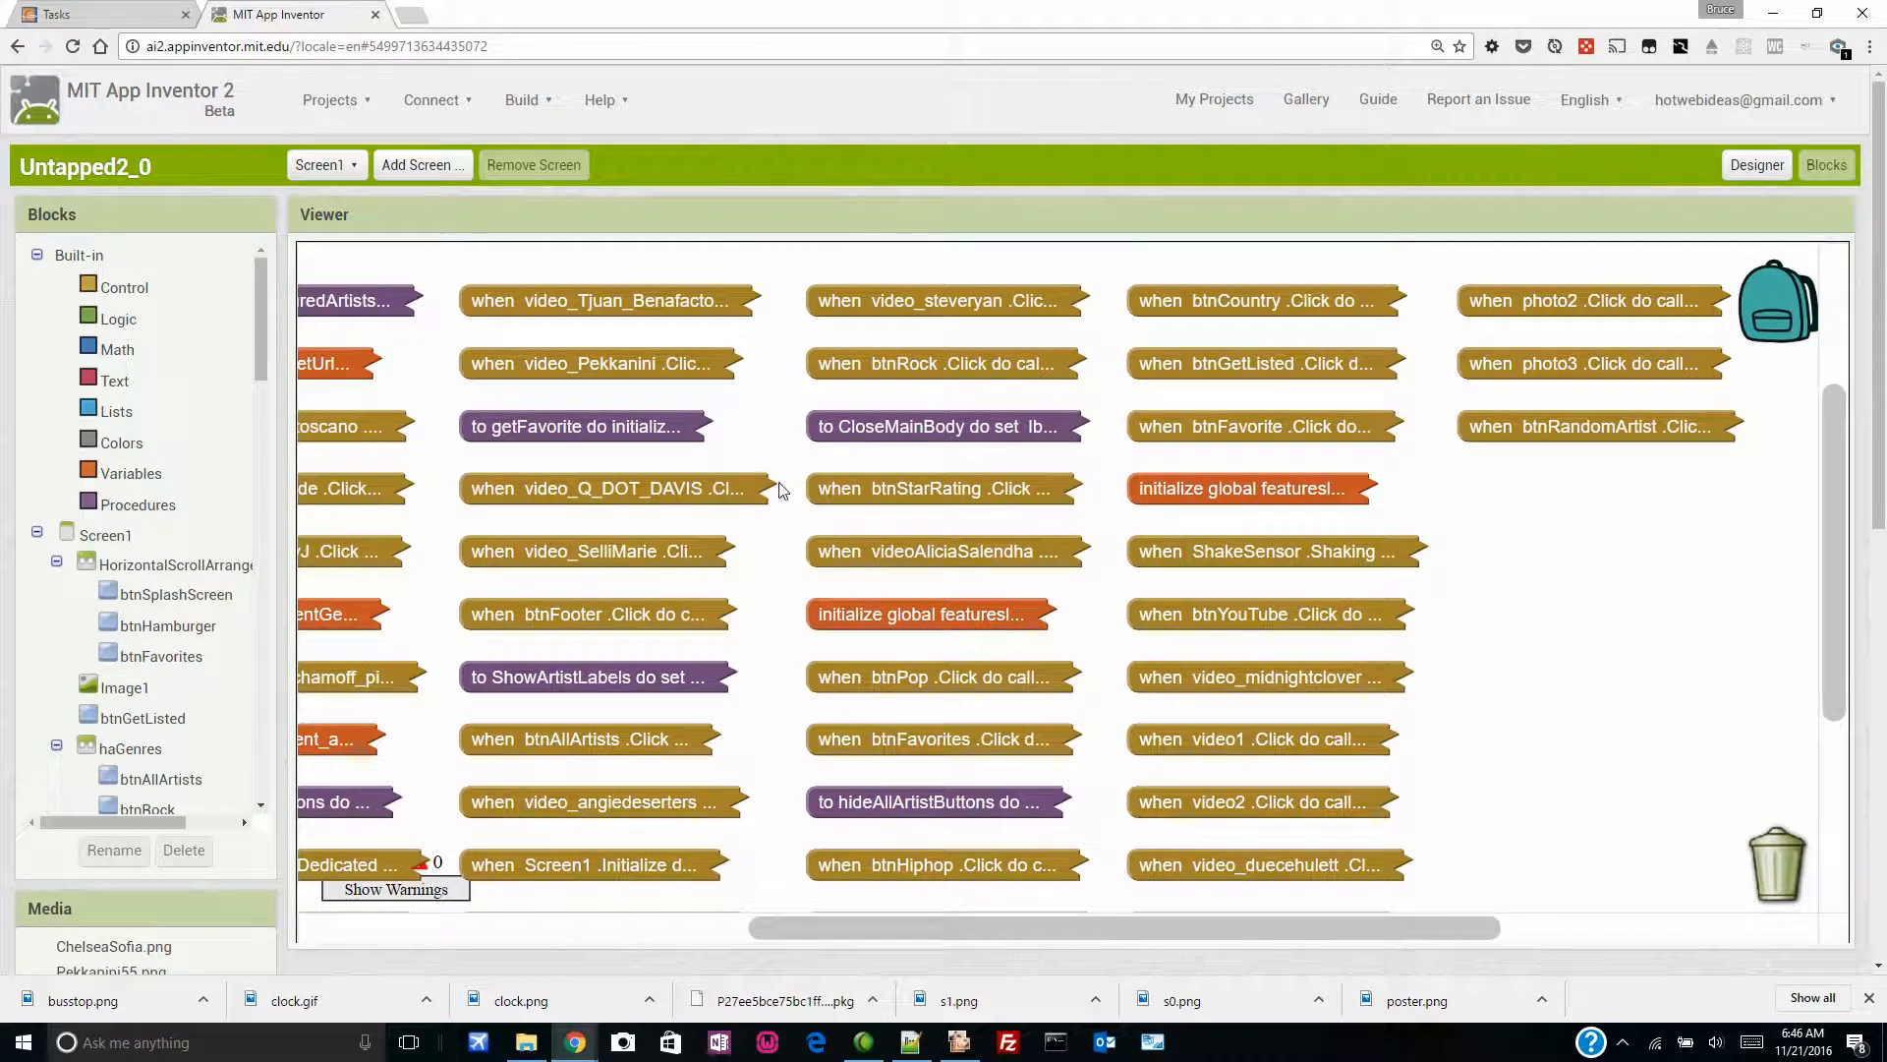
{"action": "mouse_move", "coordinate": [1044, 356]}
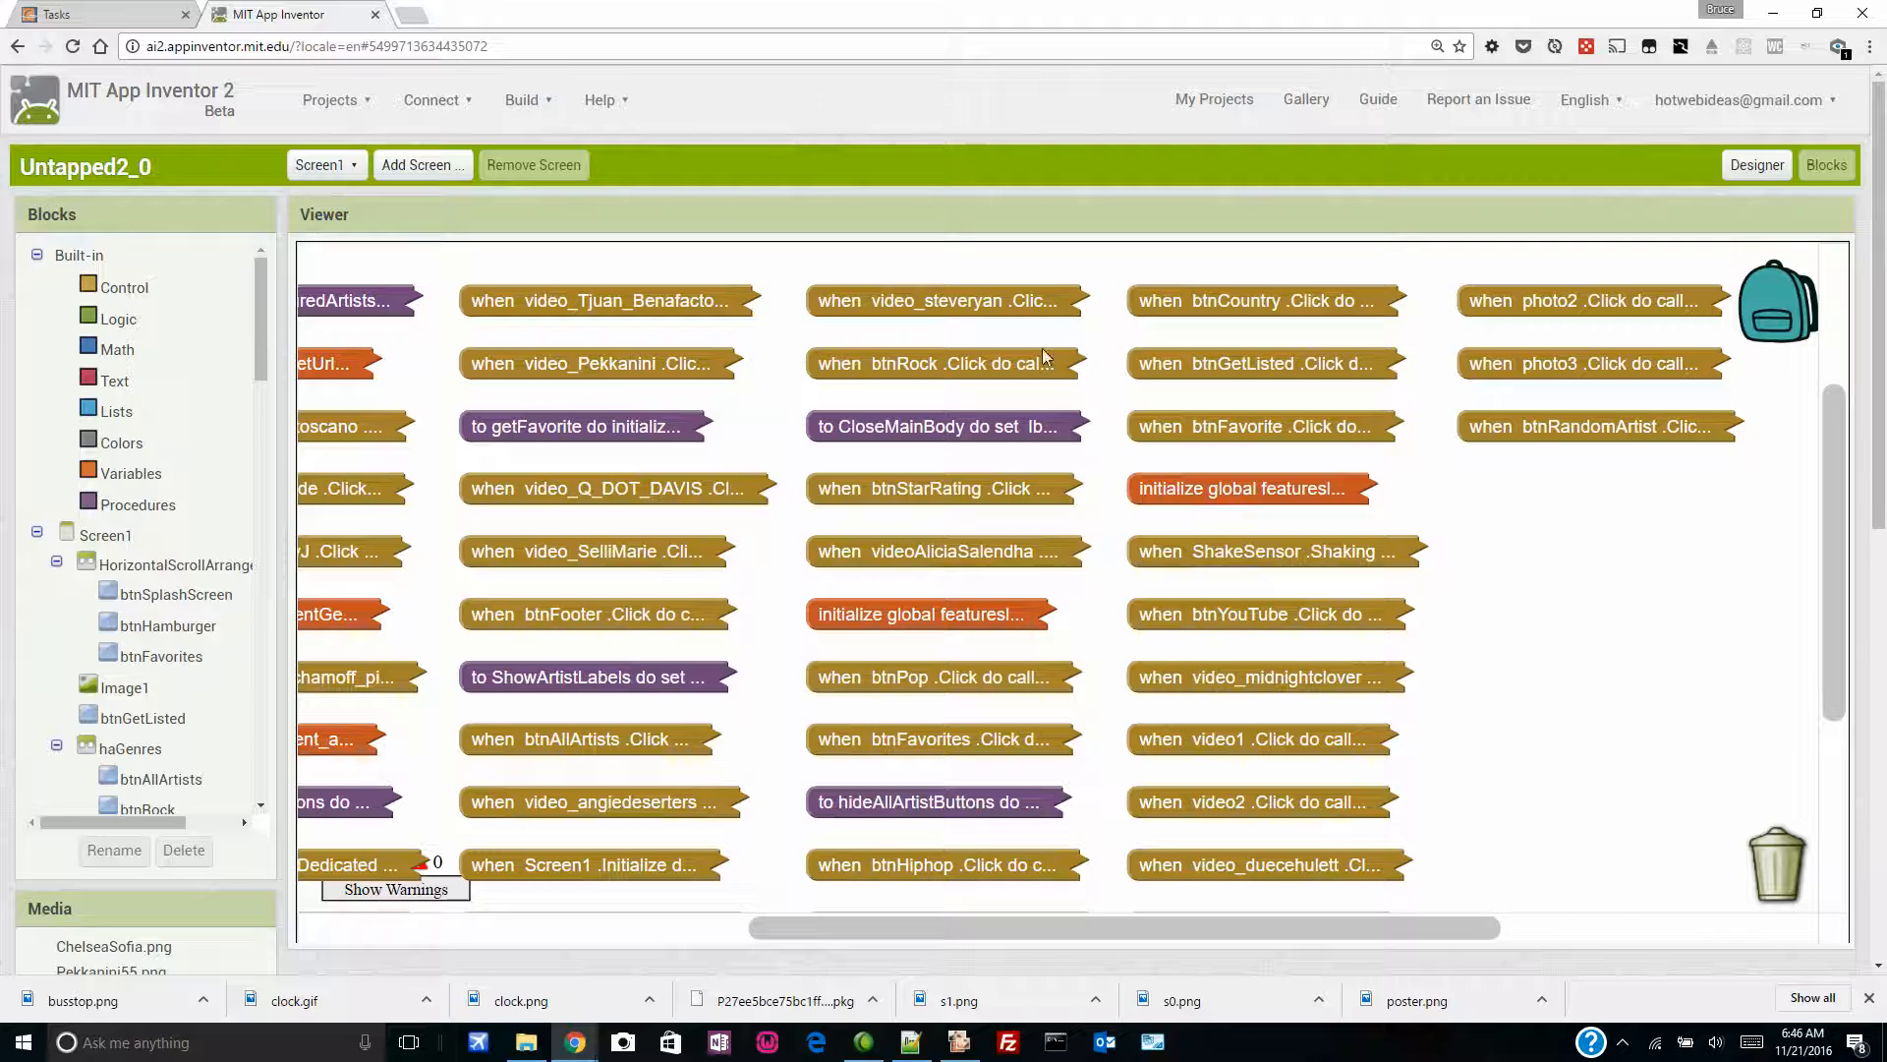
{"action": "mouse_move", "coordinate": [786, 401]}
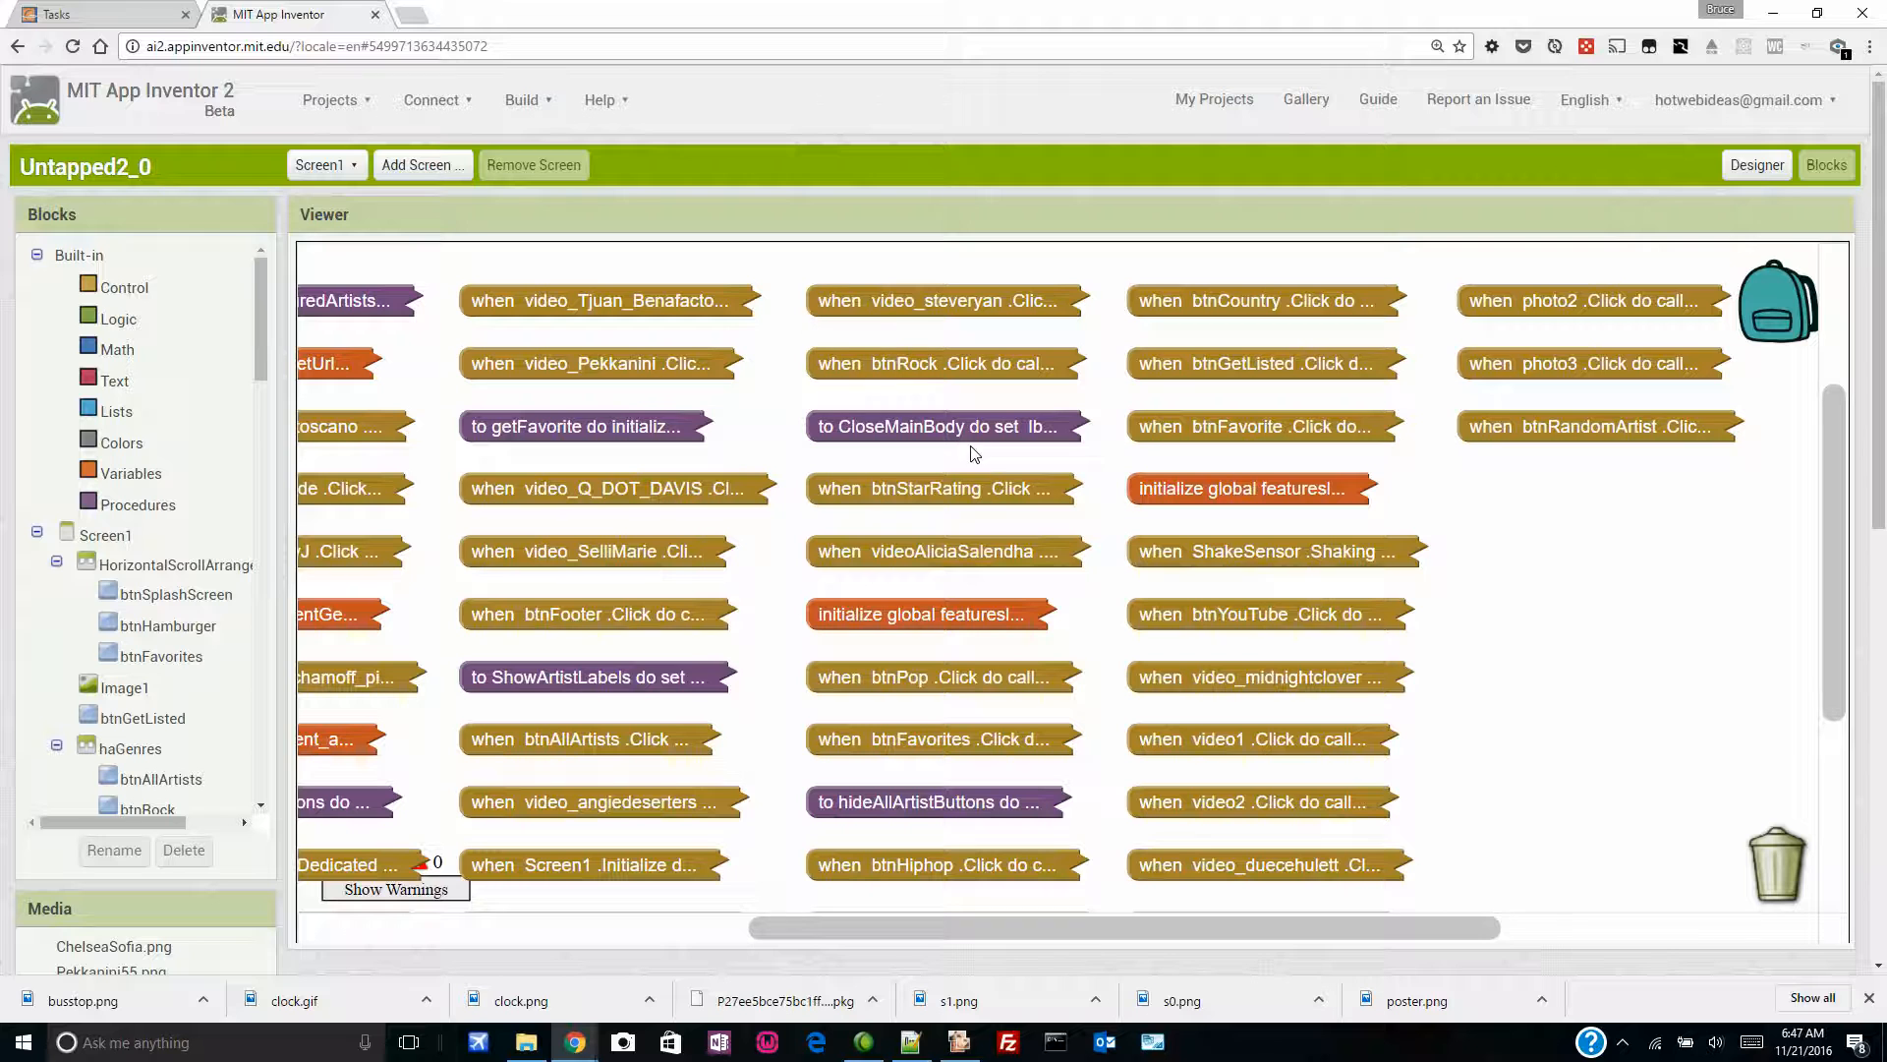
Step: Sort the collapsed blocks by category so handlers, procedures and globals form separate columns
{"action": "right_click", "coordinate": [743, 268]}
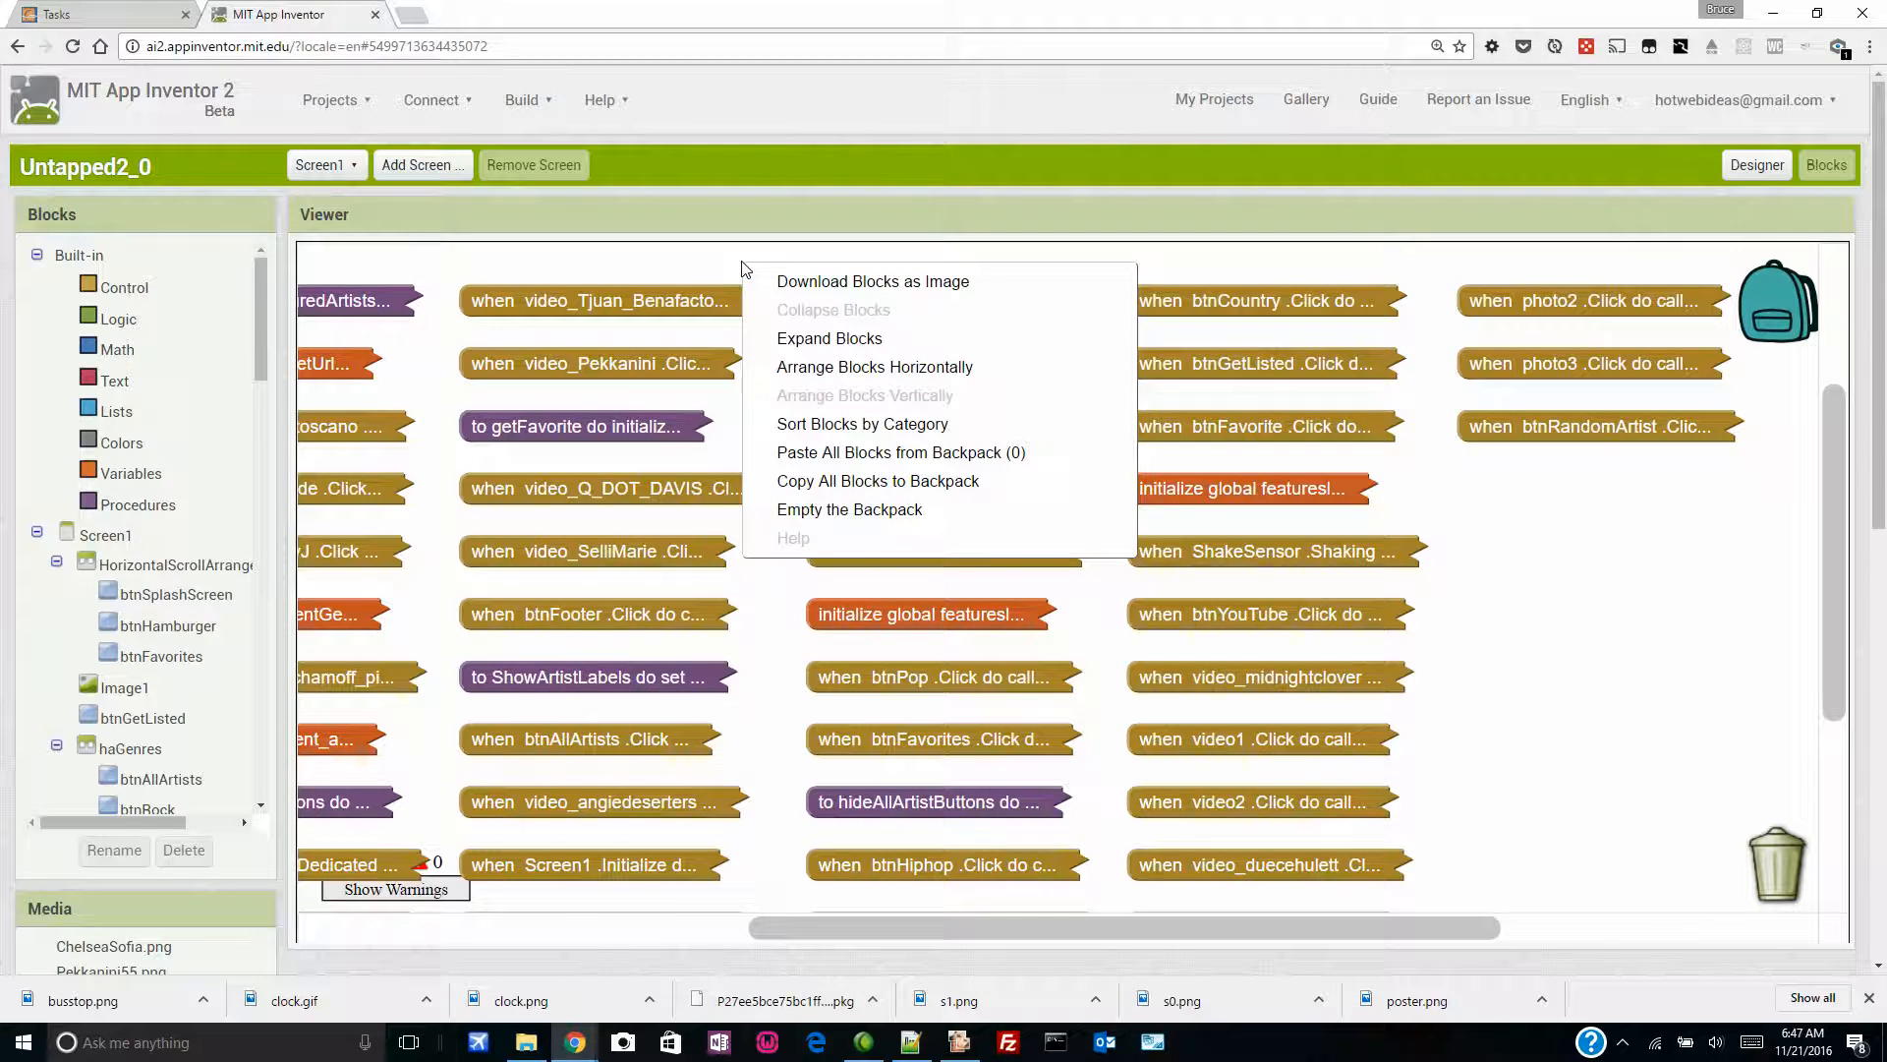
{"action": "mouse_move", "coordinate": [861, 425]}
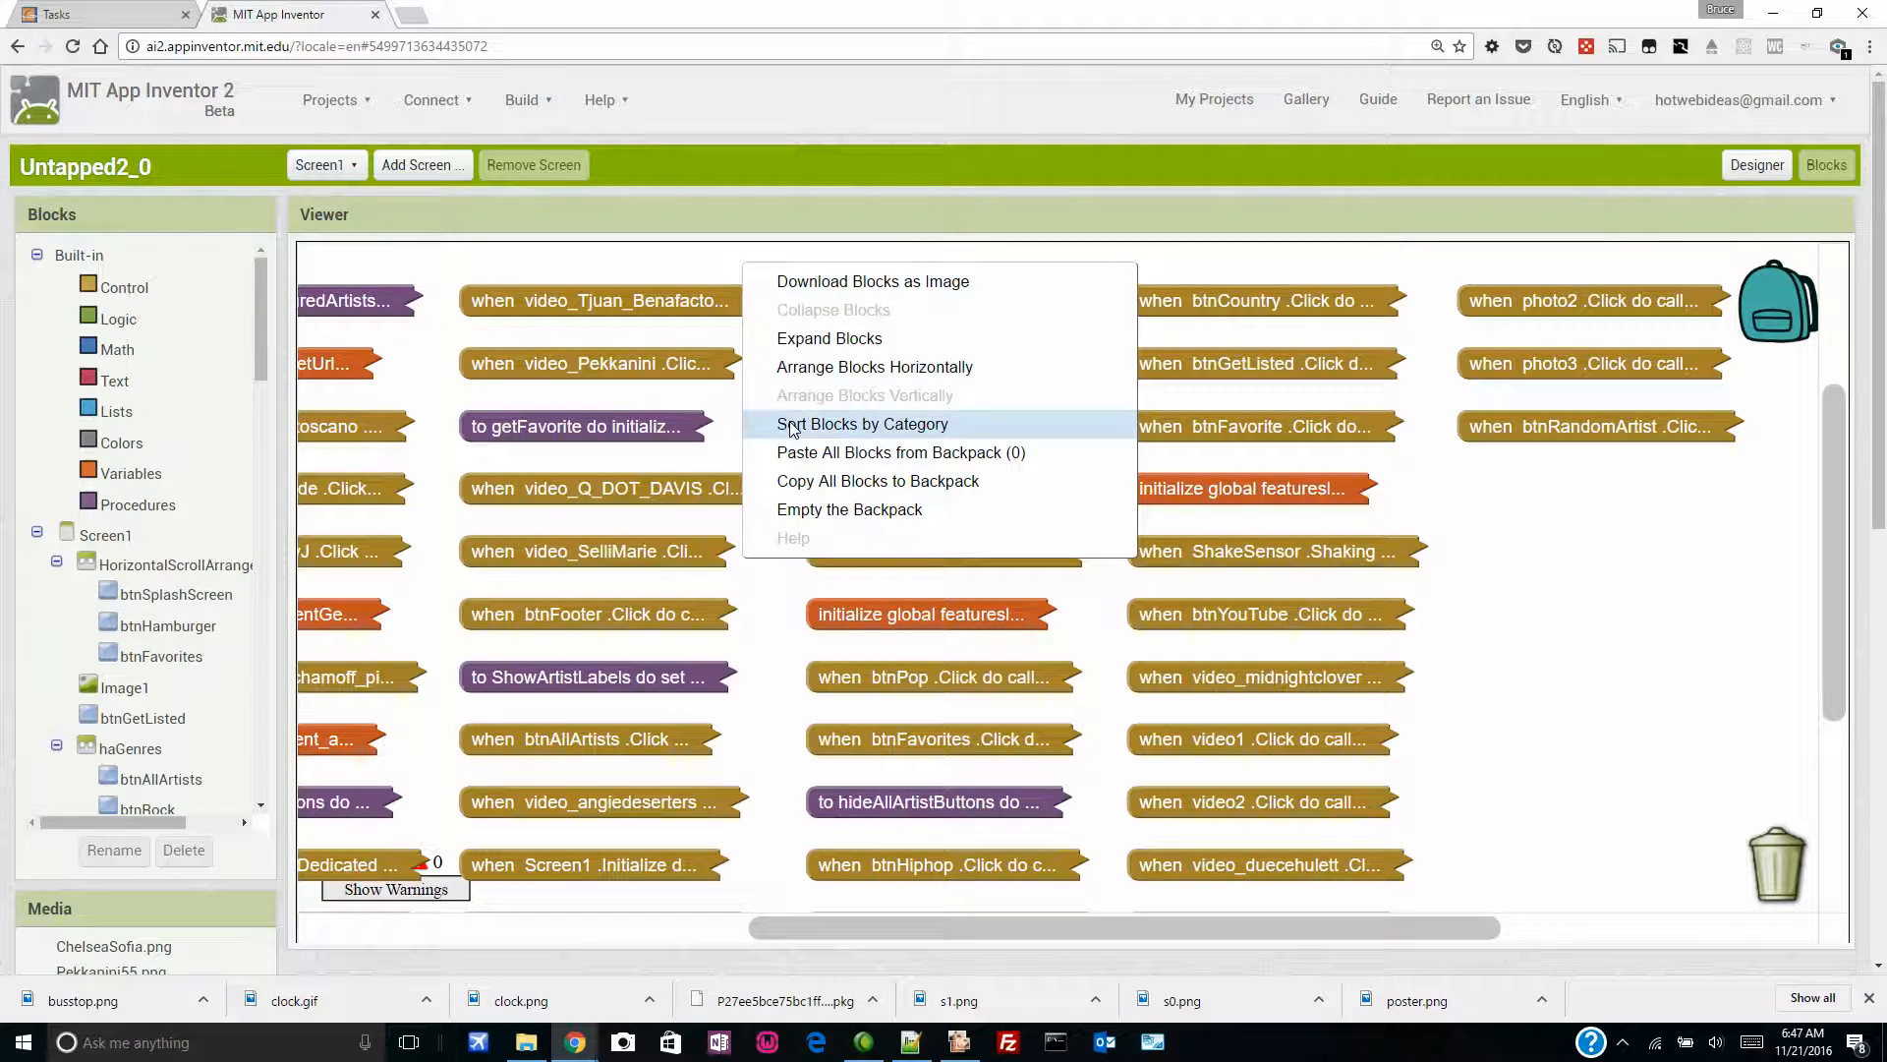
{"action": "left_click", "coordinate": [861, 425]}
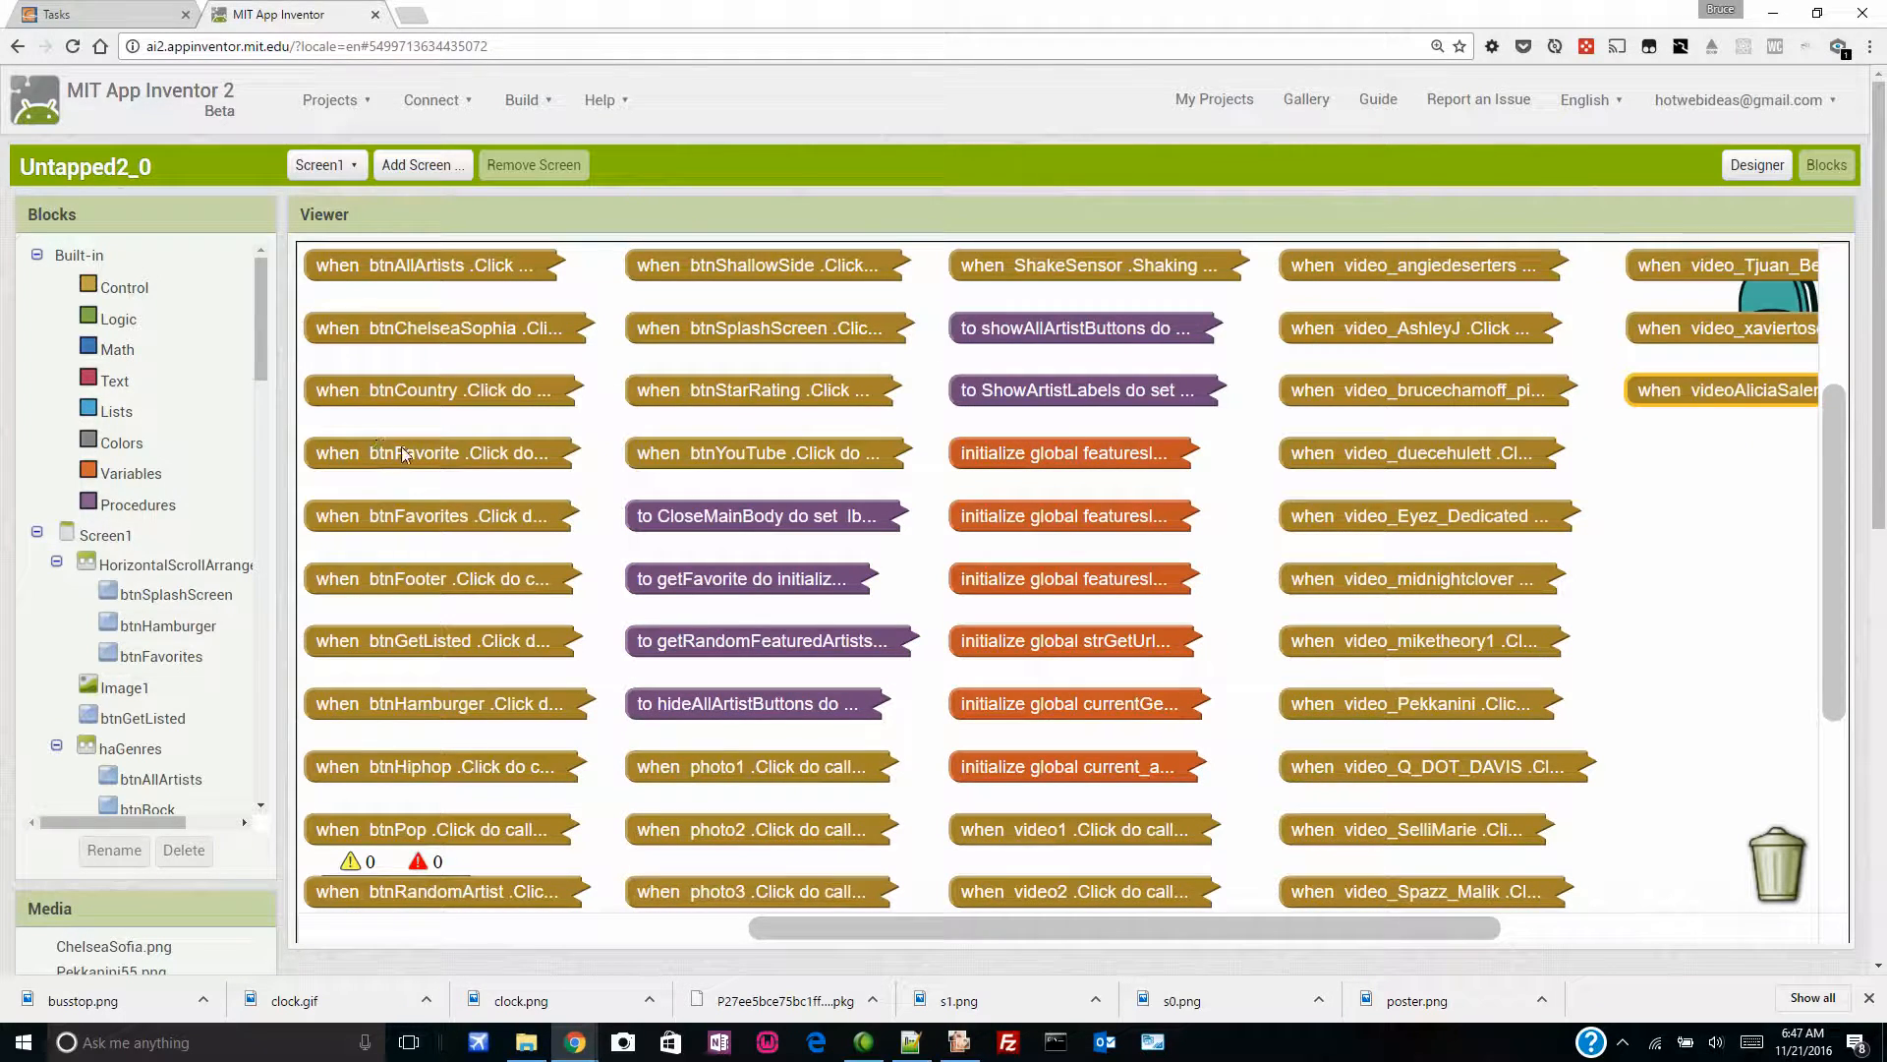
{"action": "scroll", "scroll_direction": "up", "scroll_amount": 3}
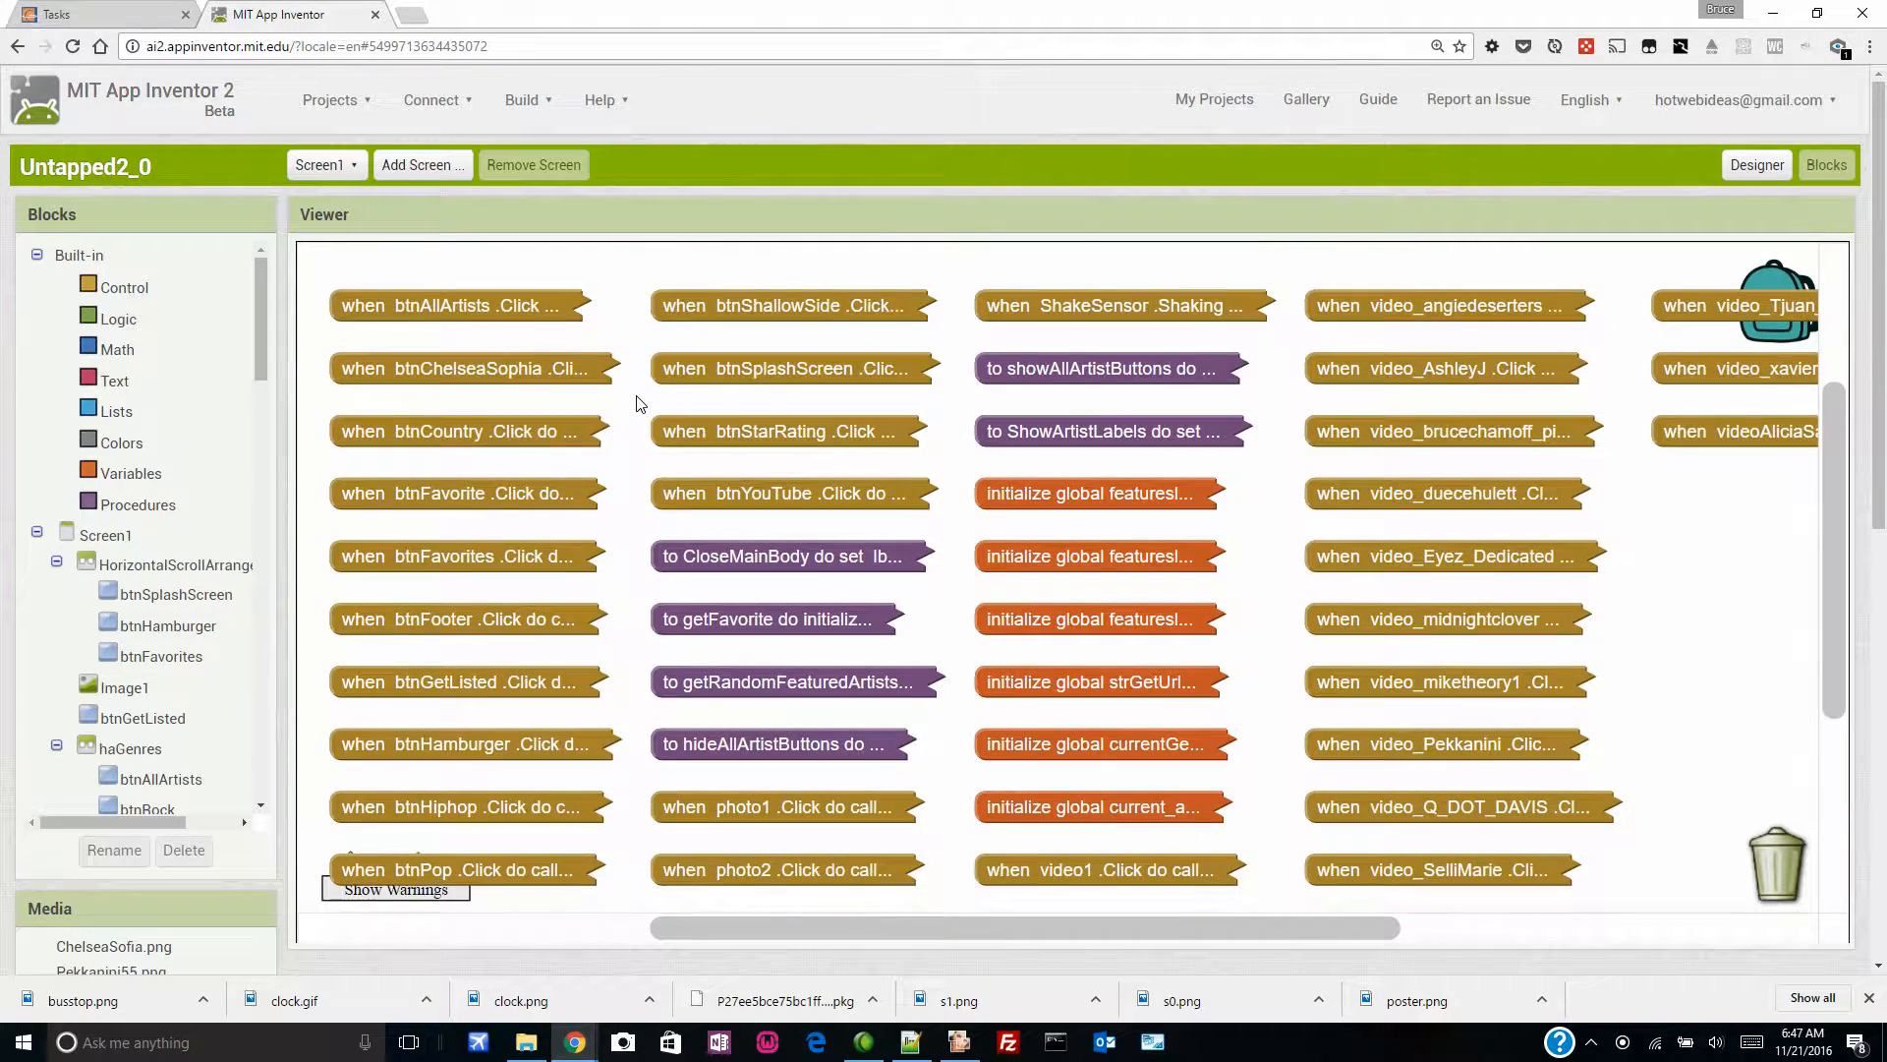
{"action": "scroll", "scroll_direction": "up", "scroll_amount": 3}
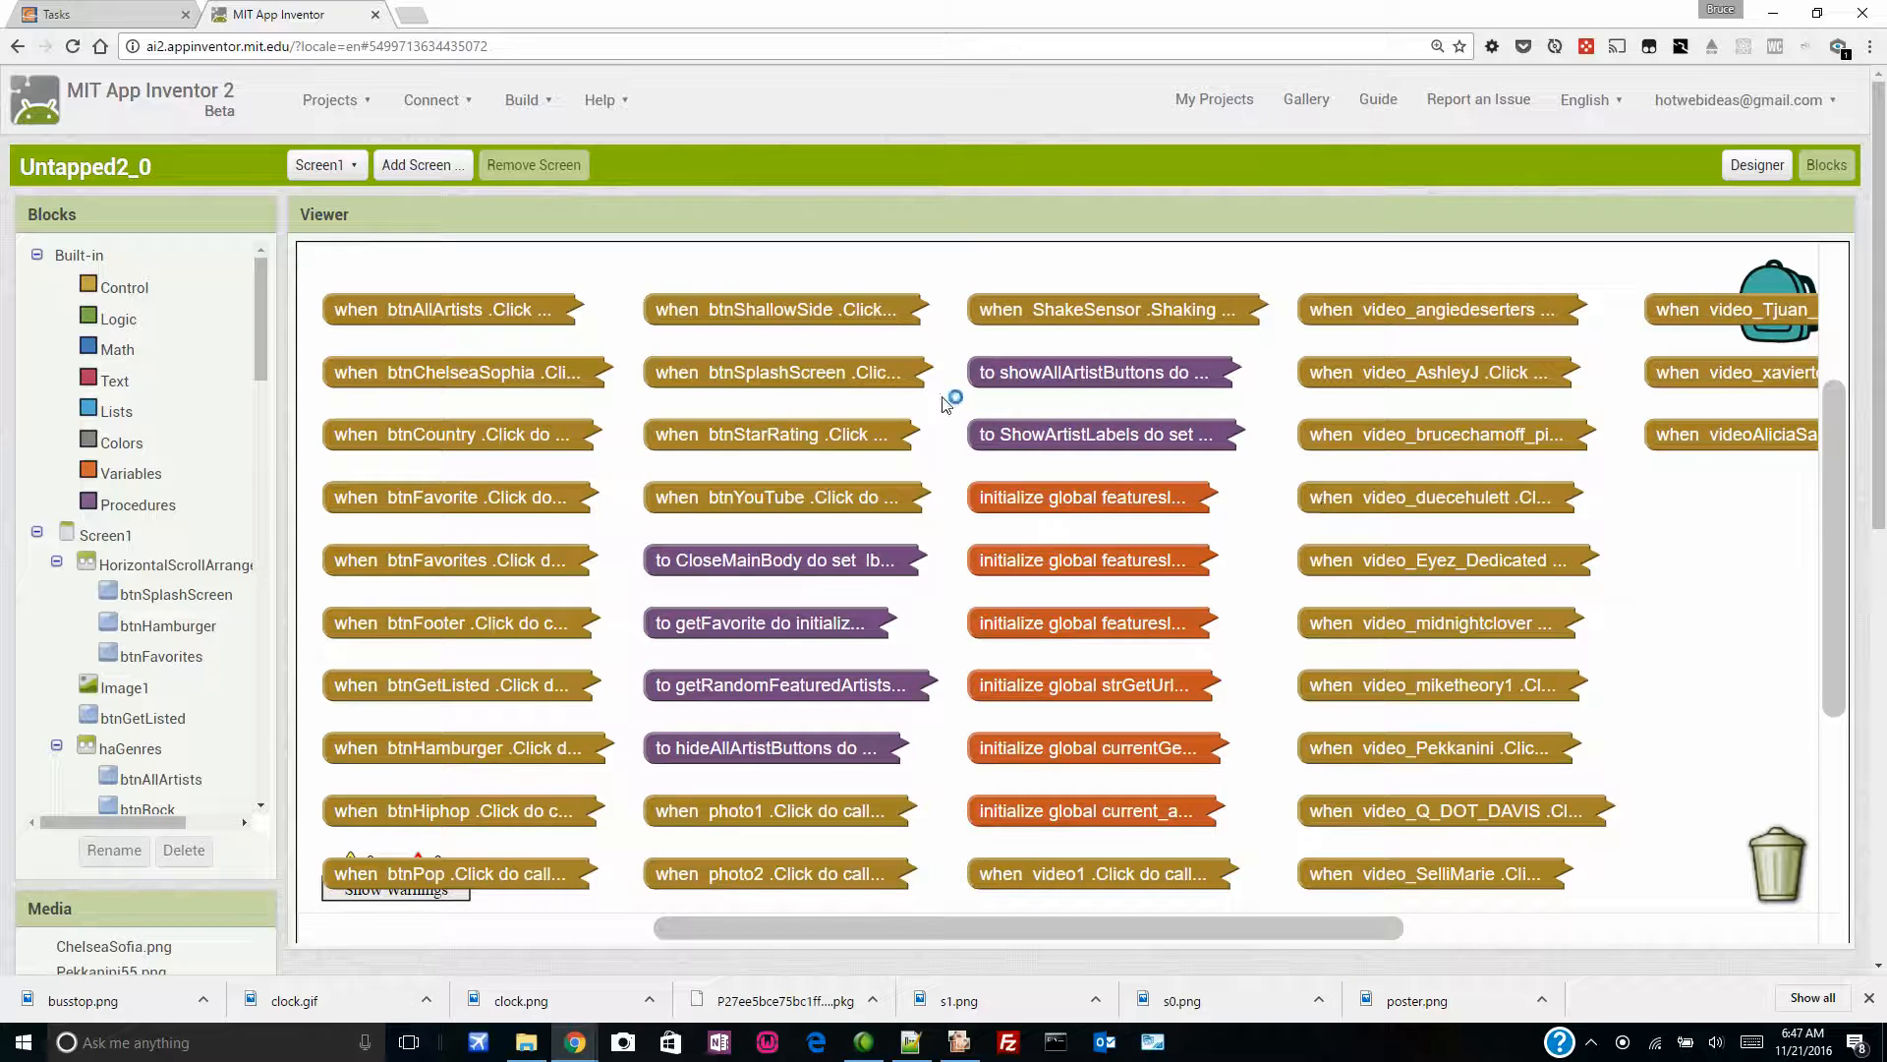
{"action": "mouse_move", "coordinate": [409, 497]}
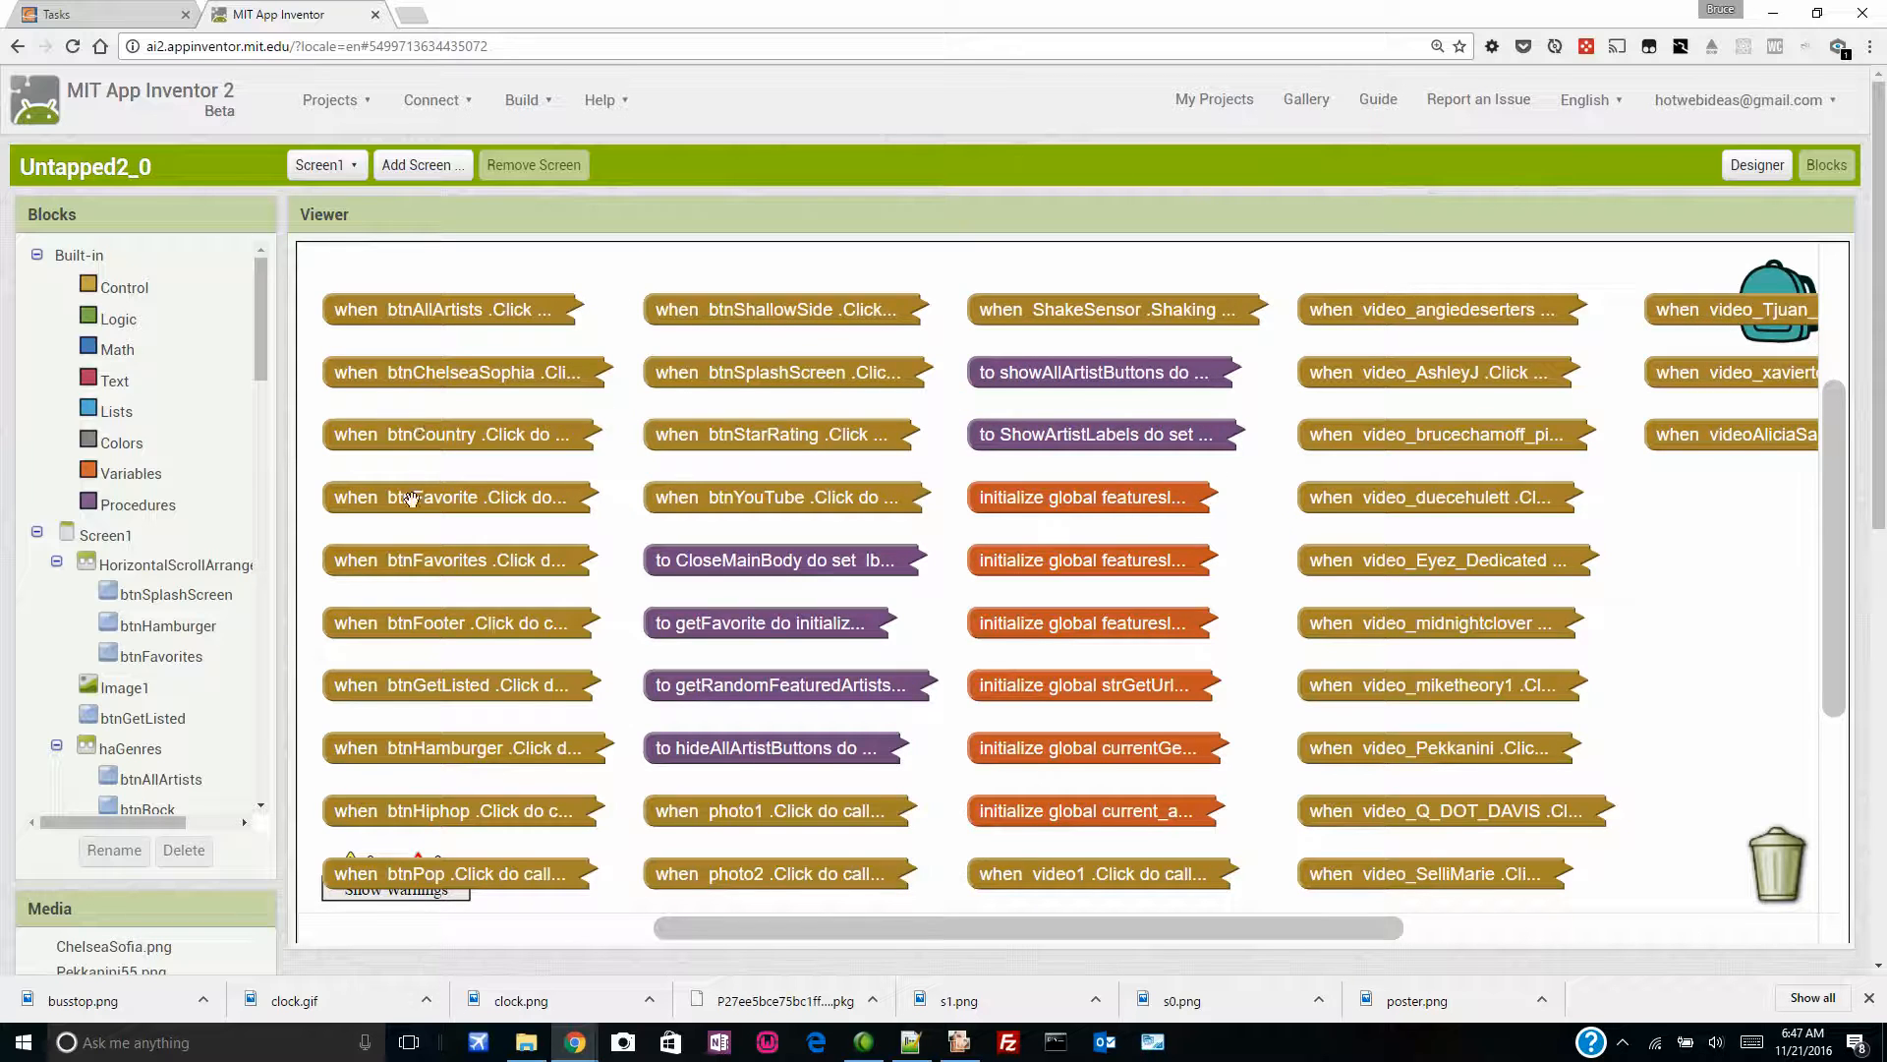
{"action": "mouse_move", "coordinate": [1506, 555]}
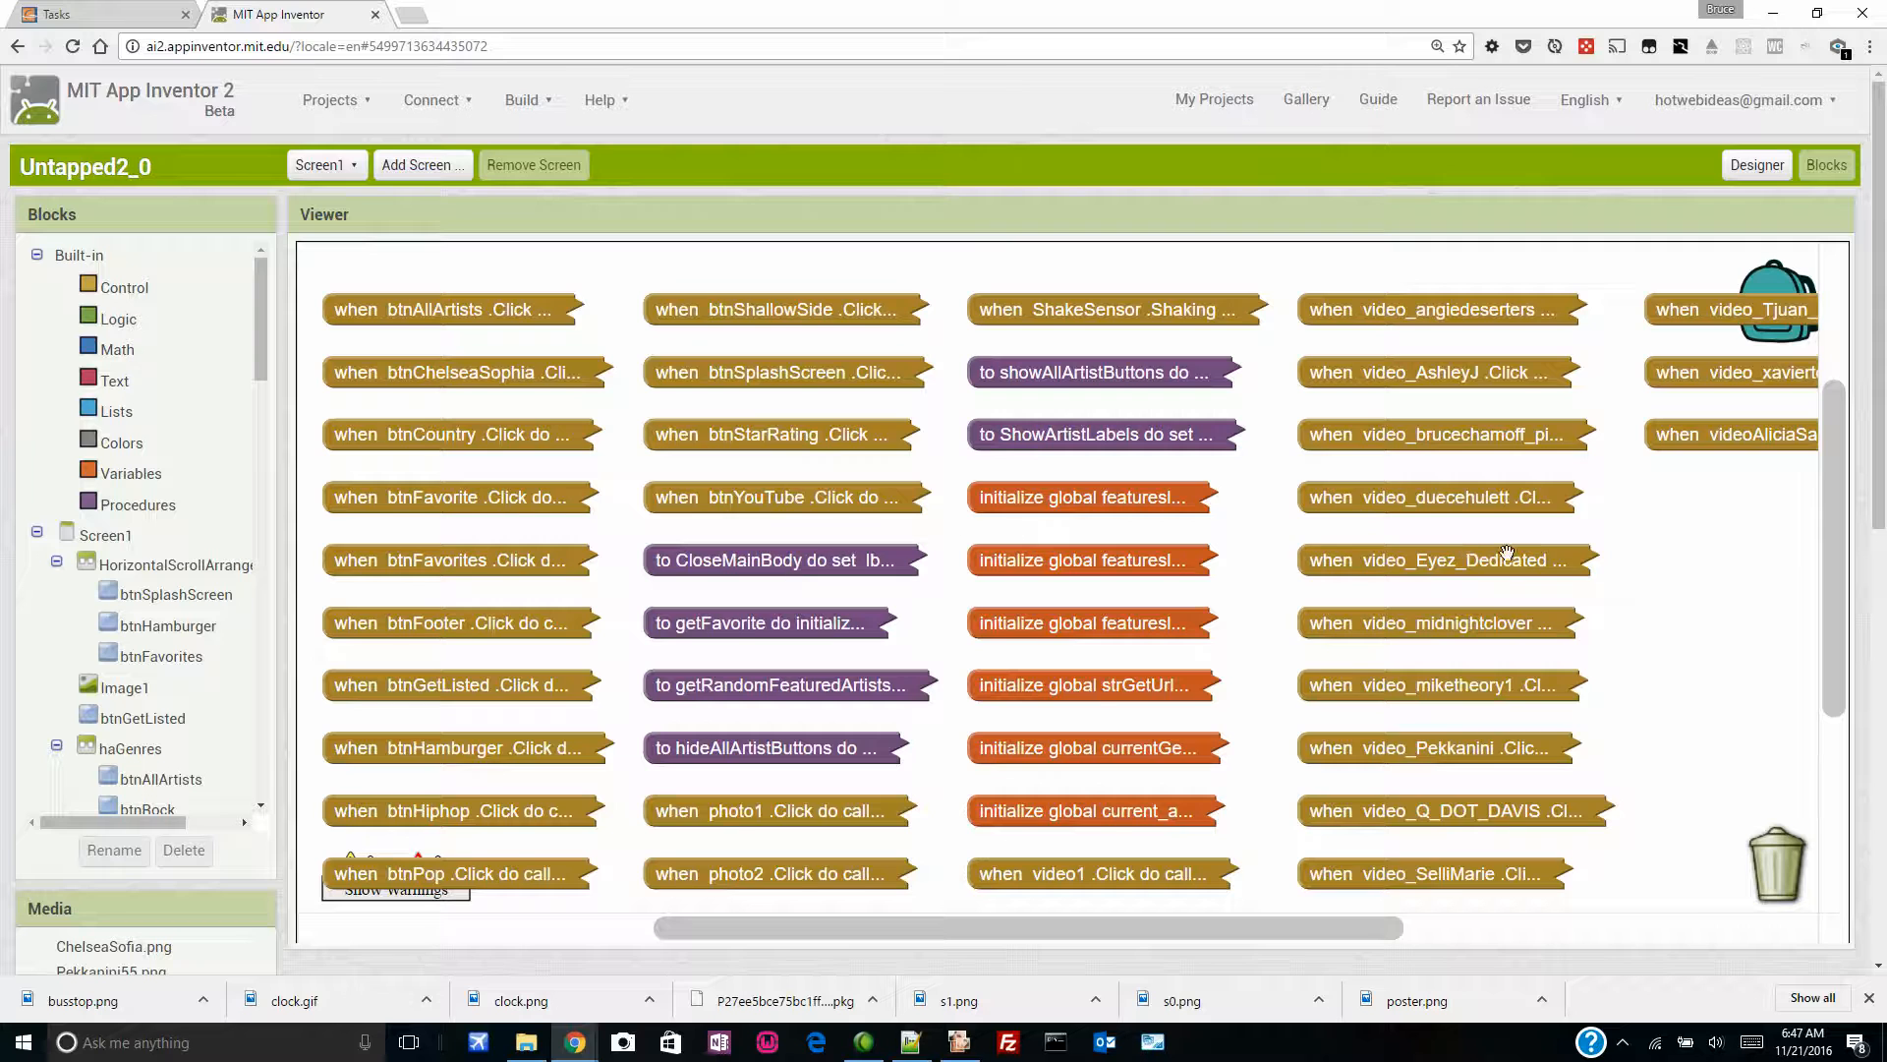
{"action": "scroll", "scroll_direction": "down", "scroll_amount": 3}
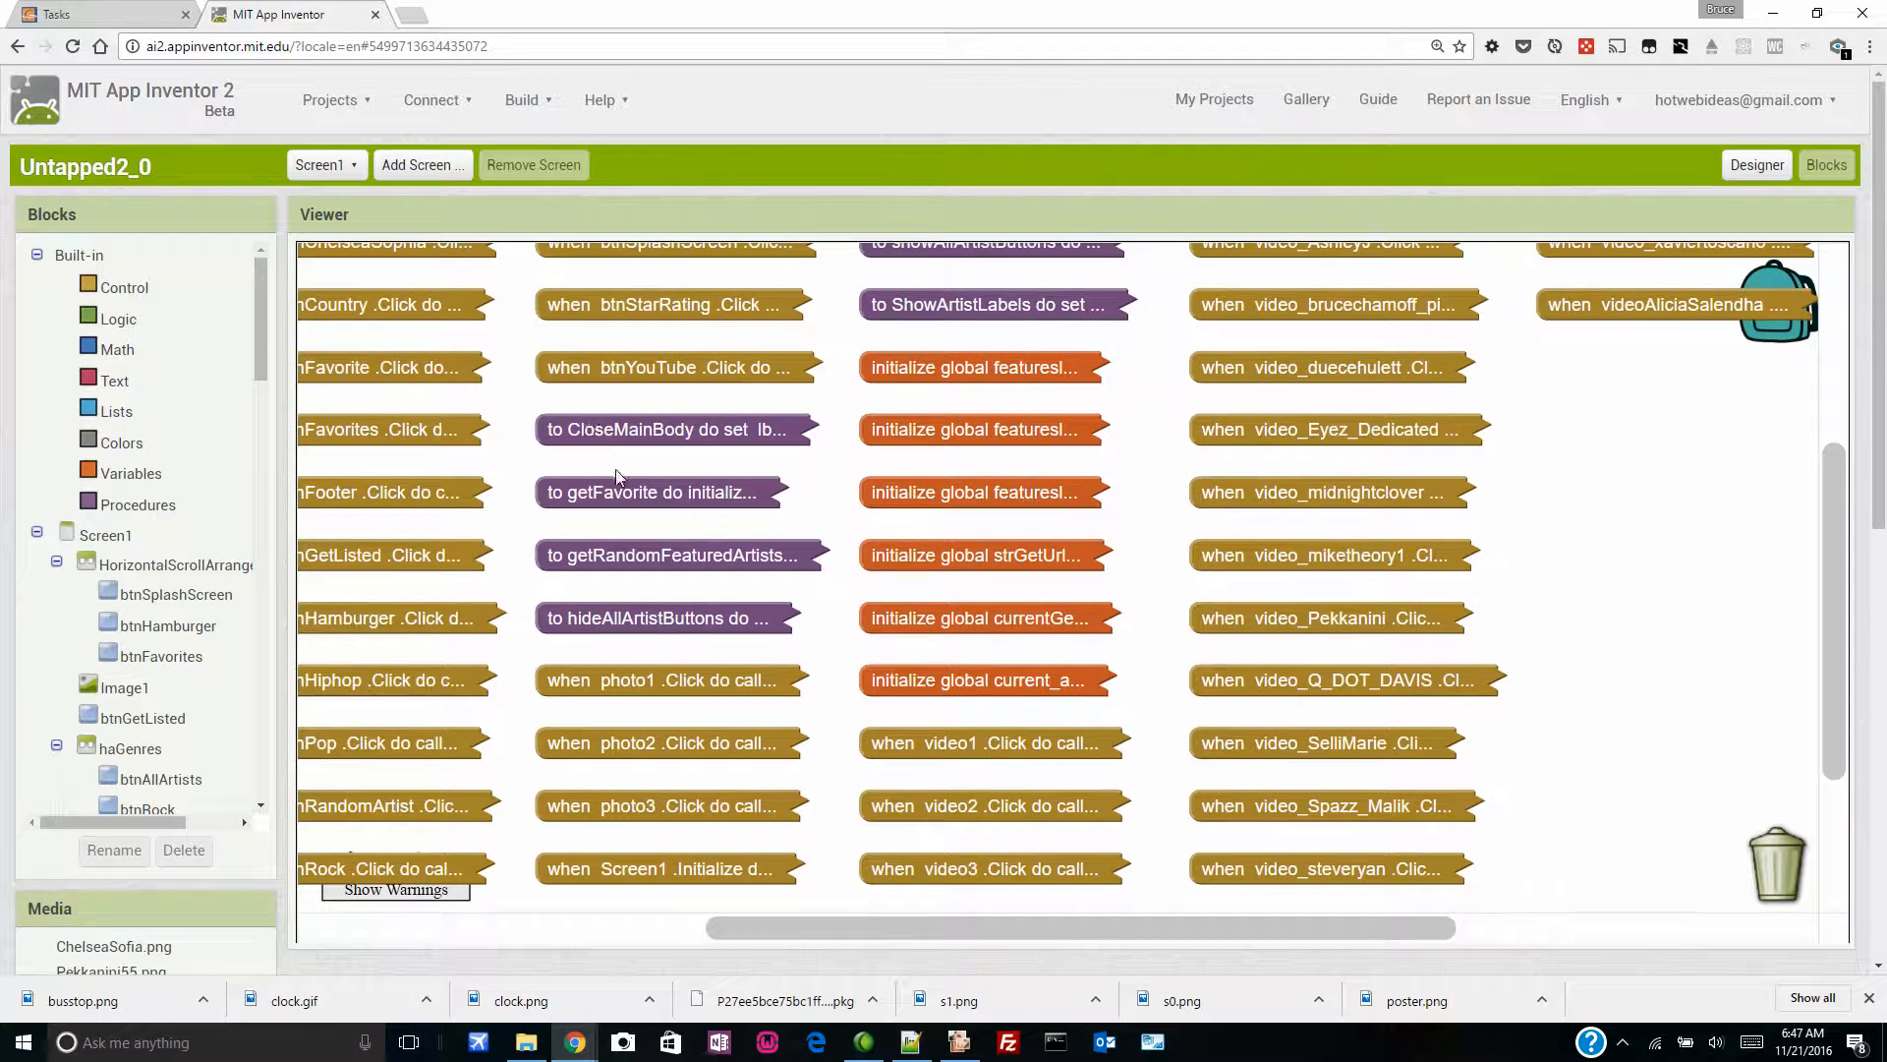
{"action": "mouse_move", "coordinate": [663, 535]}
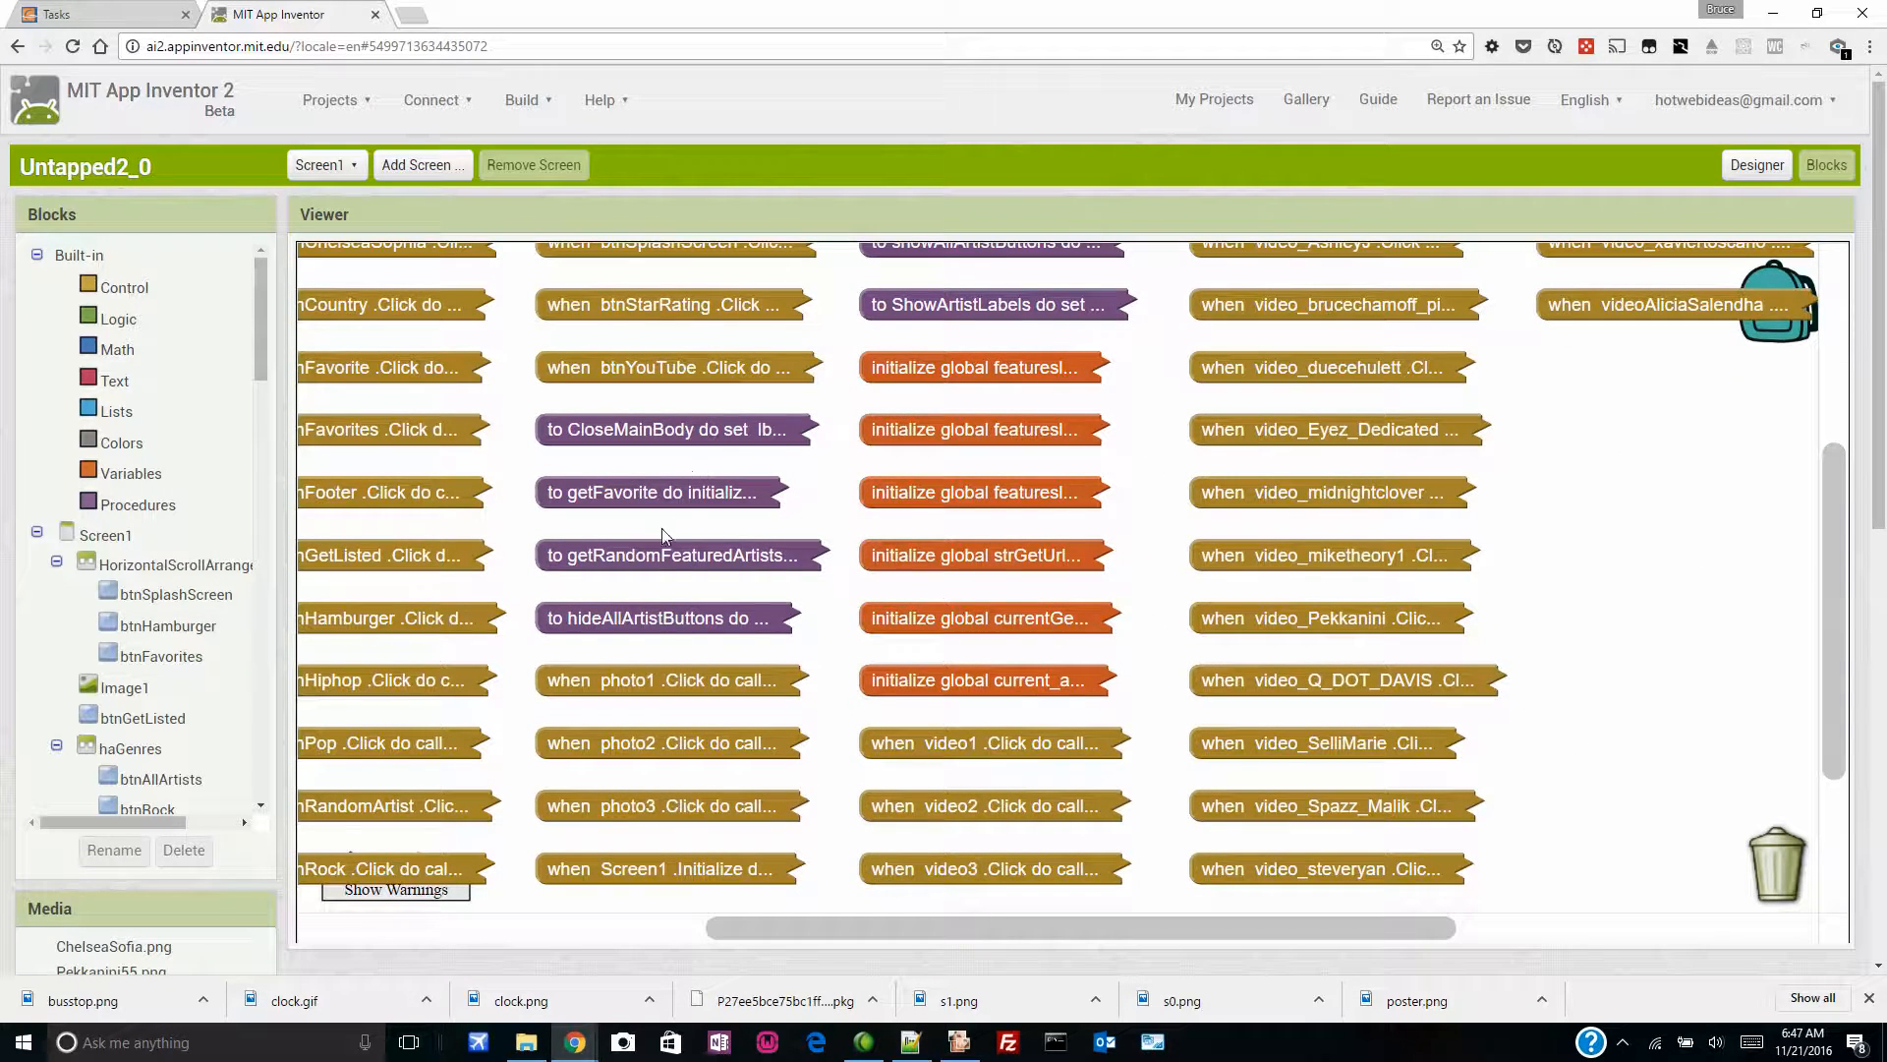
{"action": "mouse_move", "coordinate": [572, 528]}
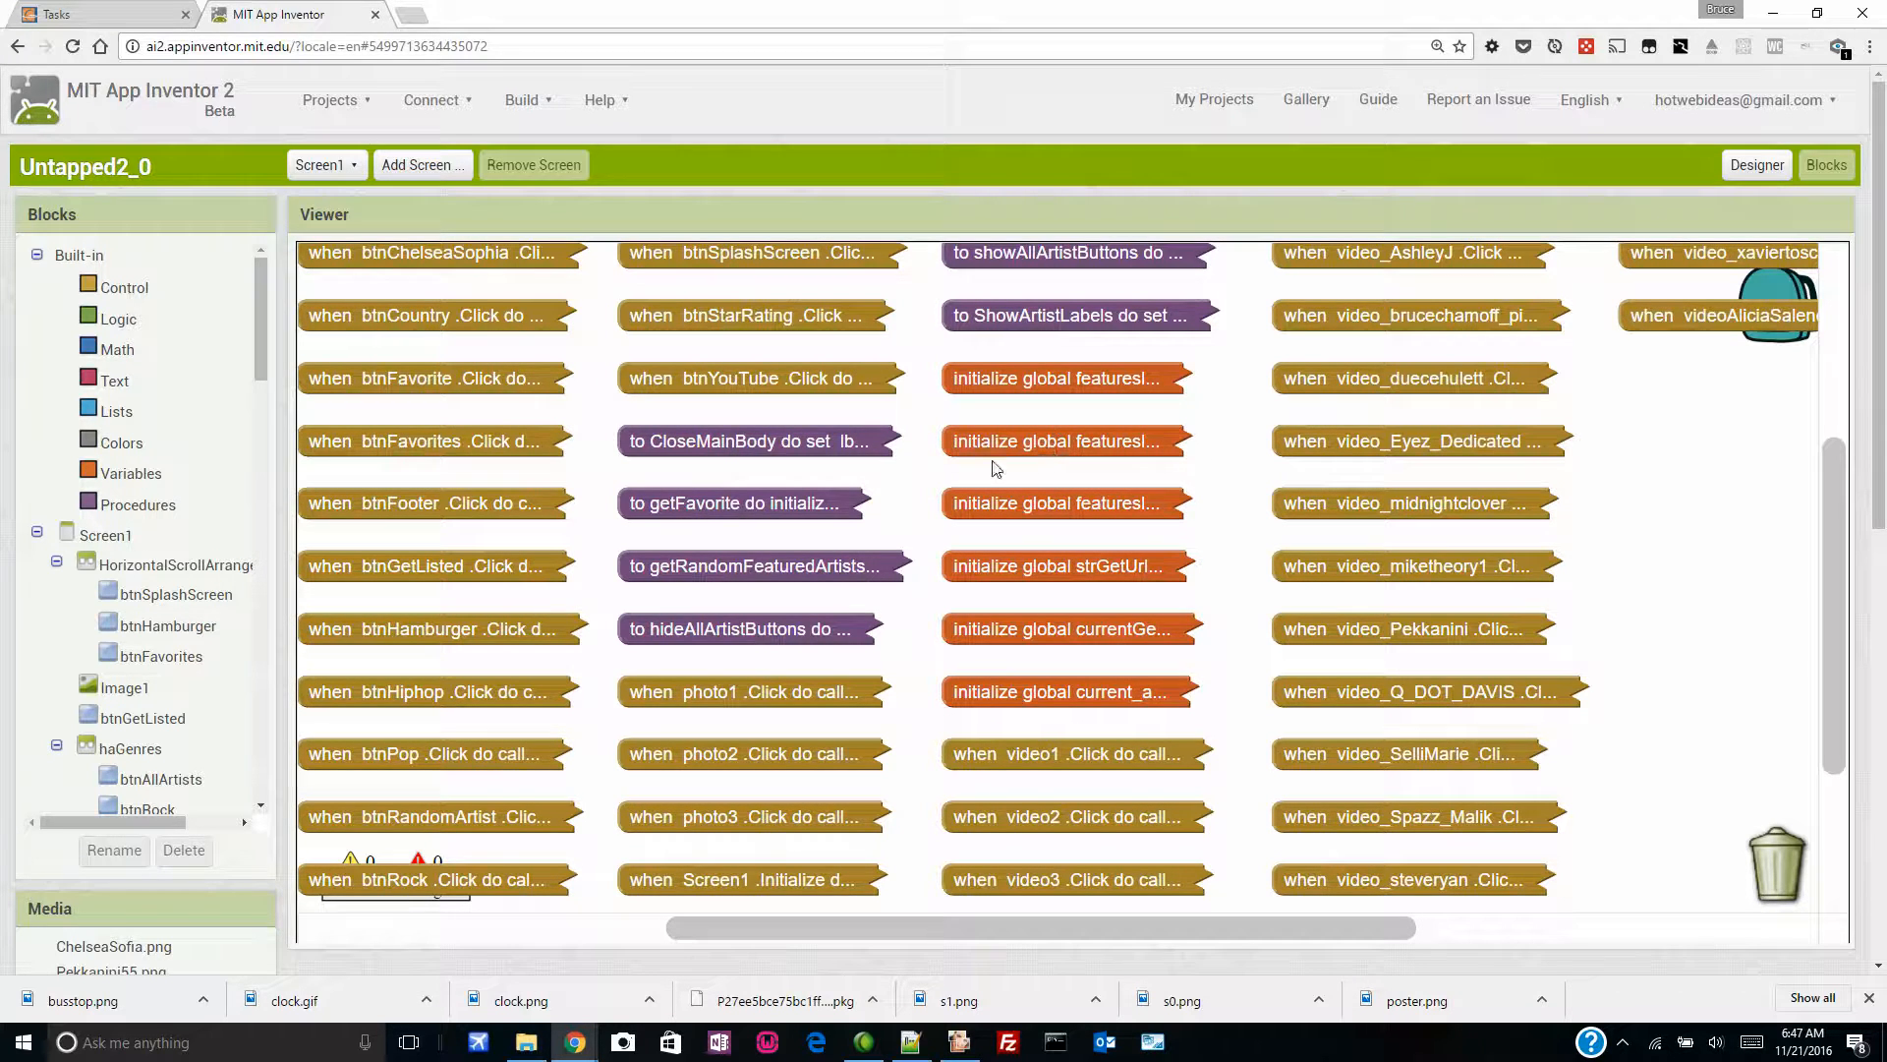
{"action": "mouse_move", "coordinate": [1596, 509]}
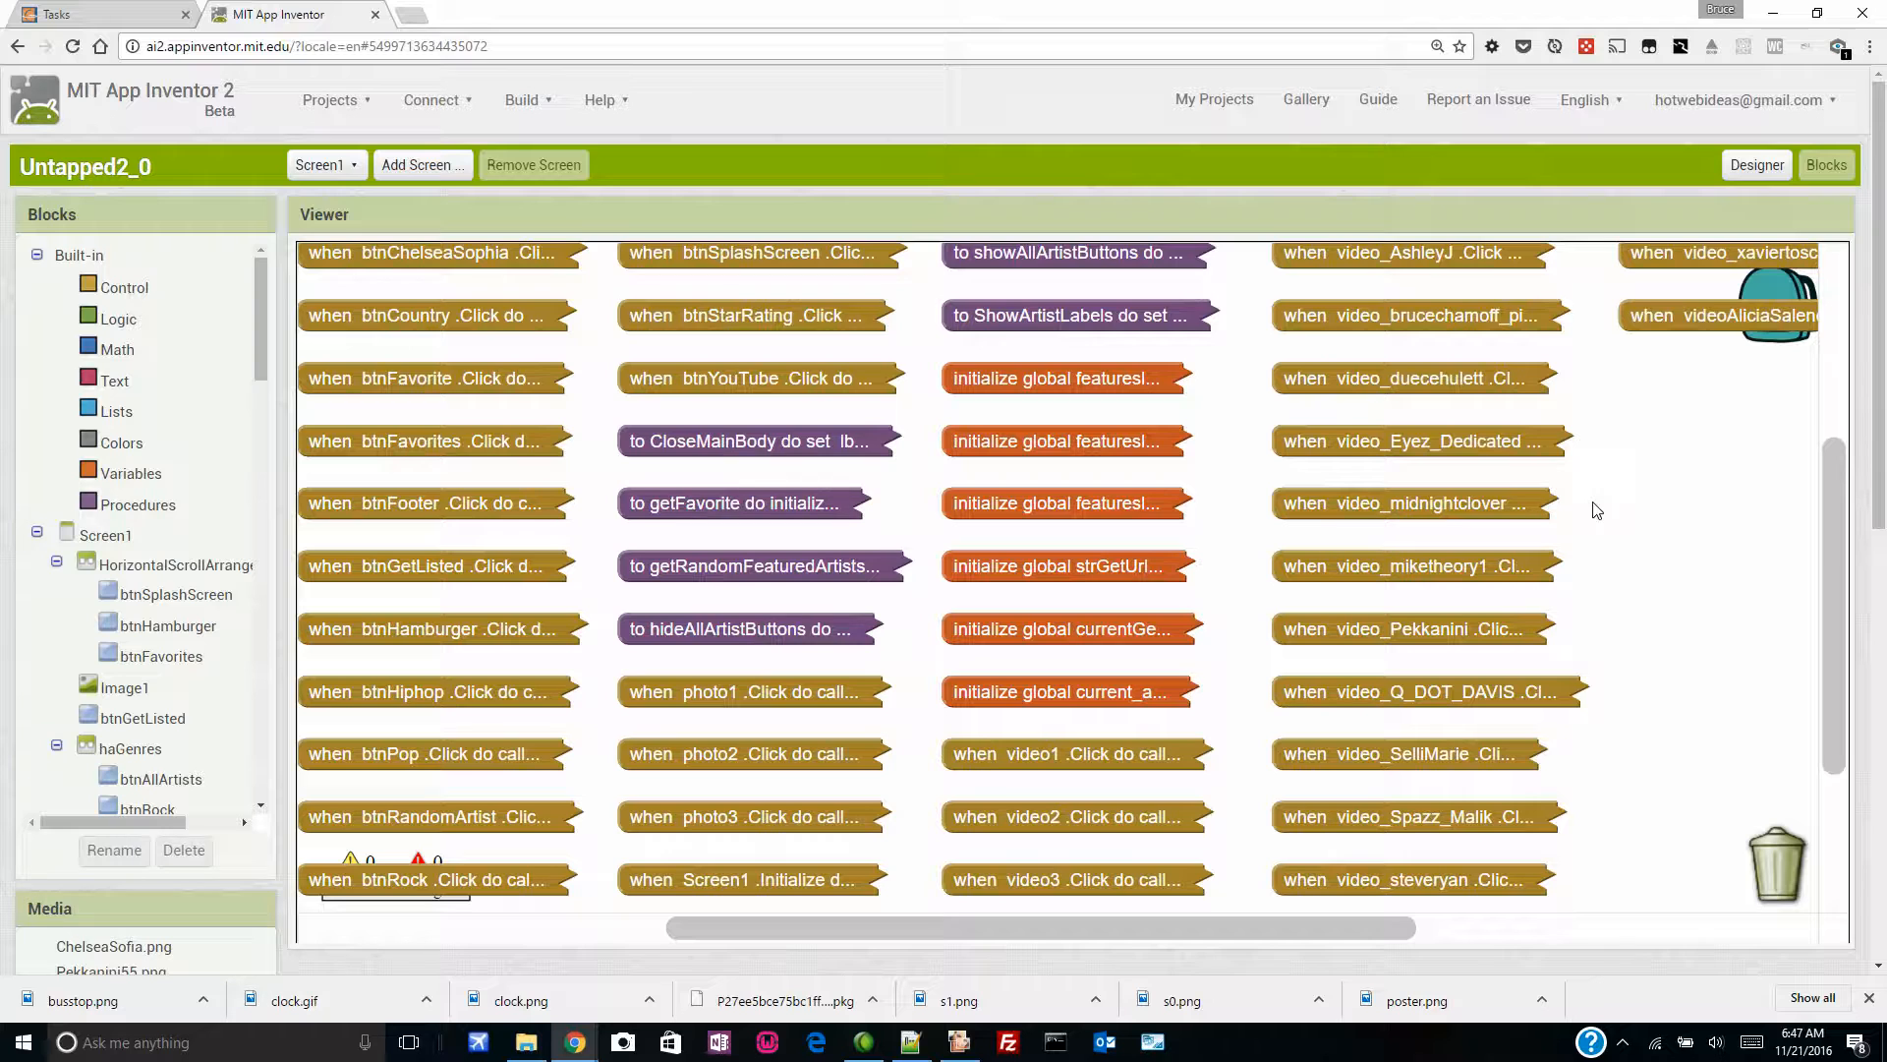
{"action": "mouse_move", "coordinate": [1284, 490]}
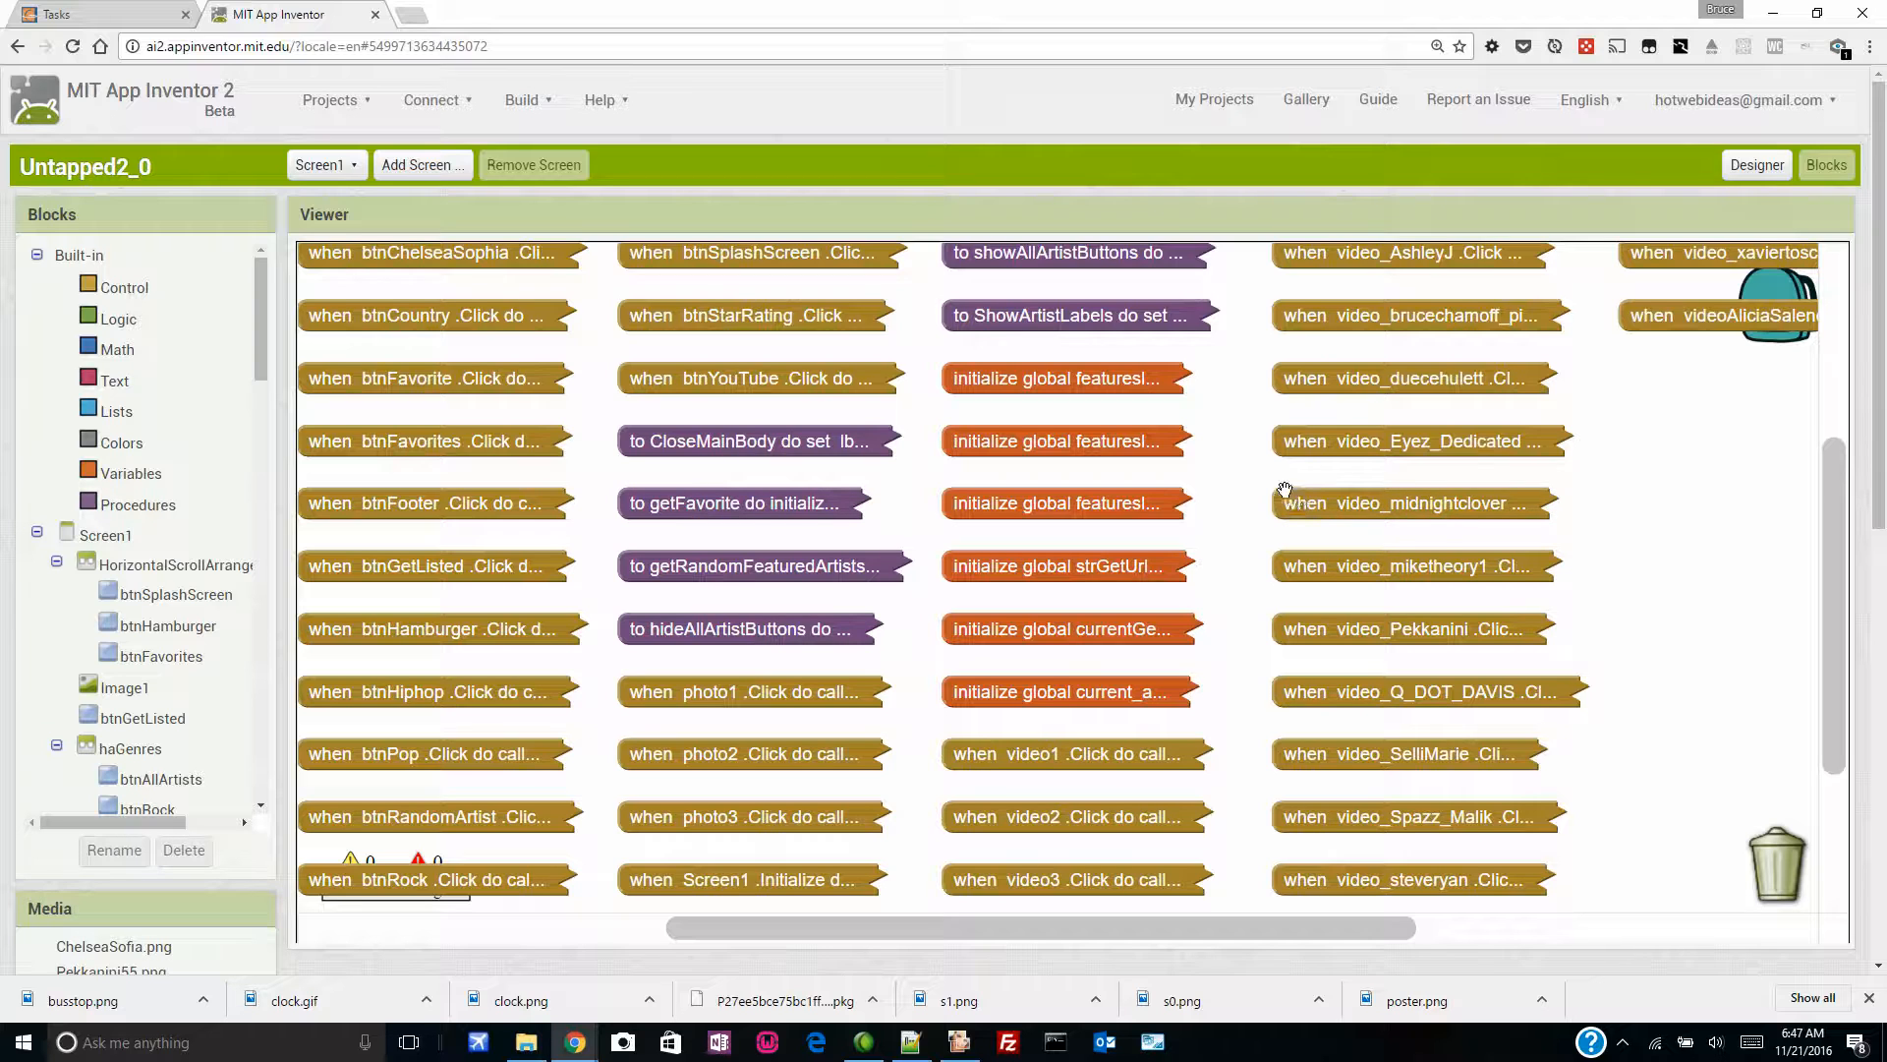